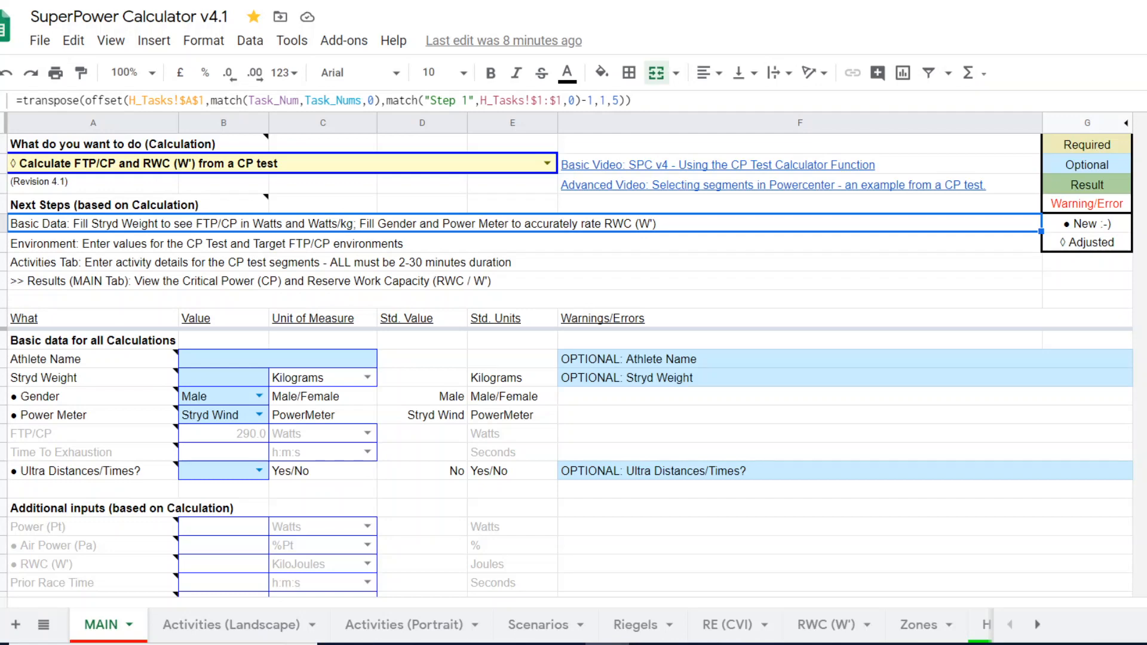
mouse_move(479, 145)
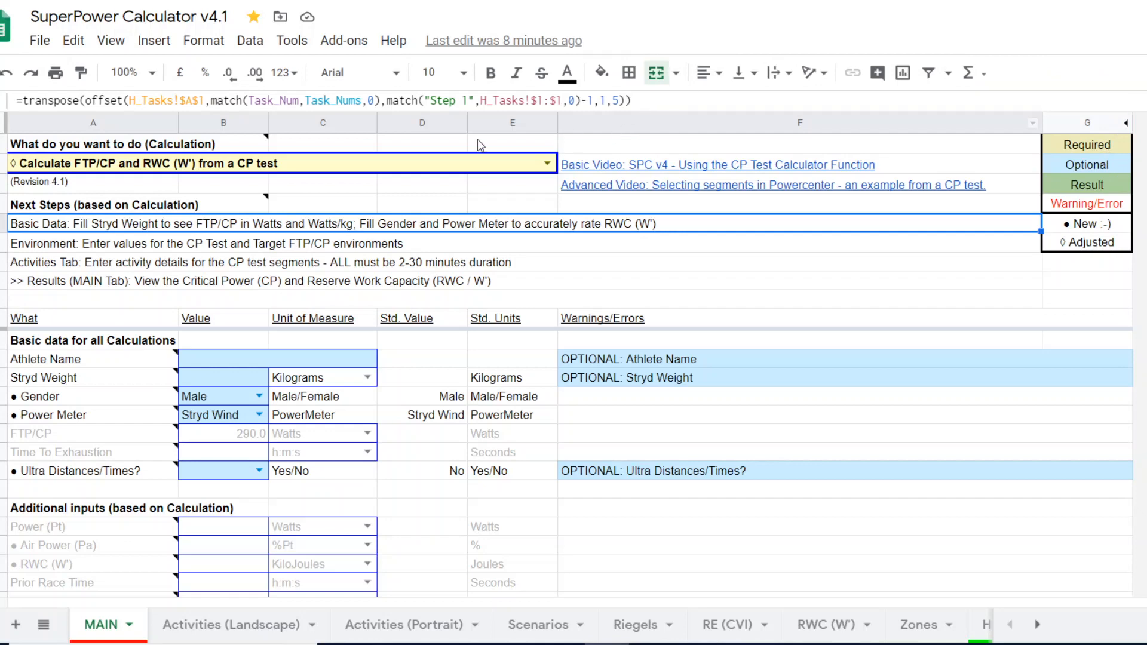
mouse_move(406, 171)
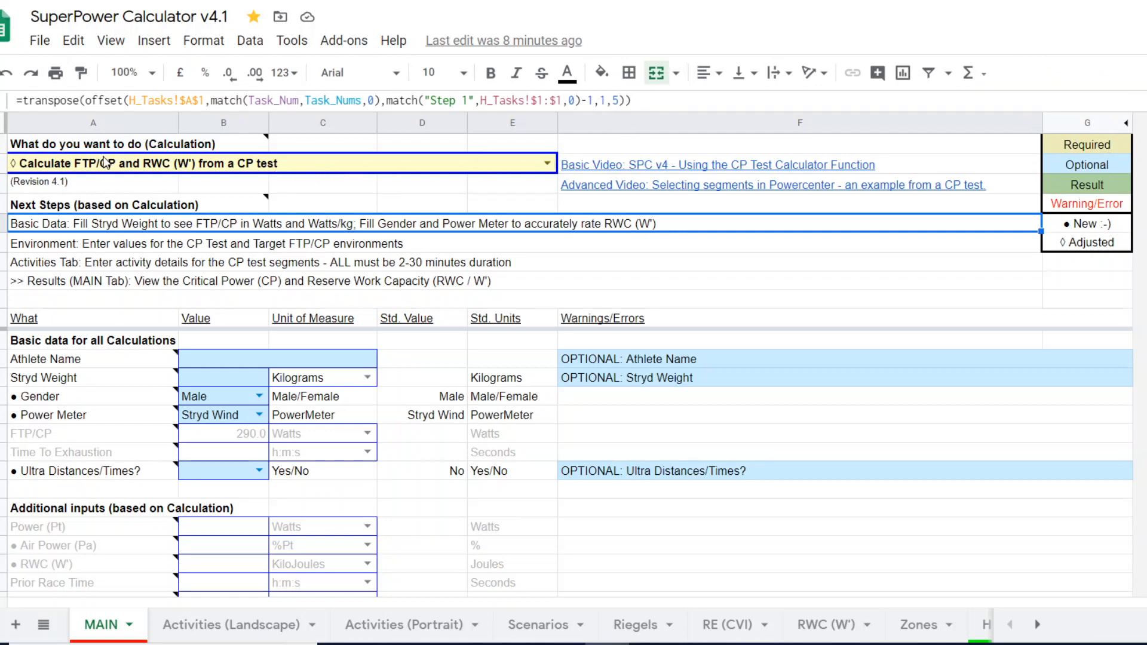
mouse_move(154, 171)
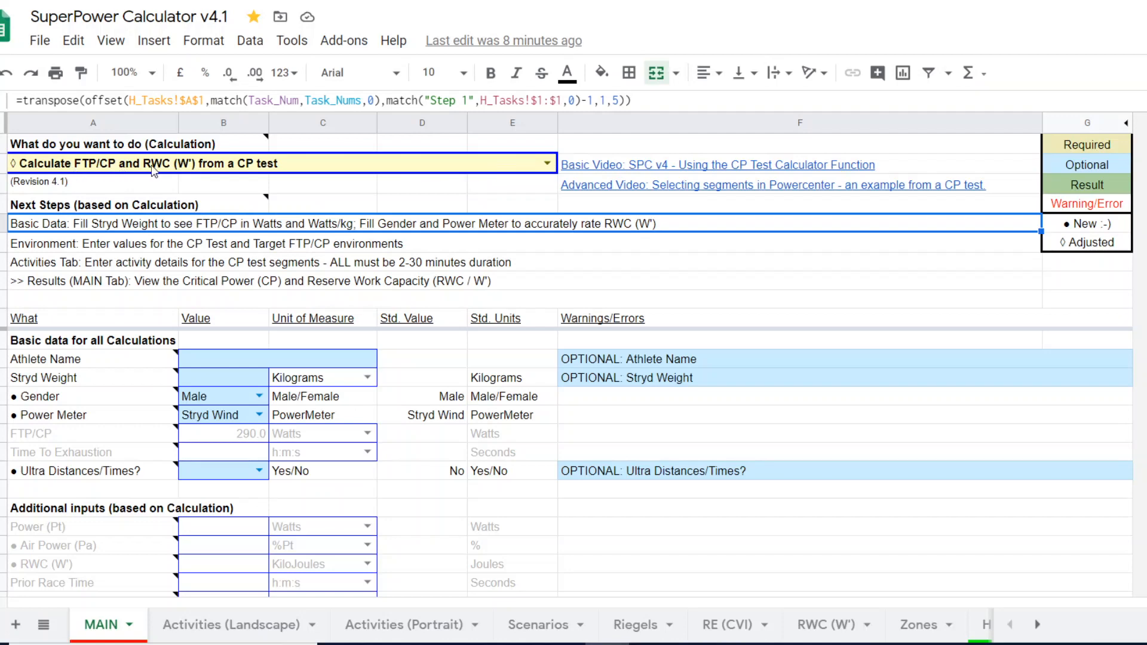
mouse_move(173, 171)
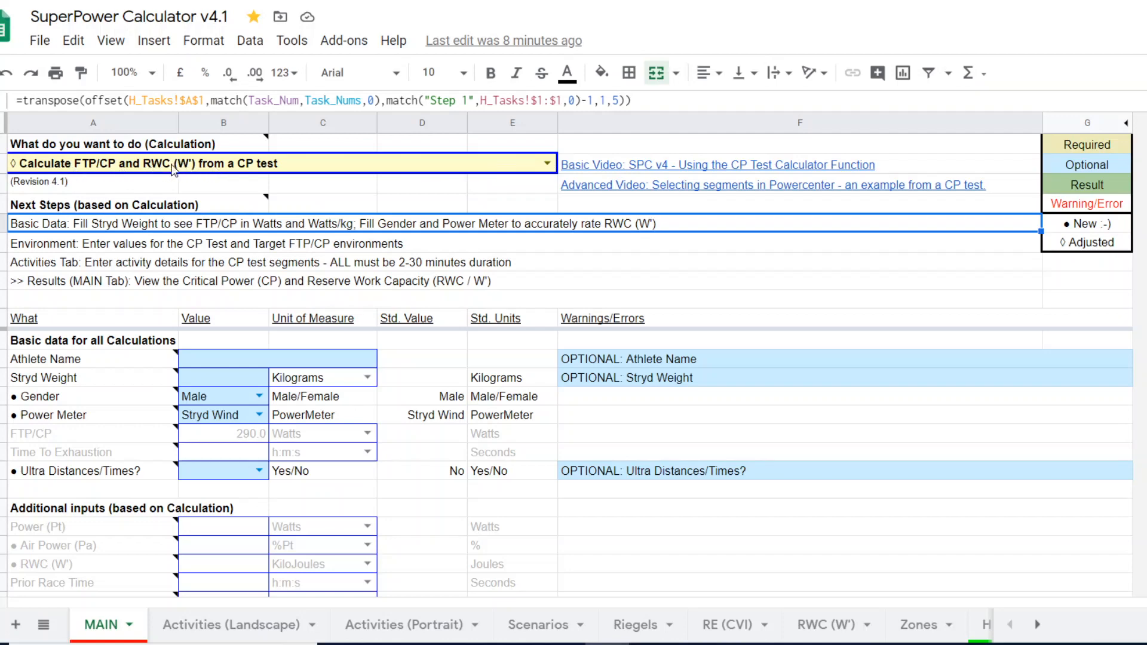
- Scroll the MAIN tab down to the CP test and target altitude, temperature and humidity rows
left_click(544, 162)
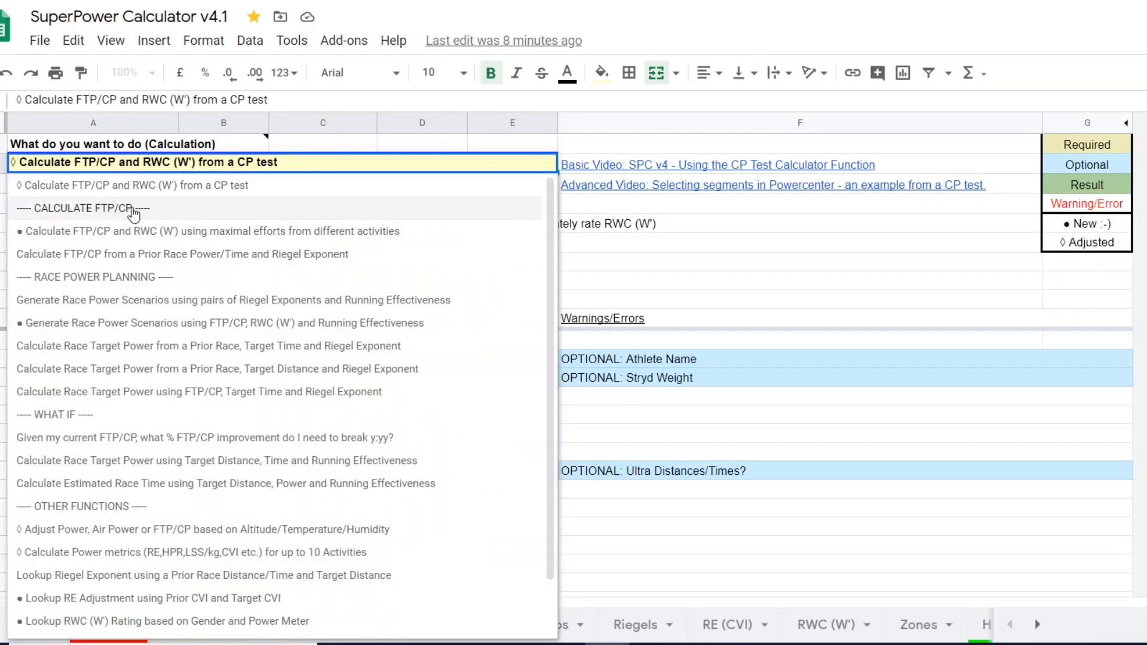
mouse_move(269, 184)
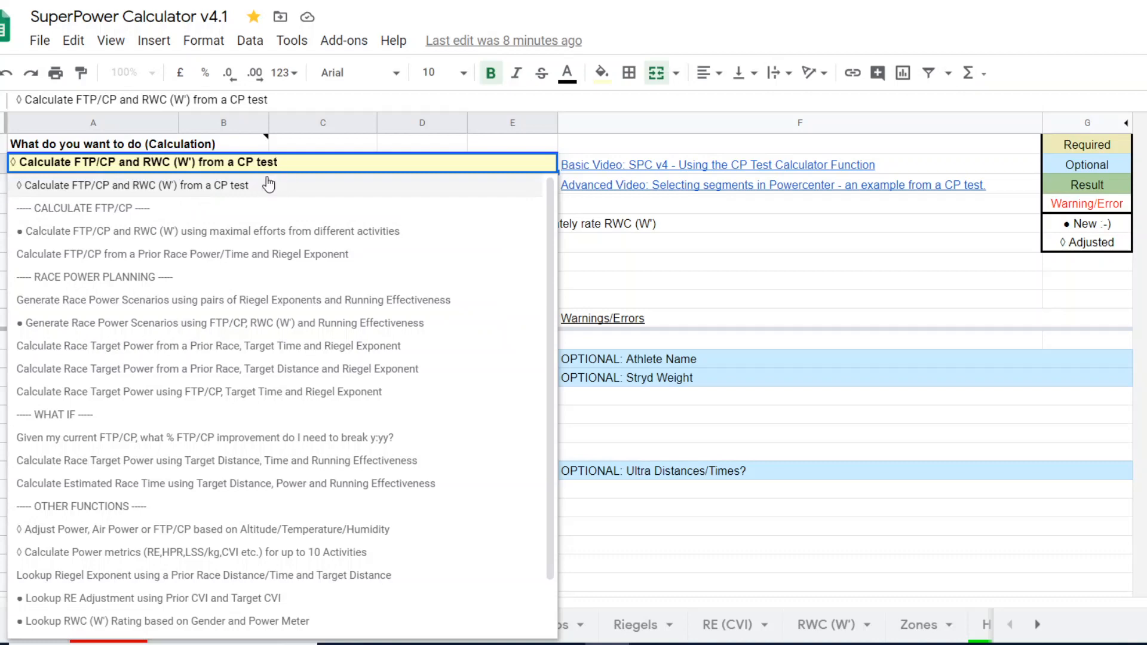
mouse_move(461, 166)
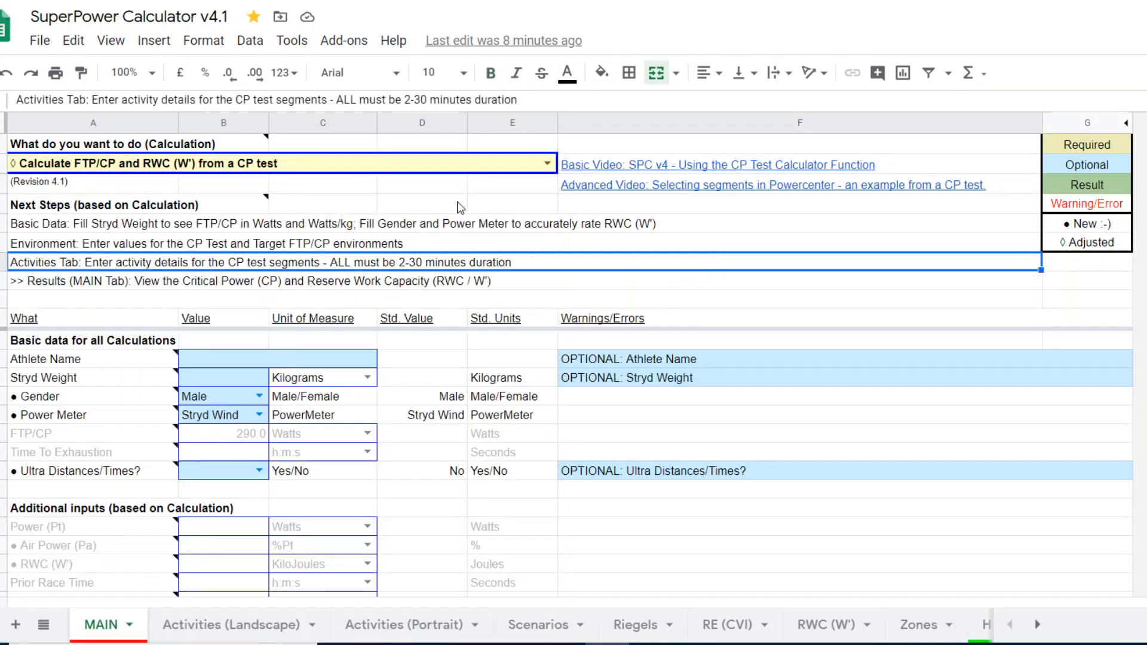
mouse_move(582, 217)
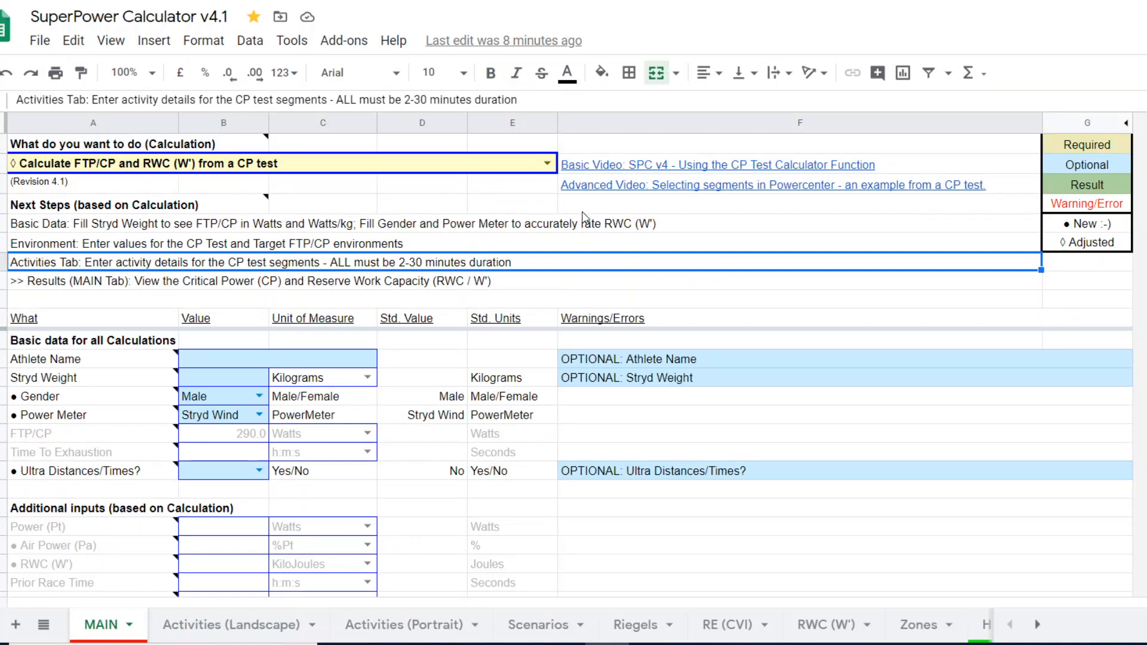
mouse_move(1106, 148)
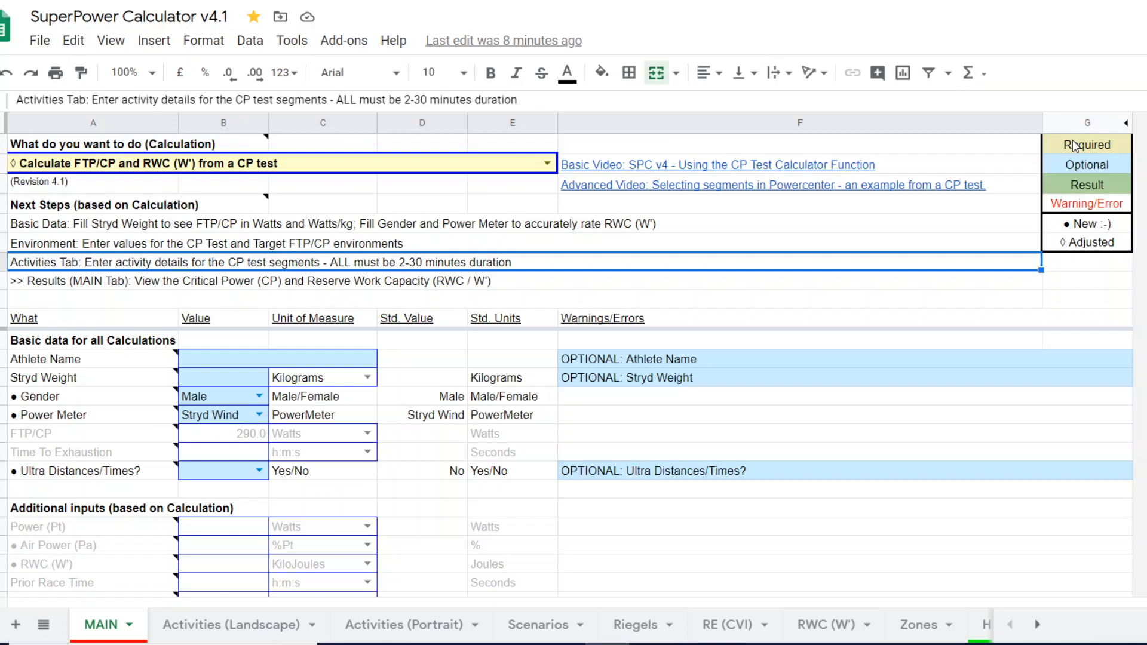
mouse_move(1065, 143)
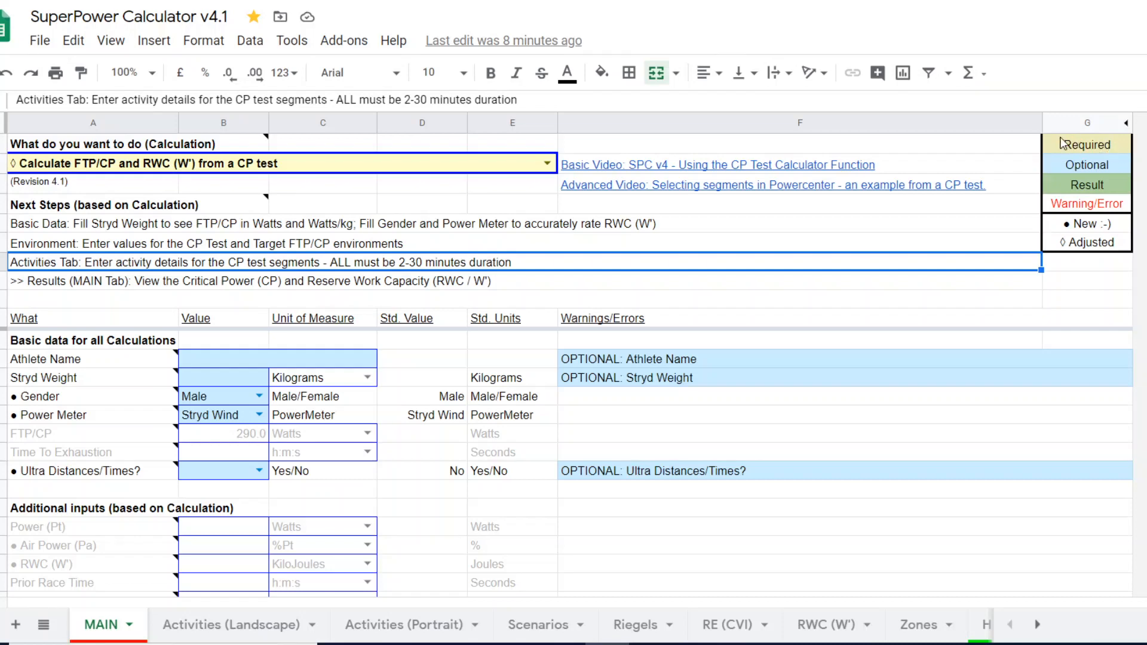
mouse_move(1053, 151)
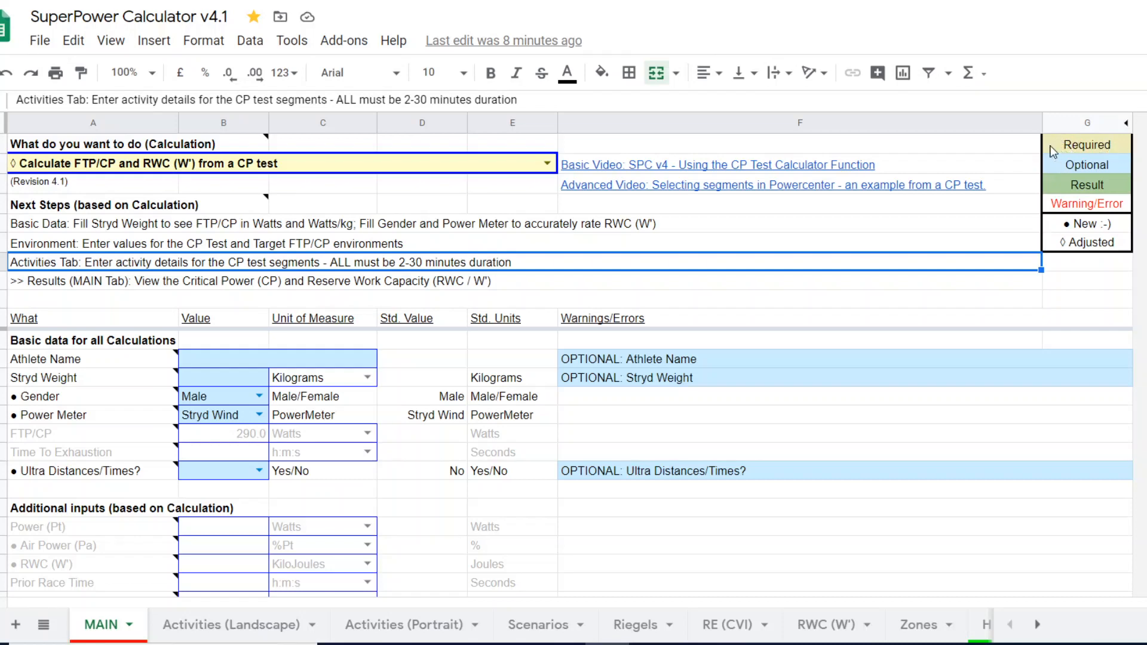
mouse_move(1095, 175)
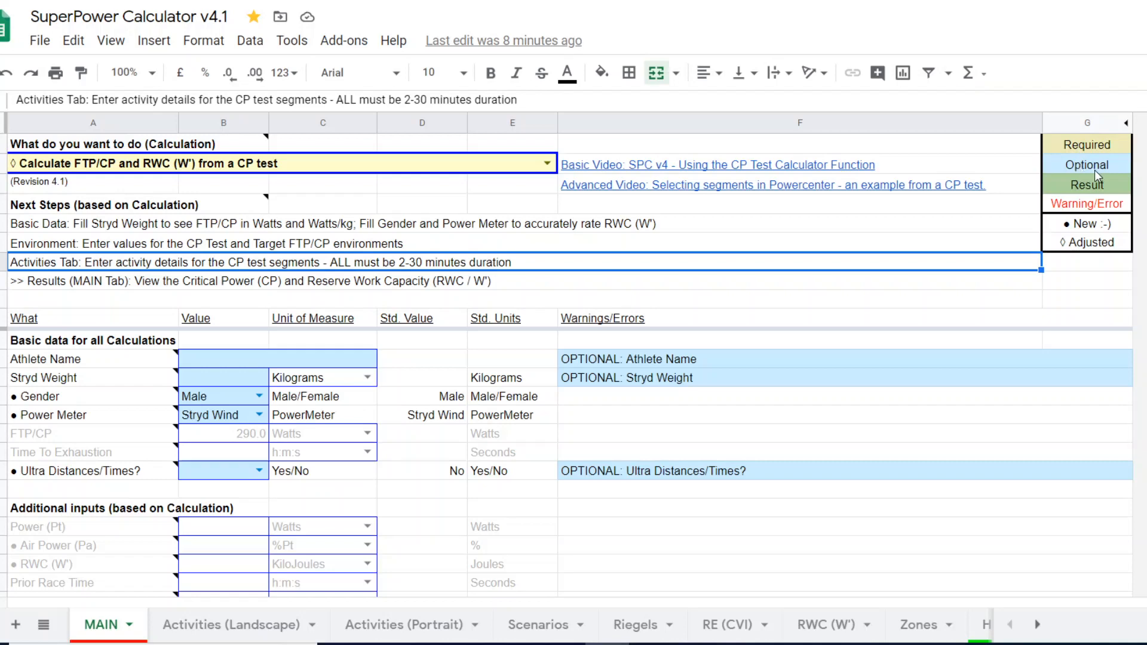
mouse_move(1086, 184)
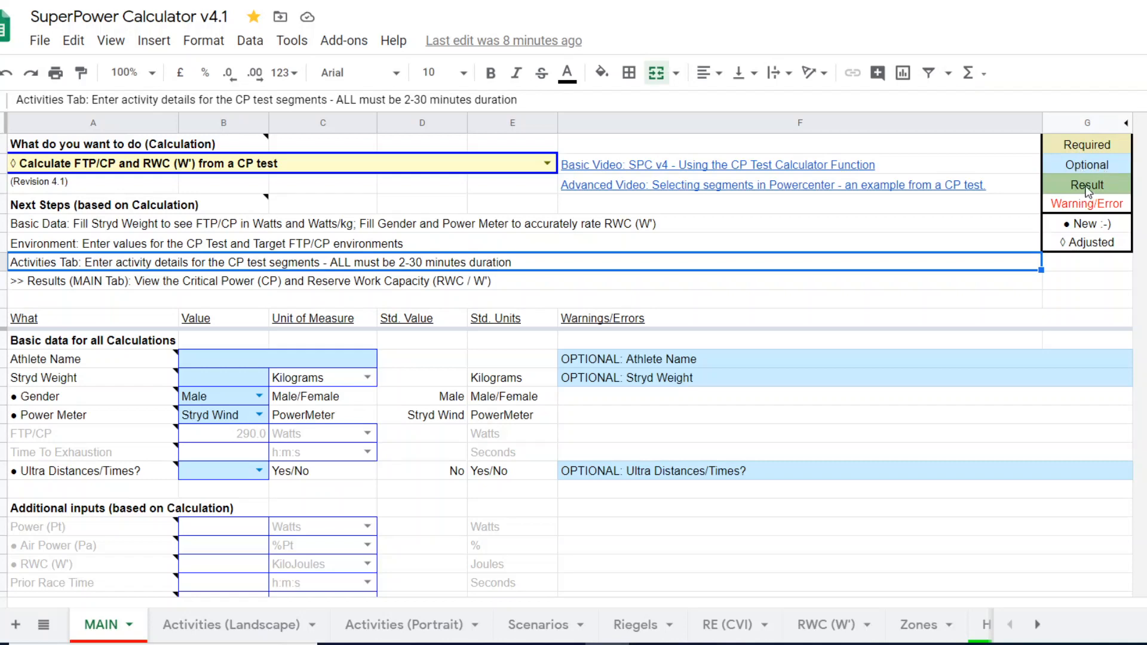
mouse_move(530, 269)
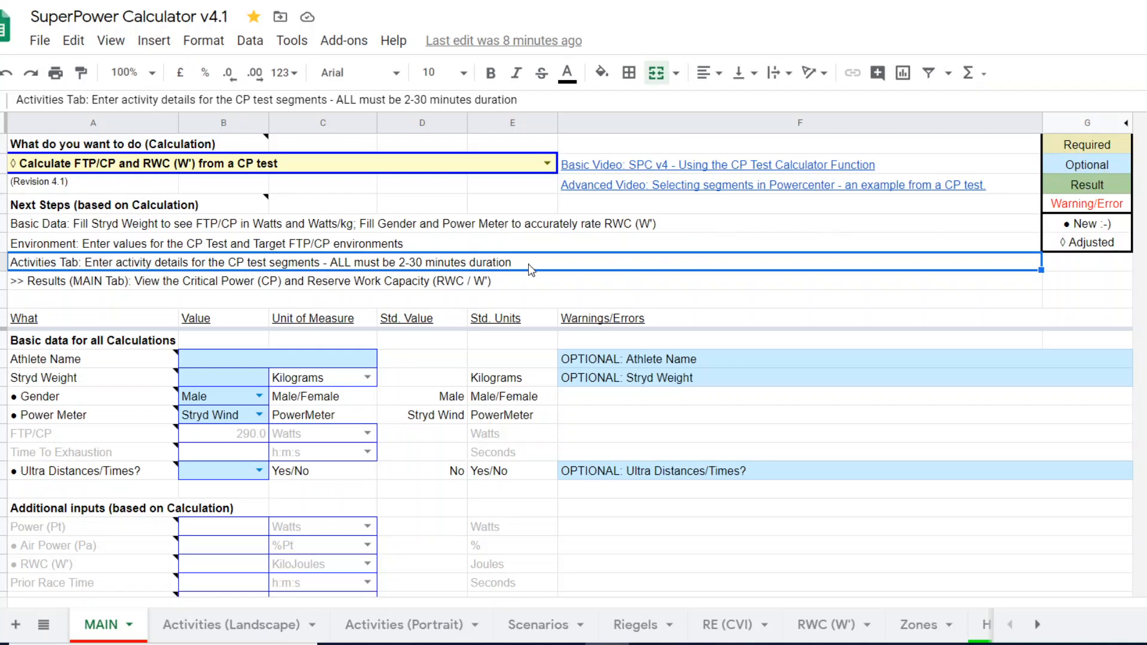
mouse_move(218, 397)
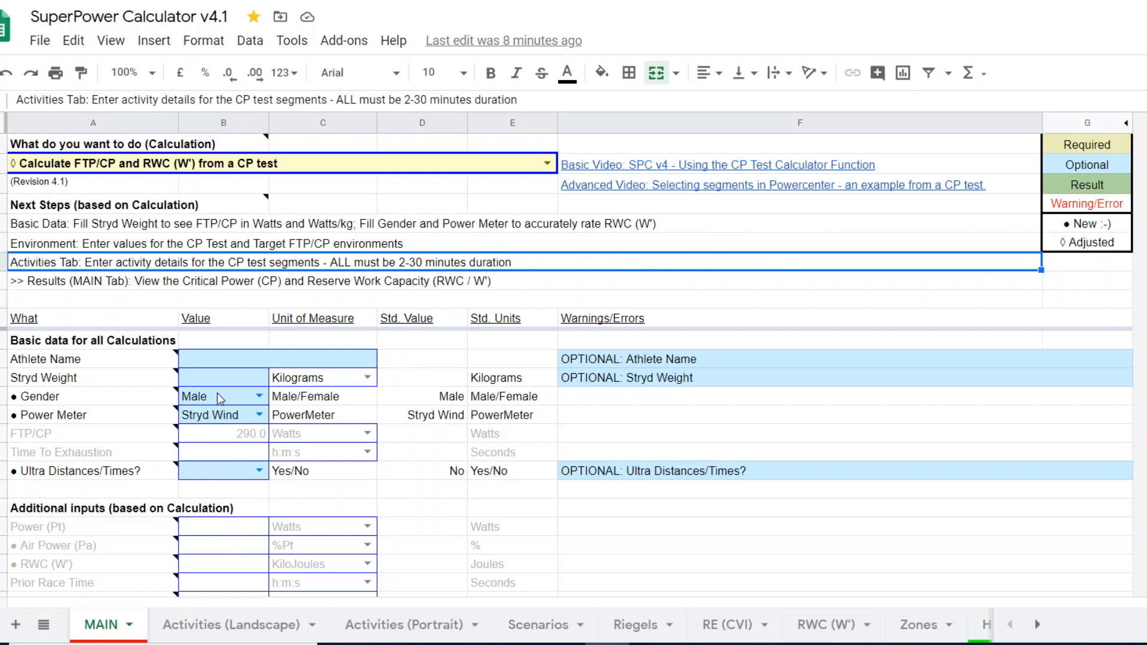
mouse_move(223, 401)
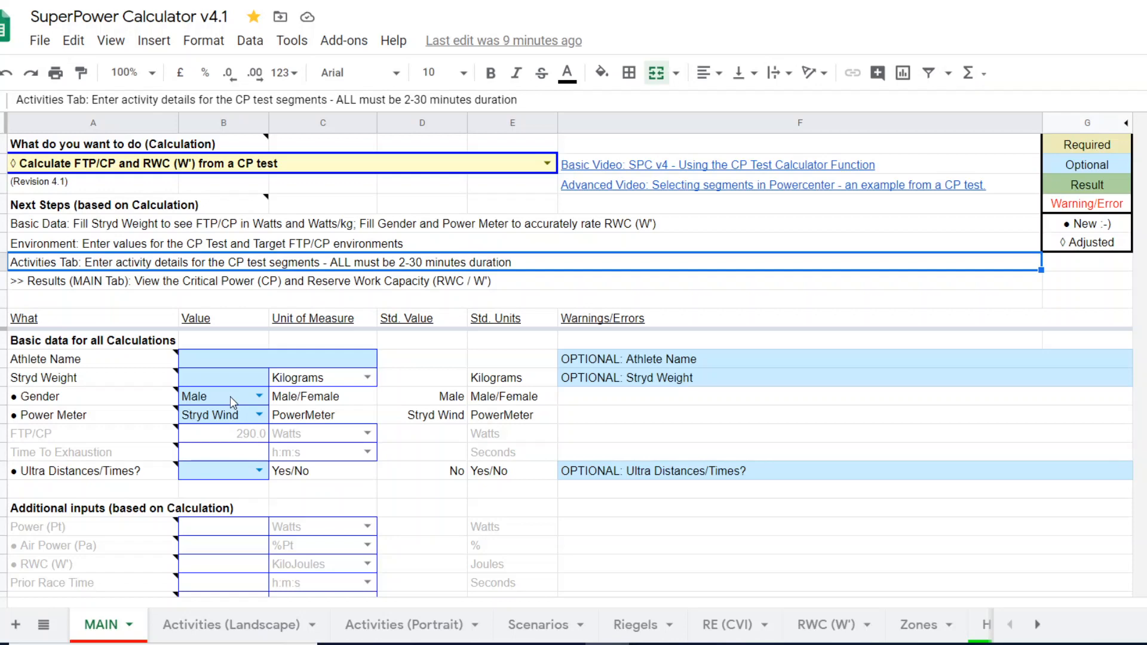
mouse_move(298, 407)
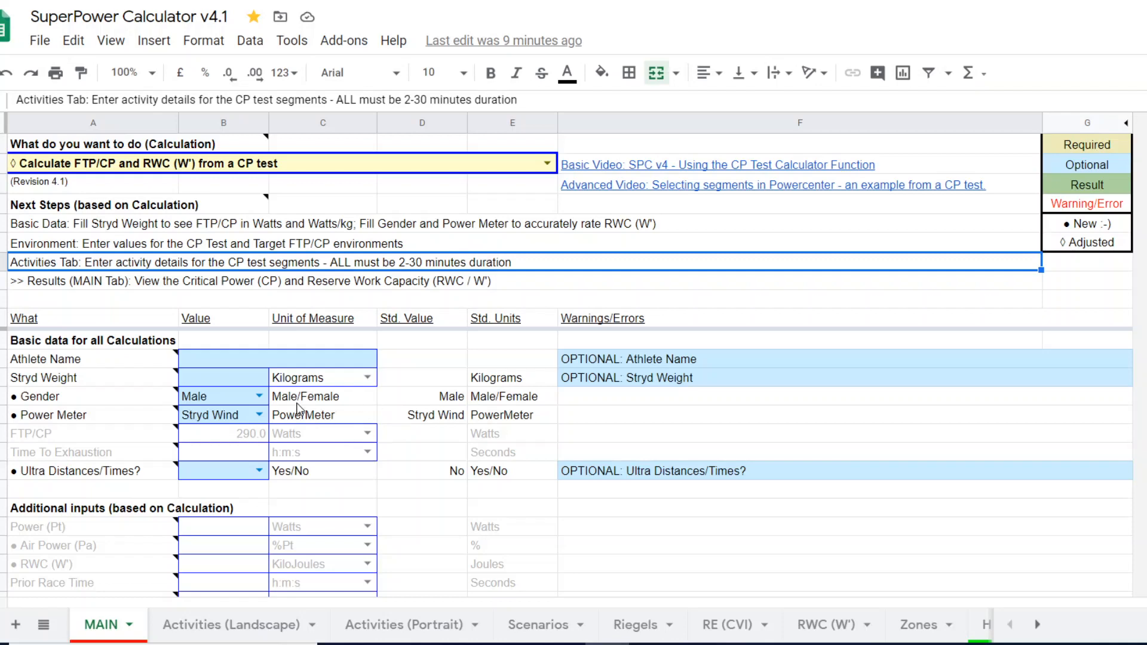
mouse_move(338, 422)
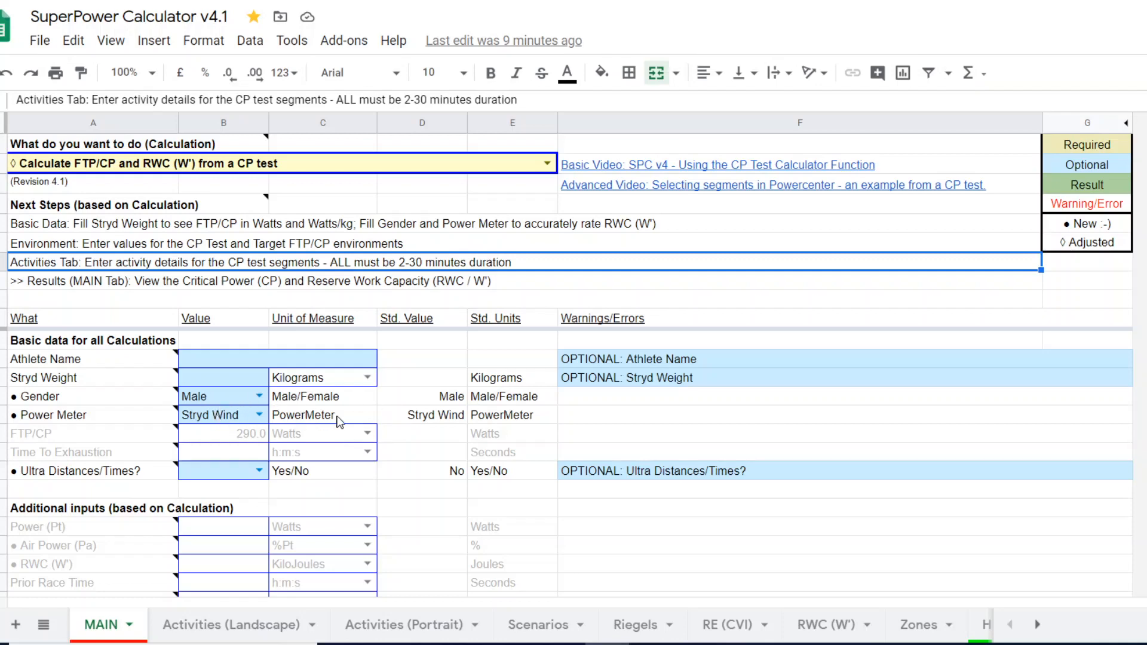
mouse_move(428, 437)
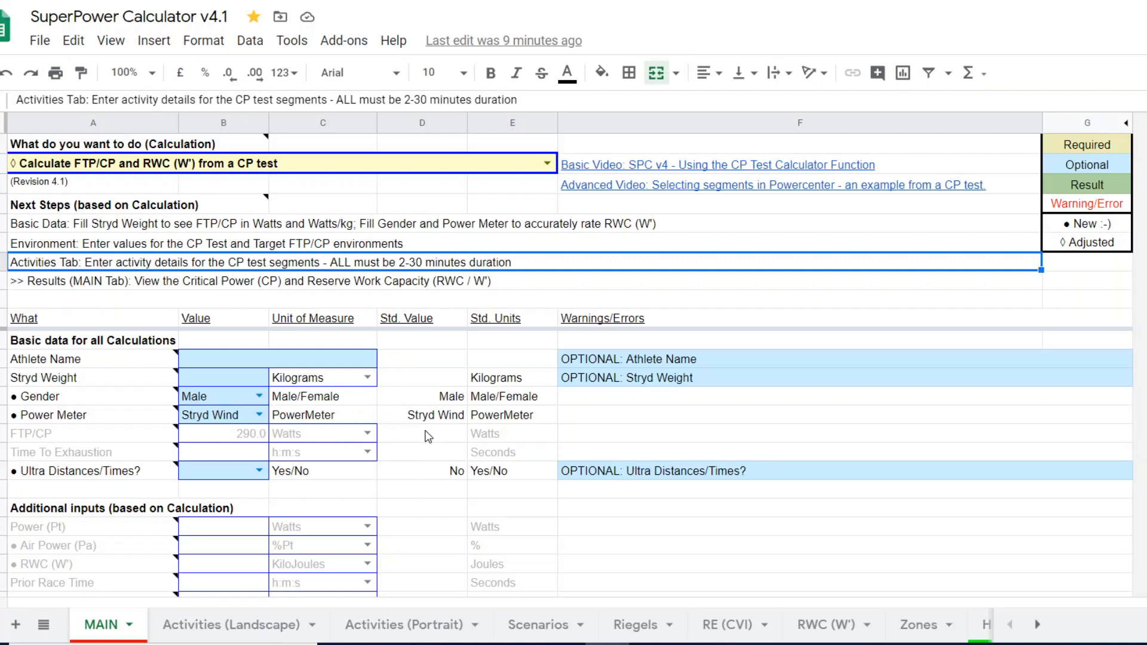
scroll("down", 3)
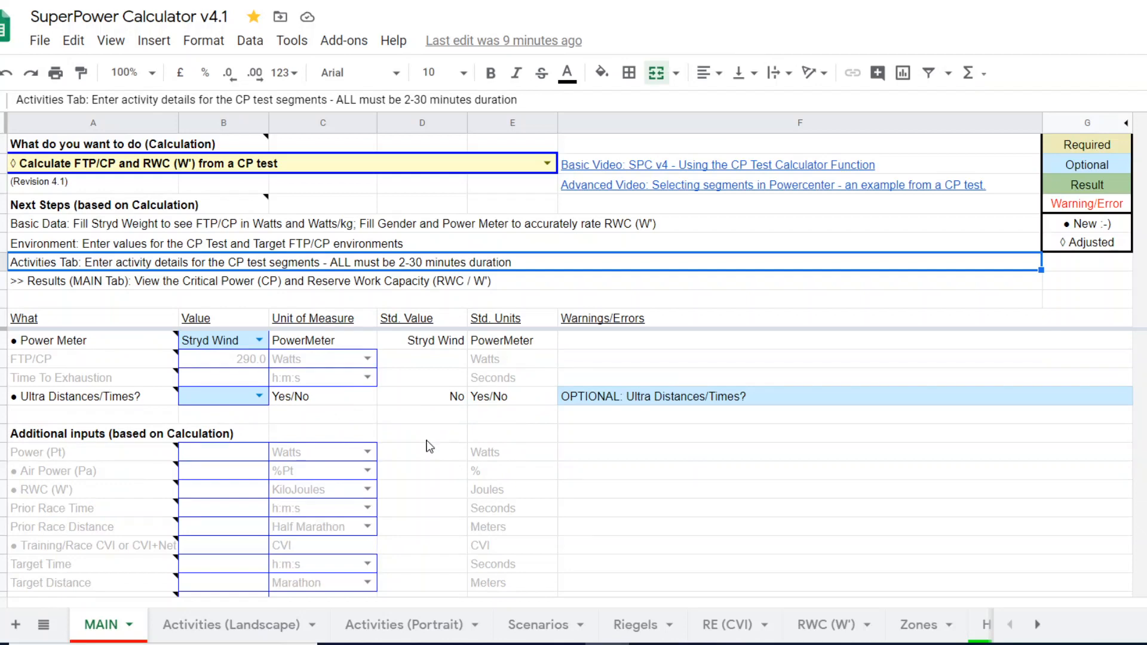
mouse_move(427, 475)
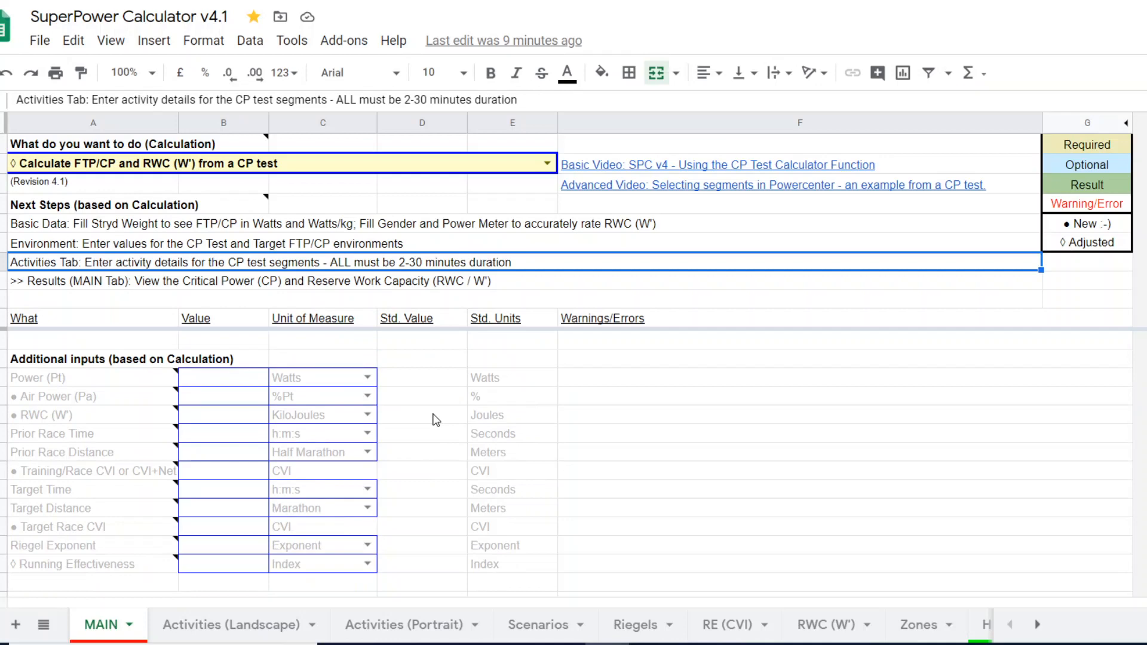
scroll("down", 3)
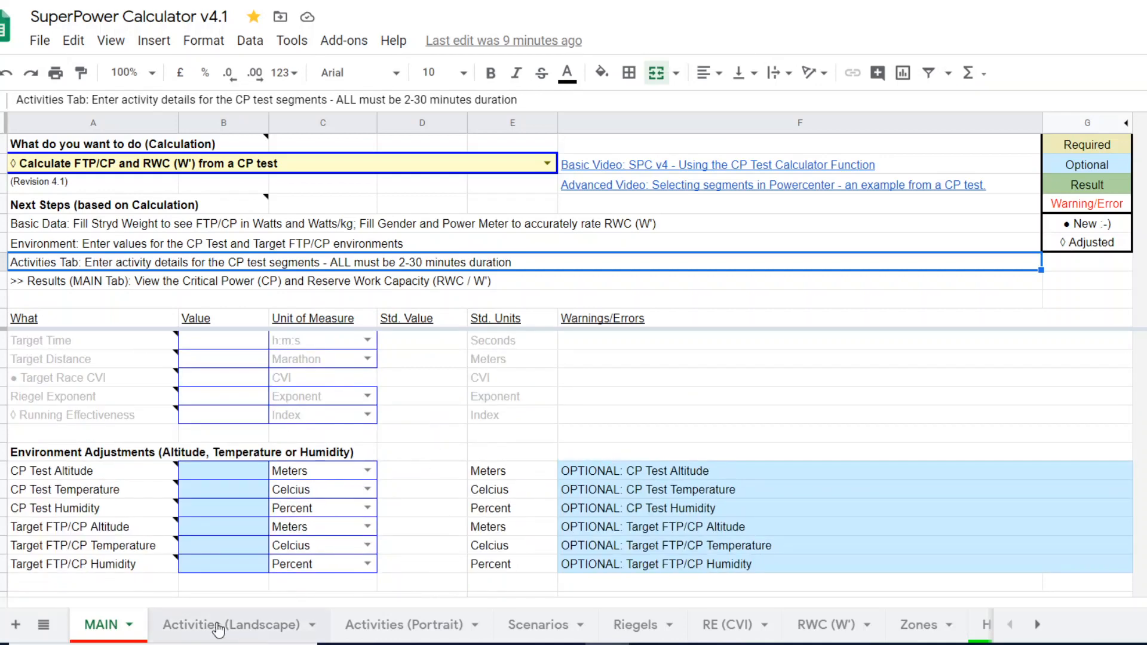
- Check the 454 W and 406 W efforts on Activities (Landscape), then return to MAIN
left_click(230, 623)
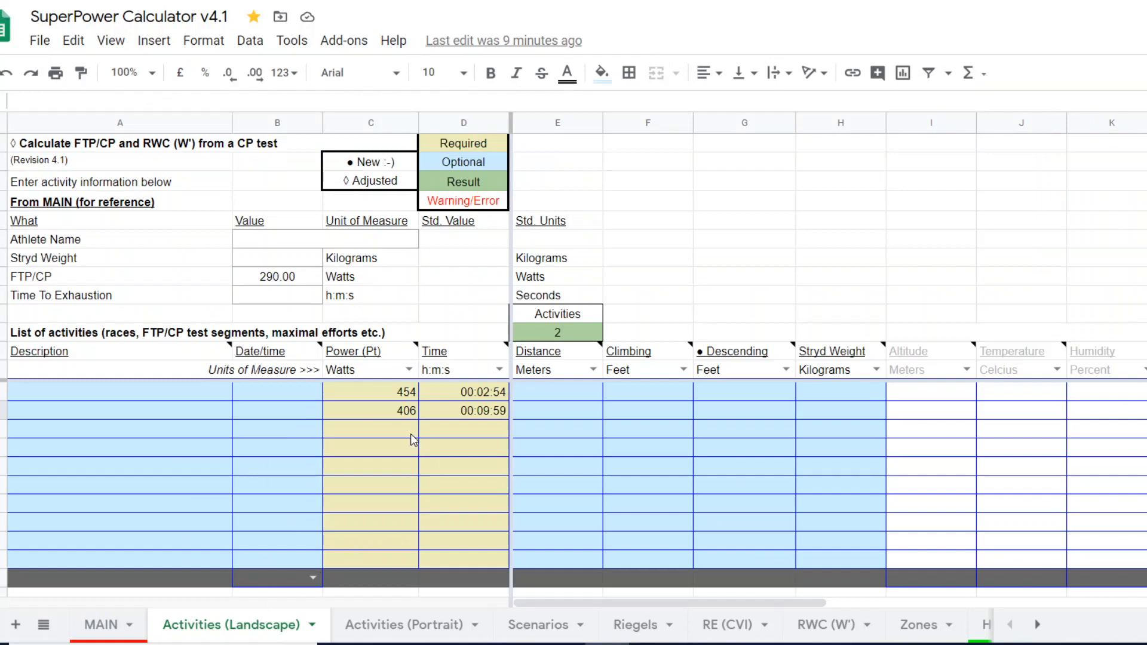
mouse_move(403, 403)
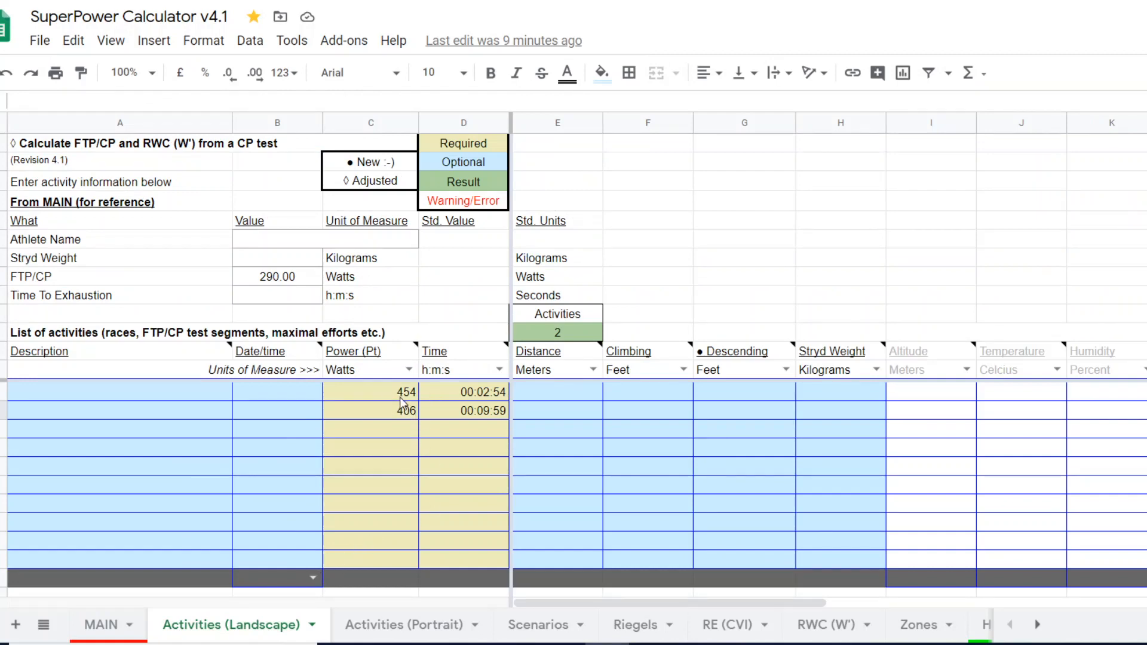
mouse_move(488, 401)
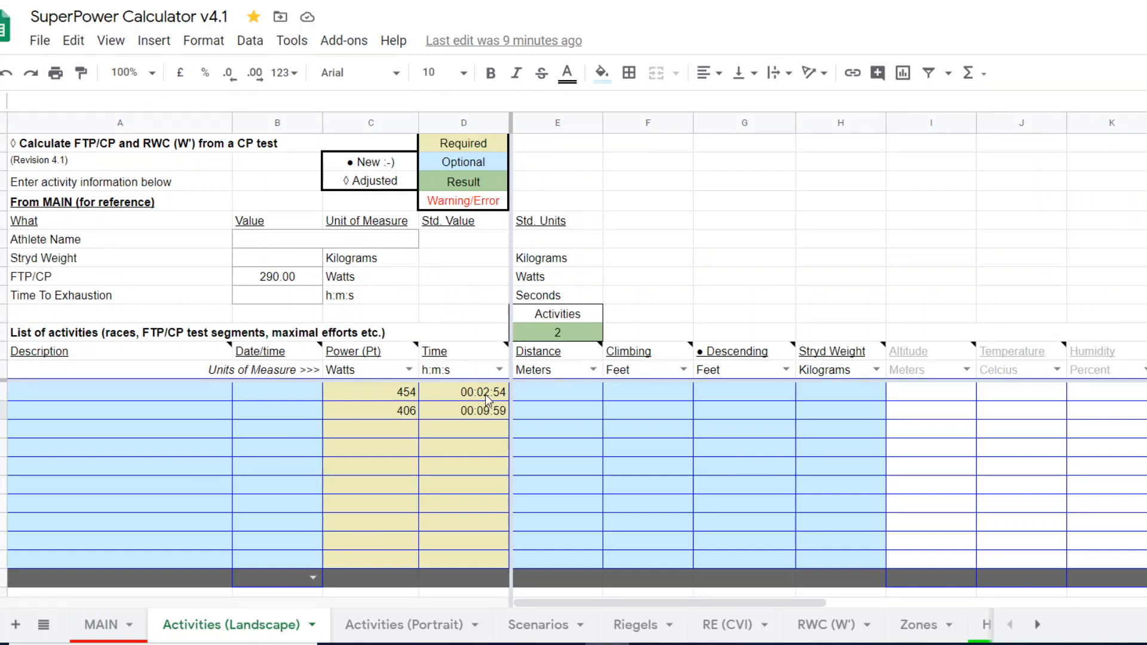
mouse_move(454, 486)
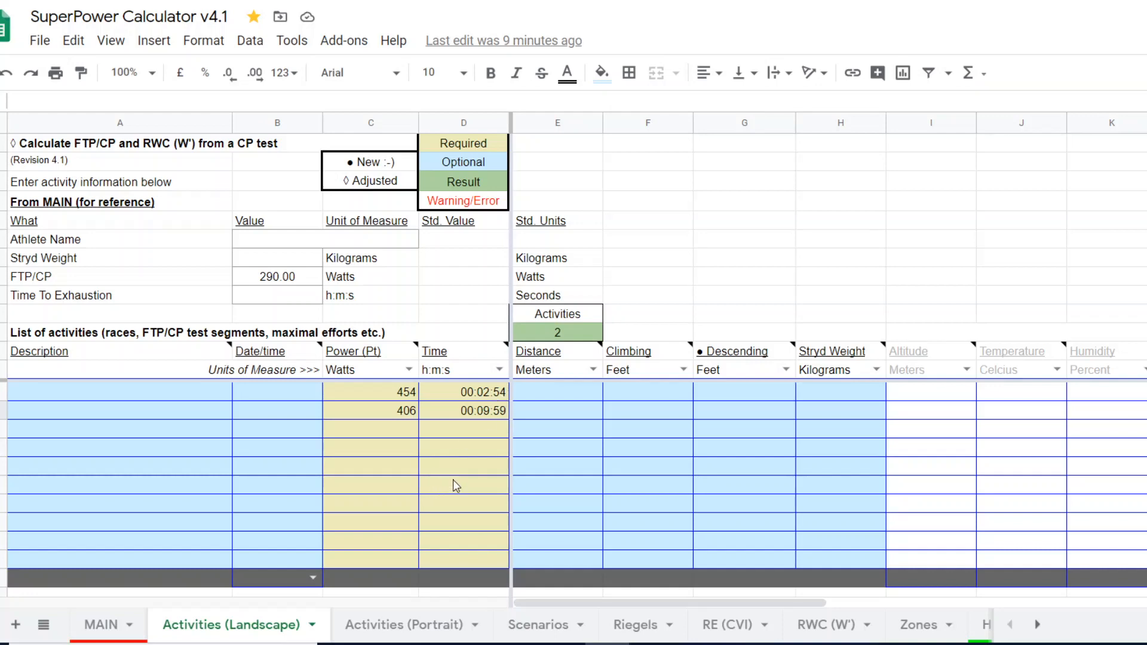
mouse_move(481, 401)
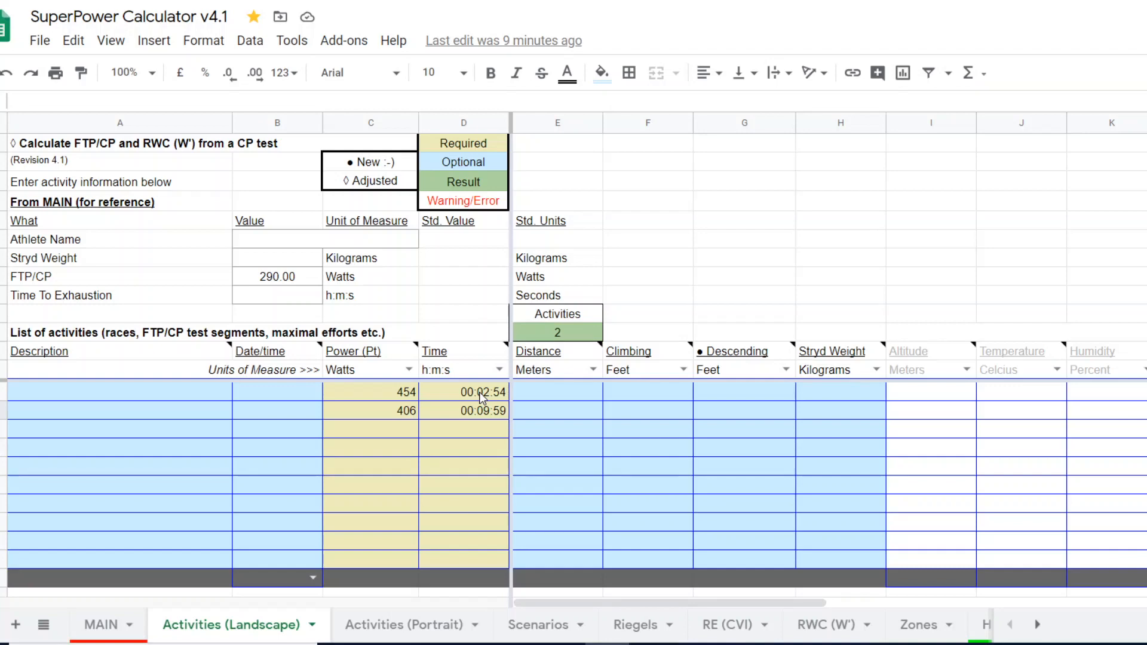
mouse_move(496, 418)
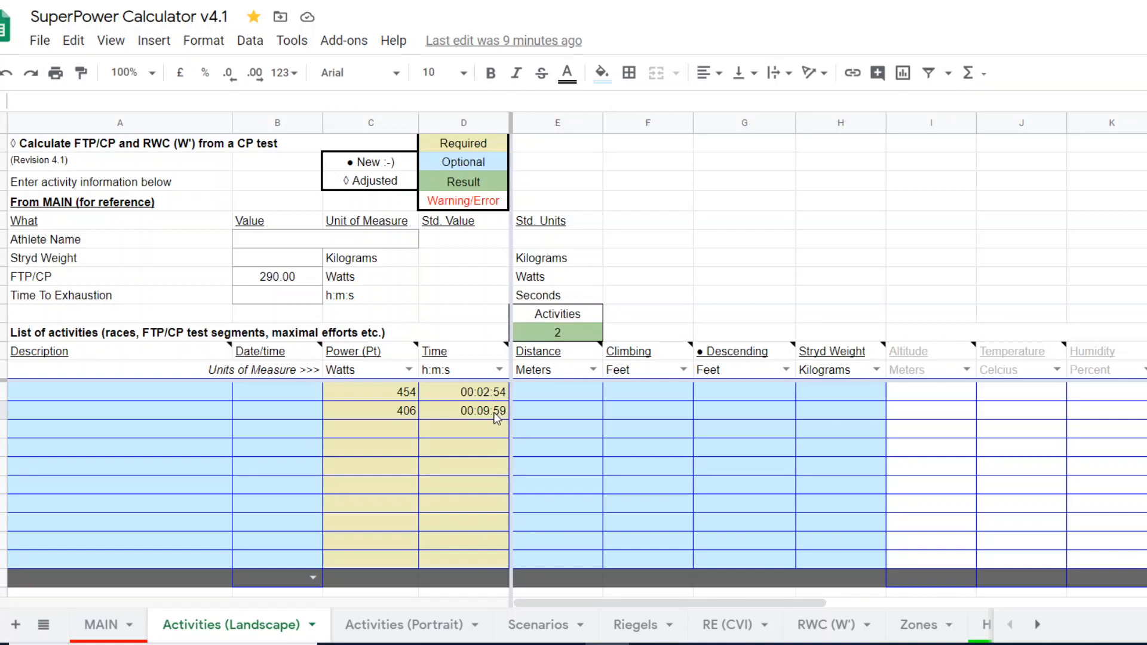
mouse_move(483, 397)
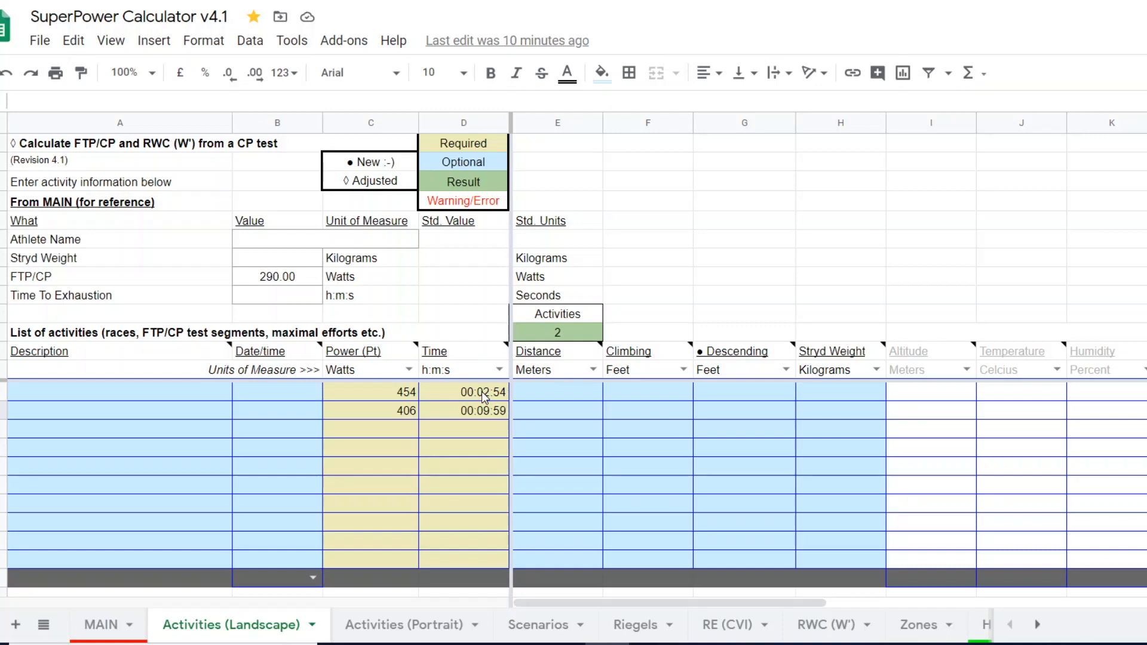
mouse_move(415, 400)
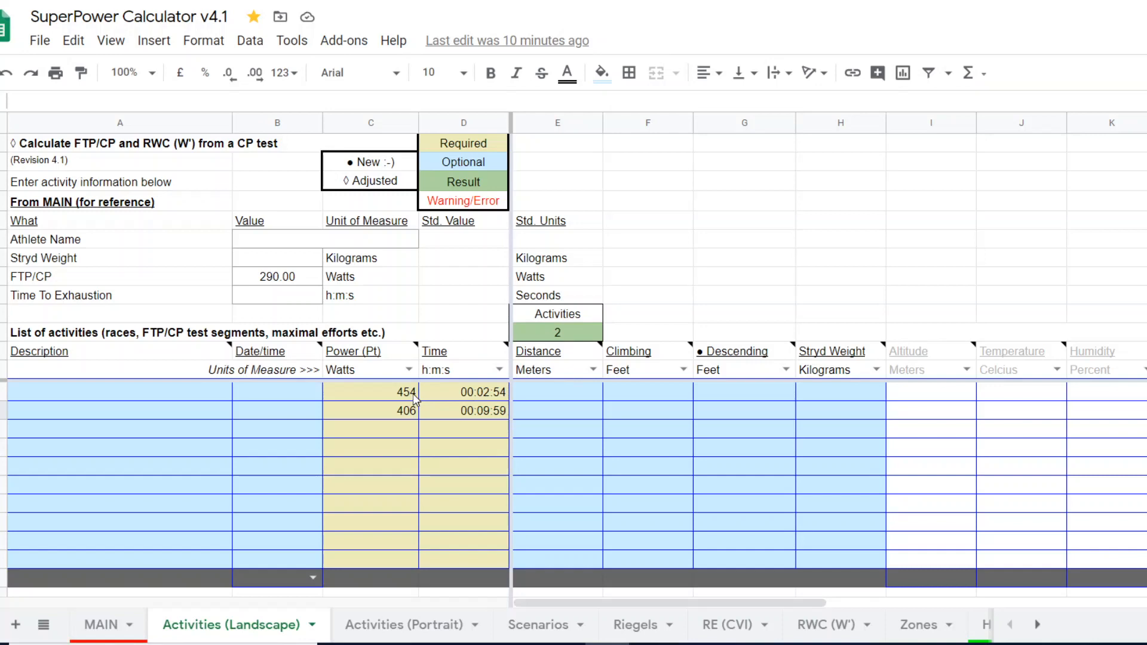
mouse_move(490, 396)
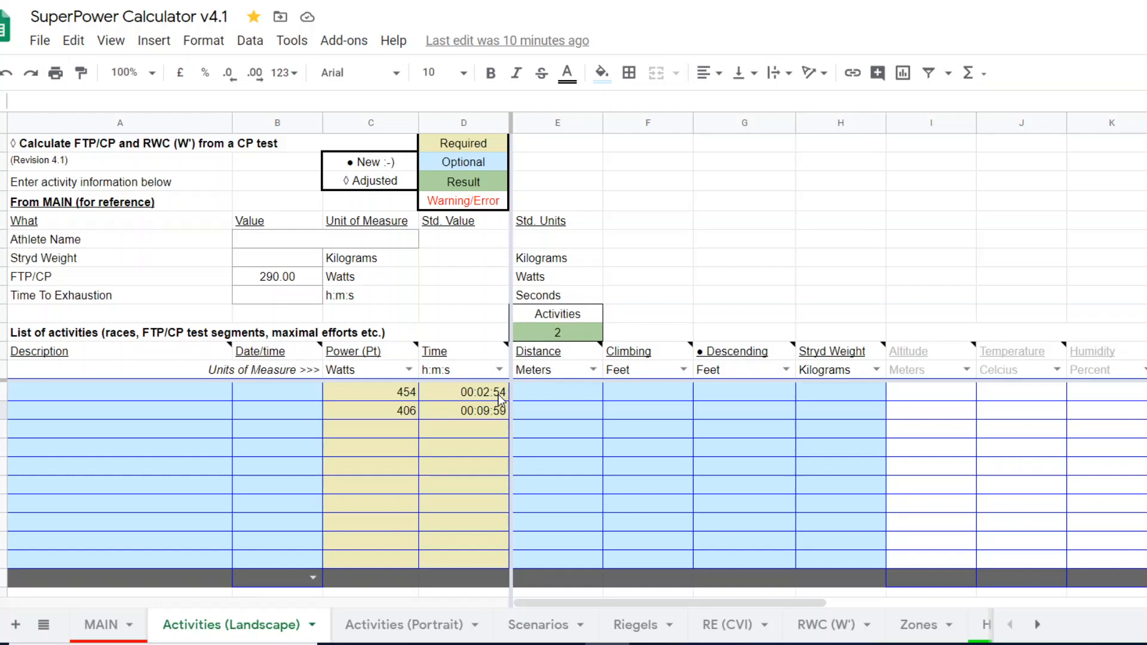
mouse_move(409, 420)
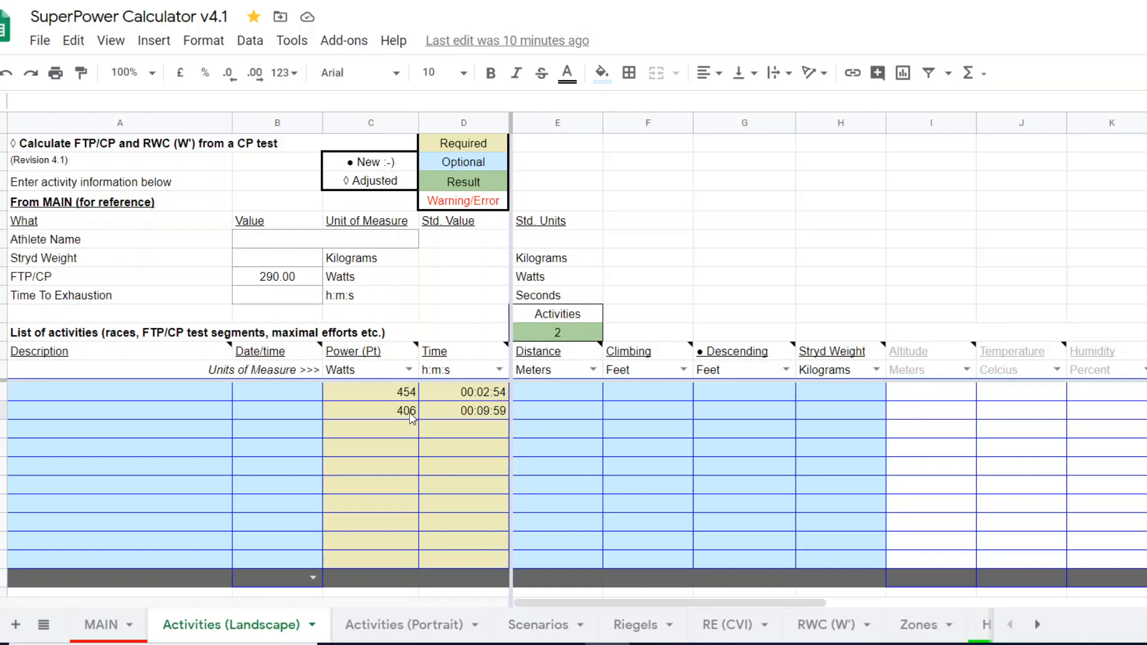
mouse_move(491, 418)
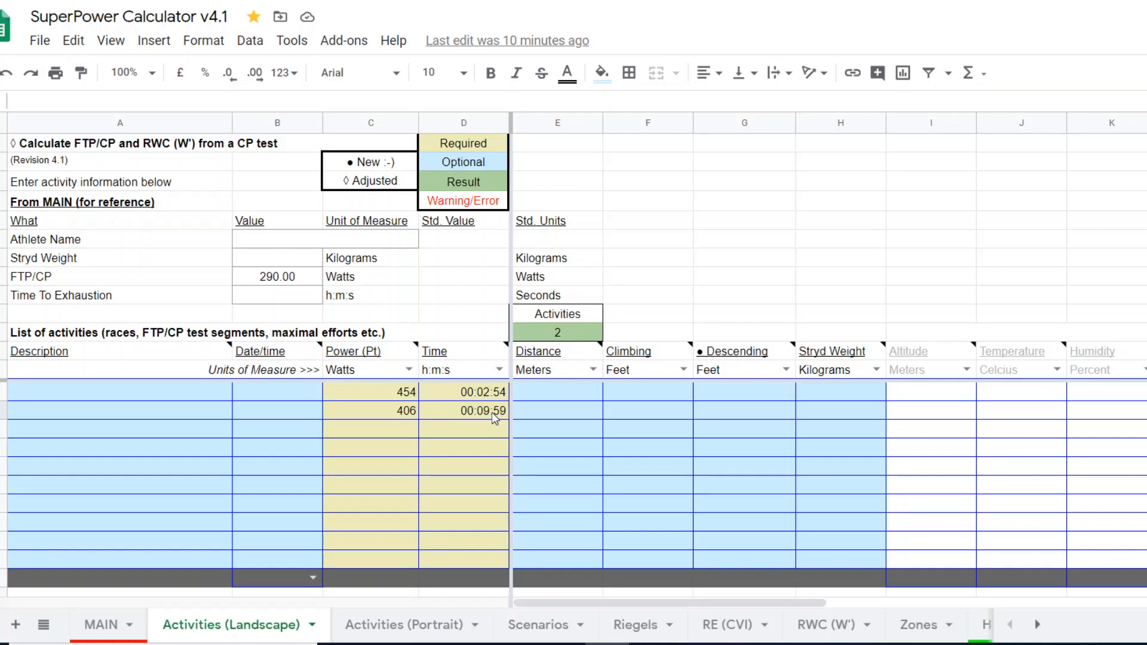
mouse_move(379, 380)
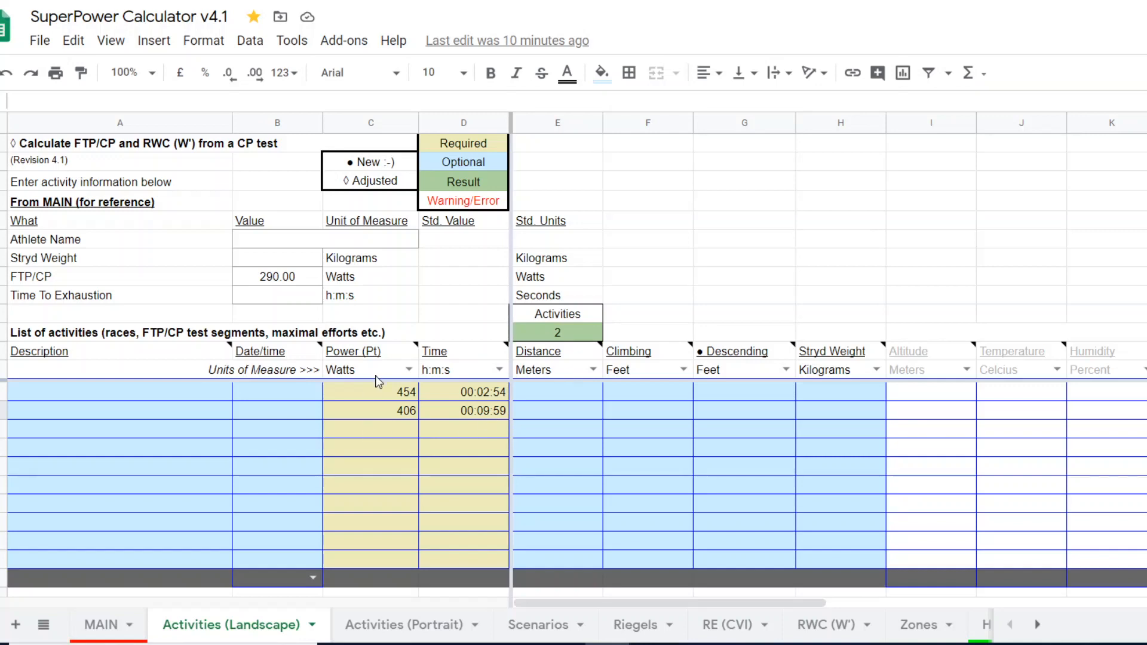
mouse_move(448, 413)
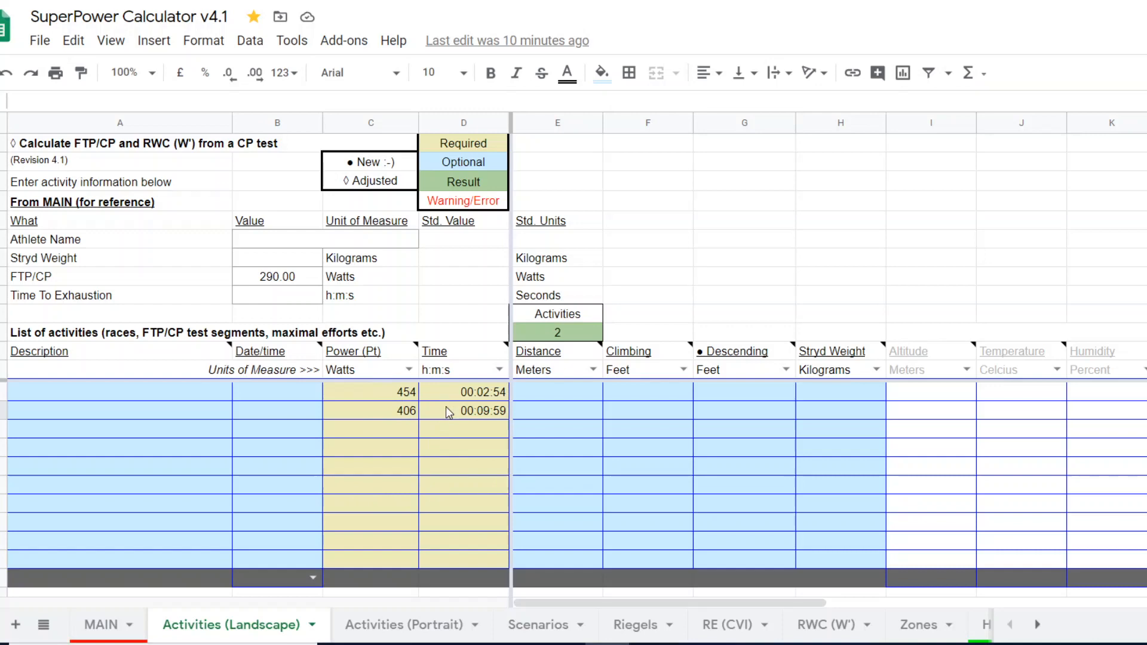
mouse_move(445, 448)
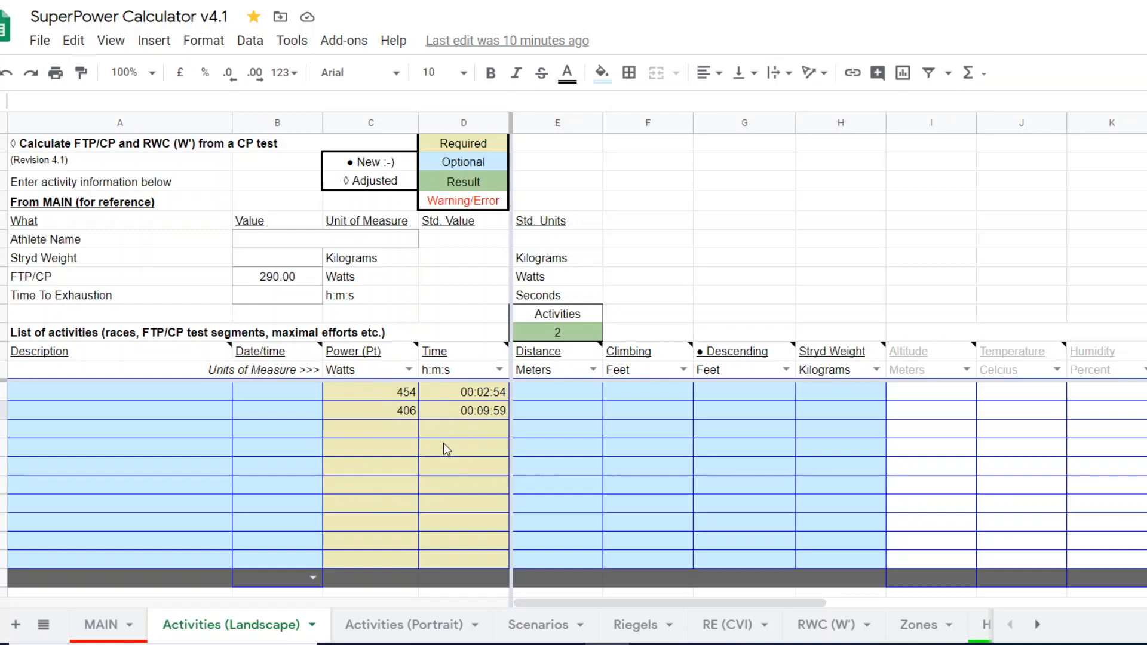
mouse_move(121, 623)
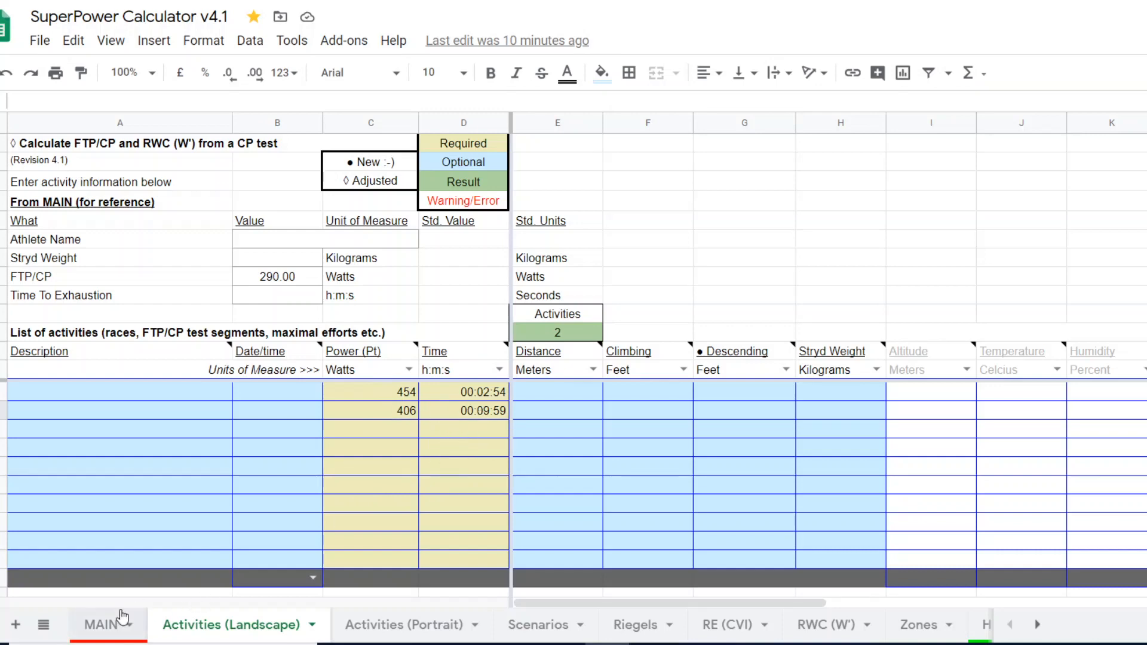
left_click(100, 623)
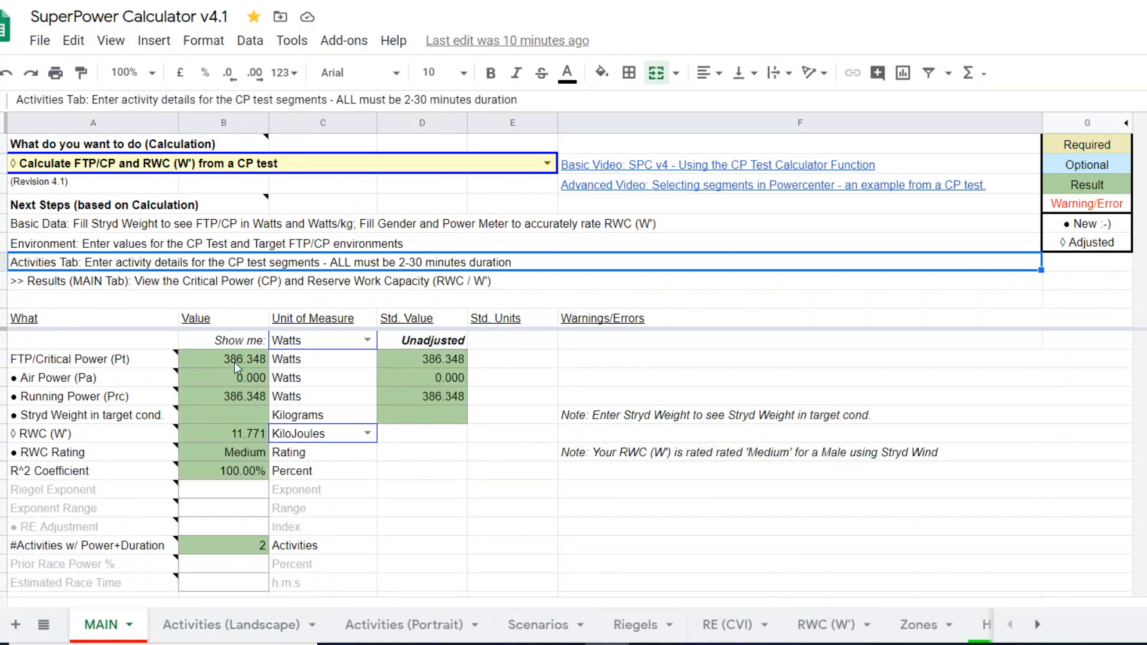
mouse_move(252, 366)
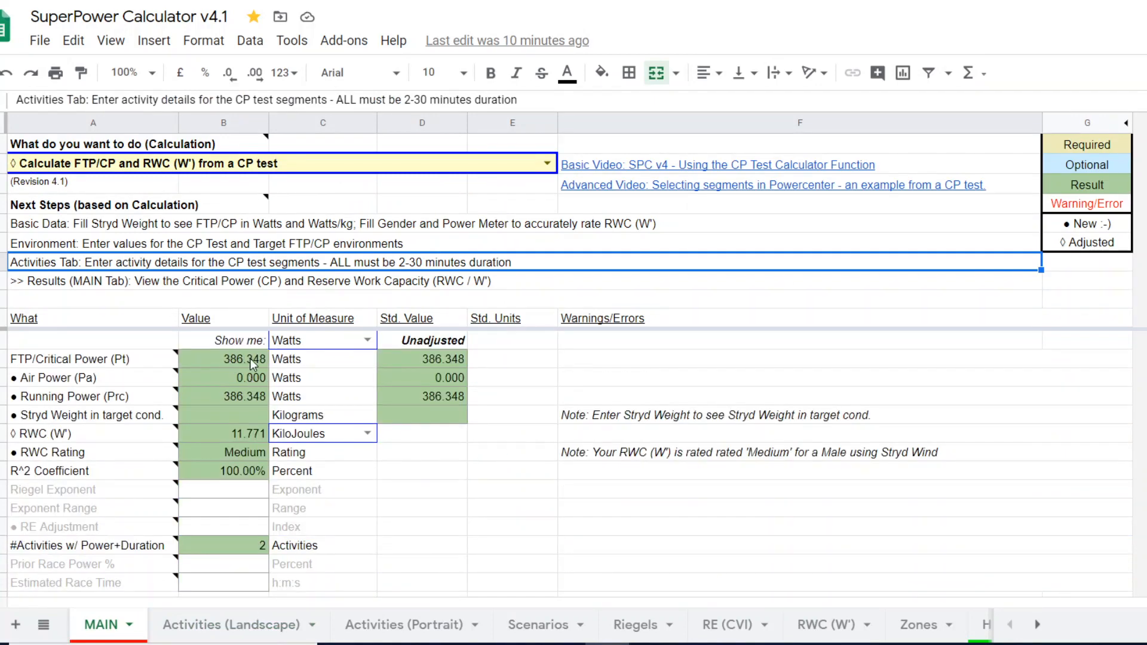
mouse_move(247, 445)
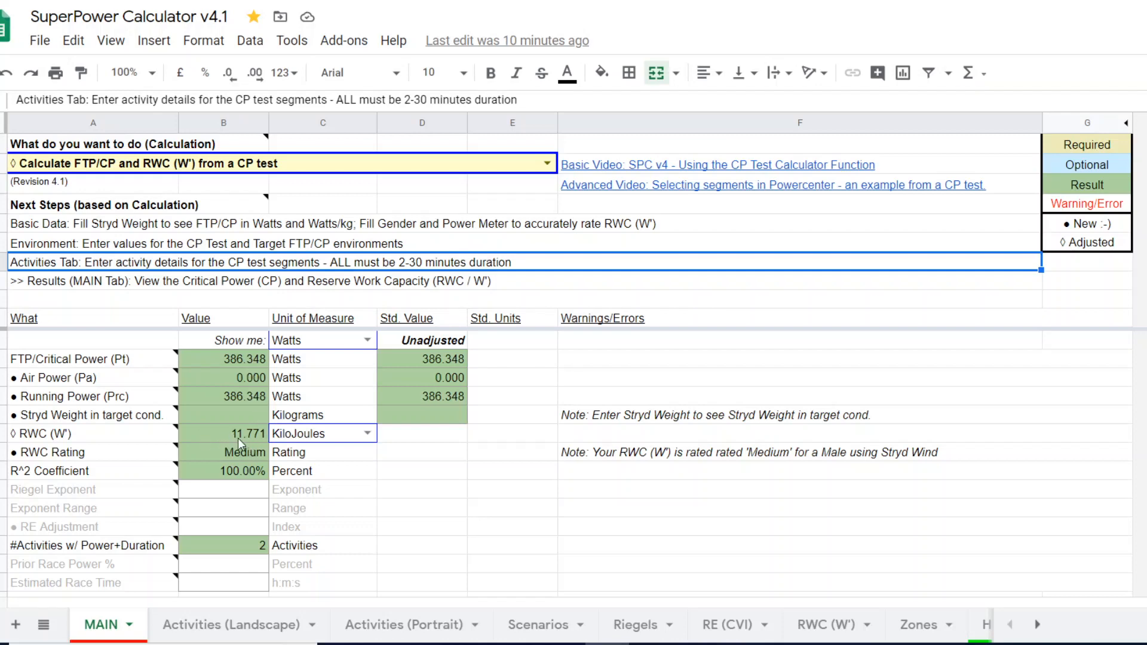
mouse_move(252, 438)
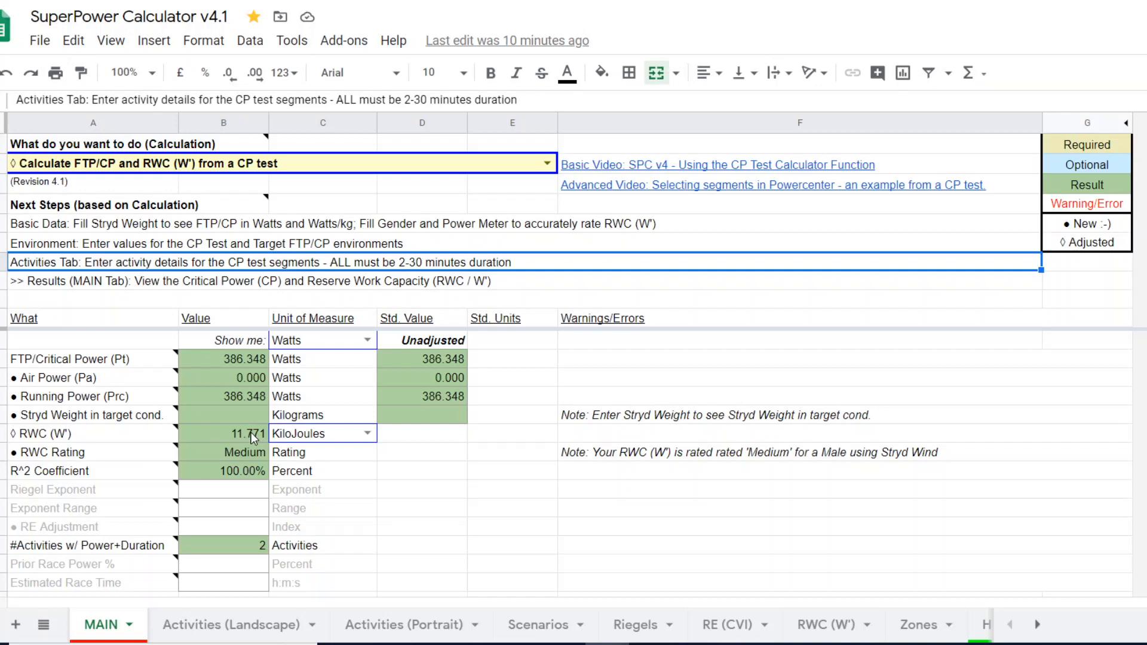
mouse_move(859, 445)
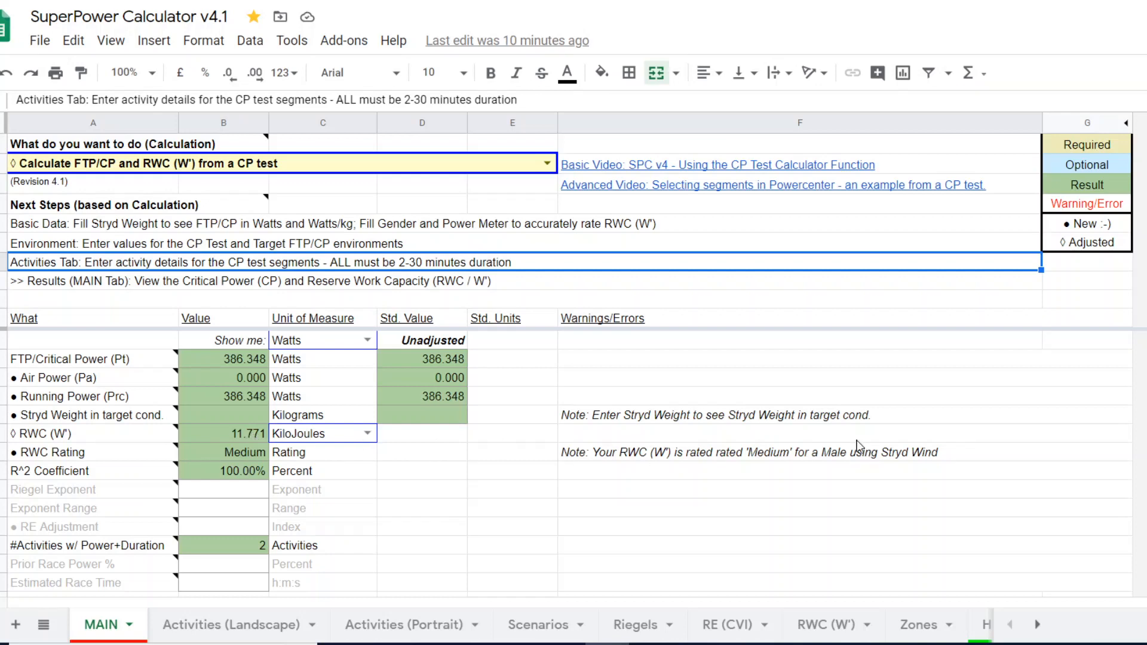
mouse_move(830, 629)
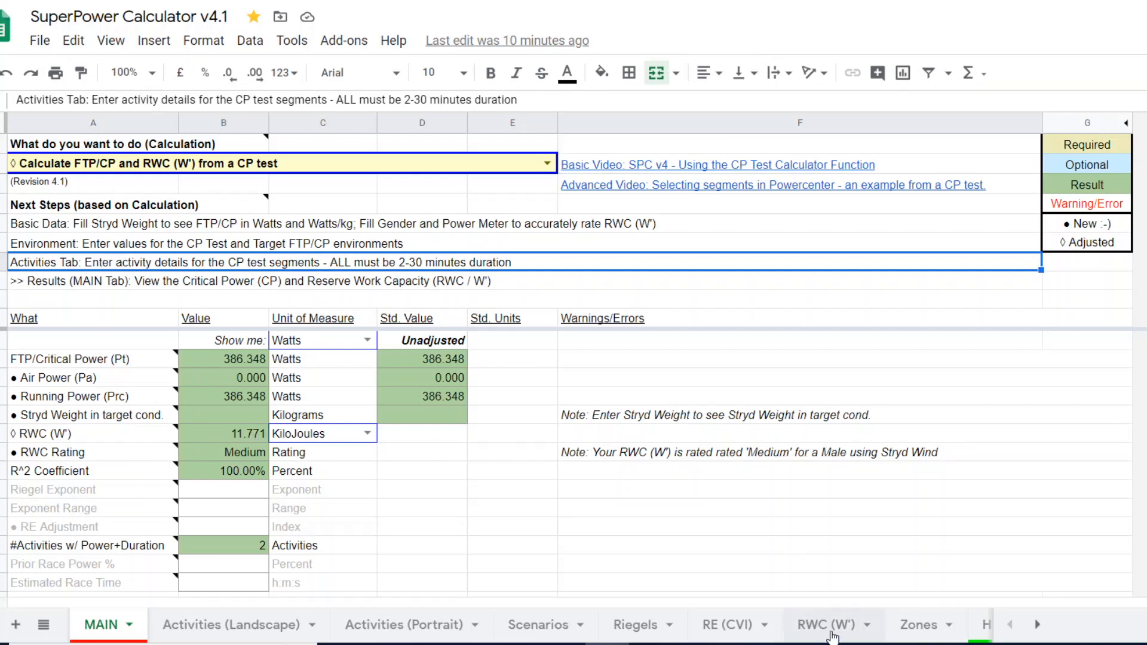
- Switch to the RWC (W') sheet to compare reserve work capacity against runner standards
left_click(825, 624)
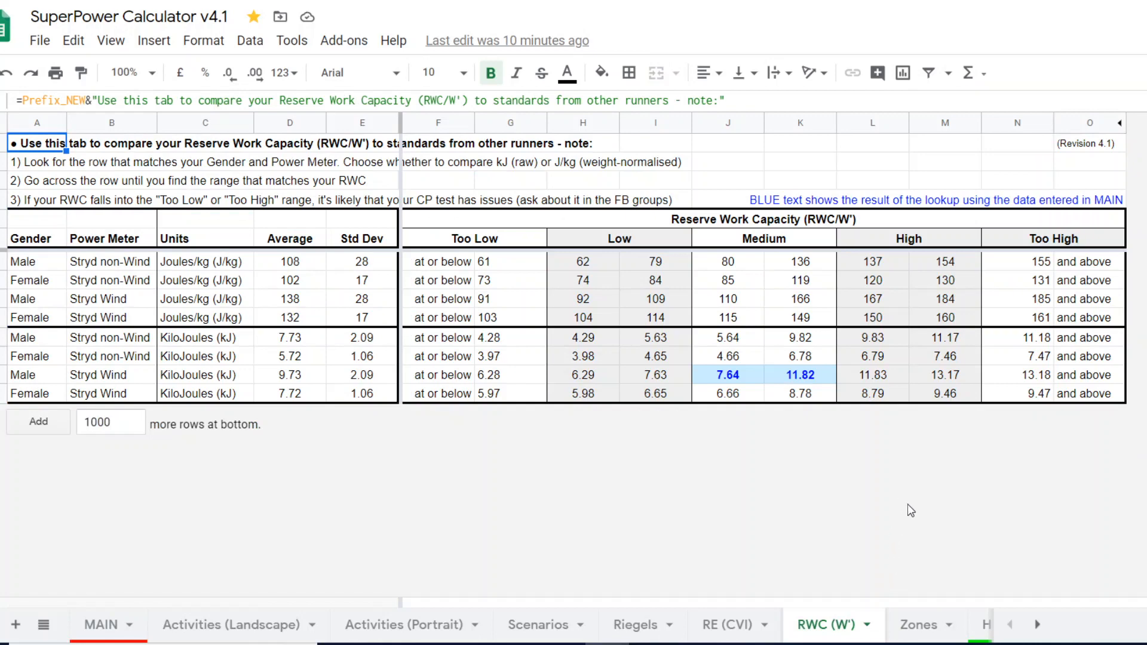
mouse_move(757, 381)
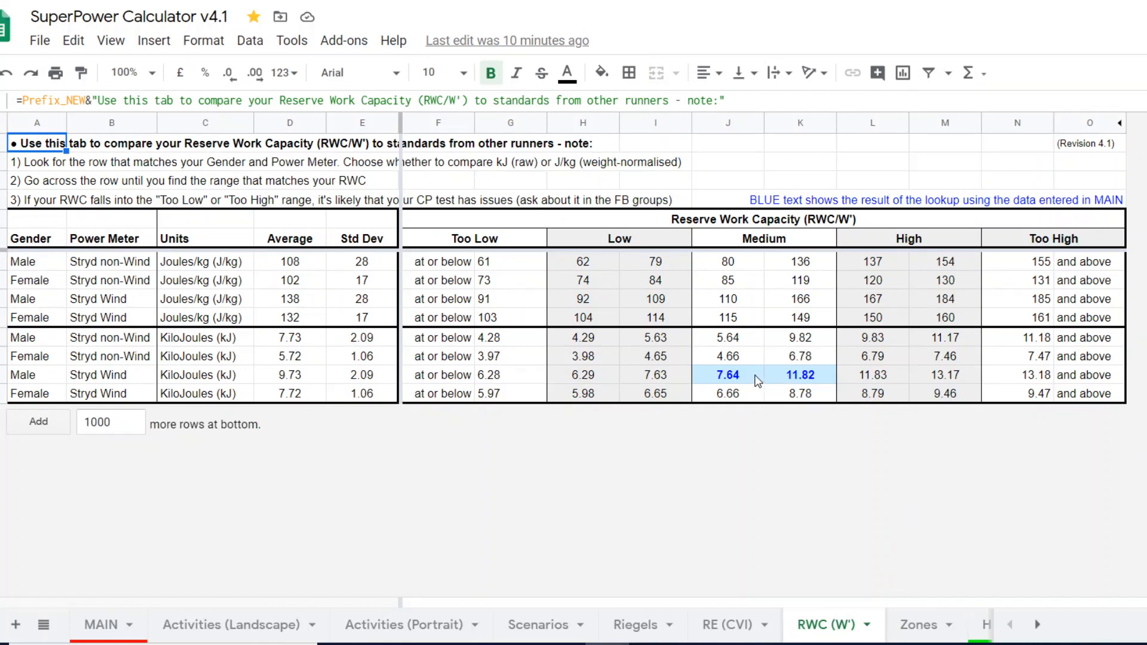
mouse_move(751, 385)
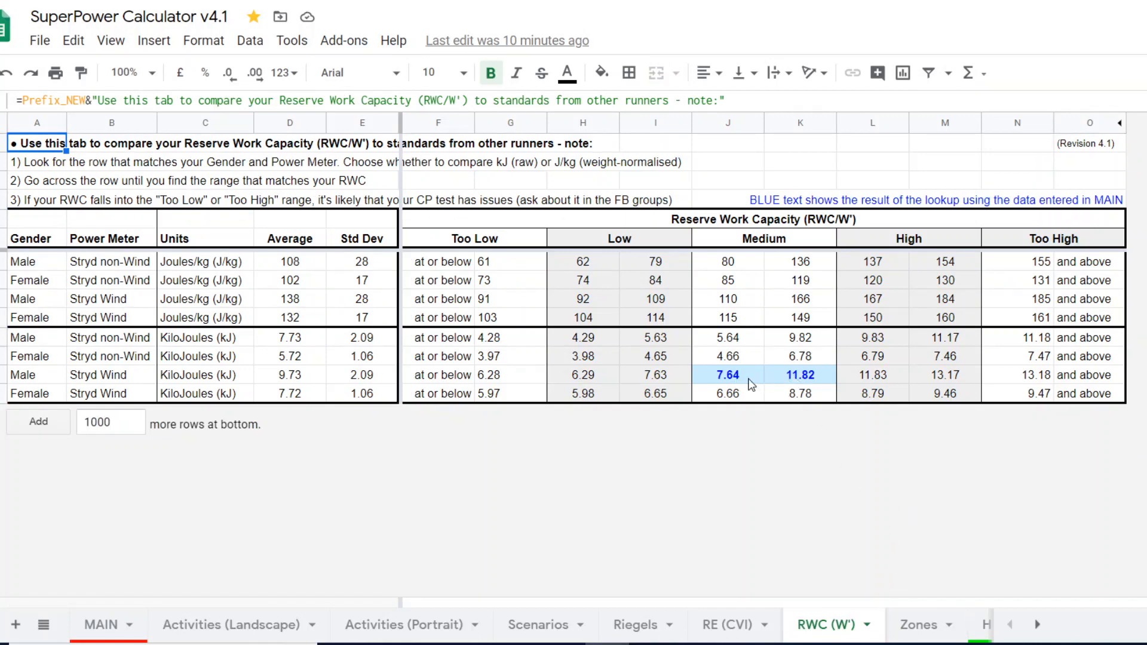
mouse_move(766, 386)
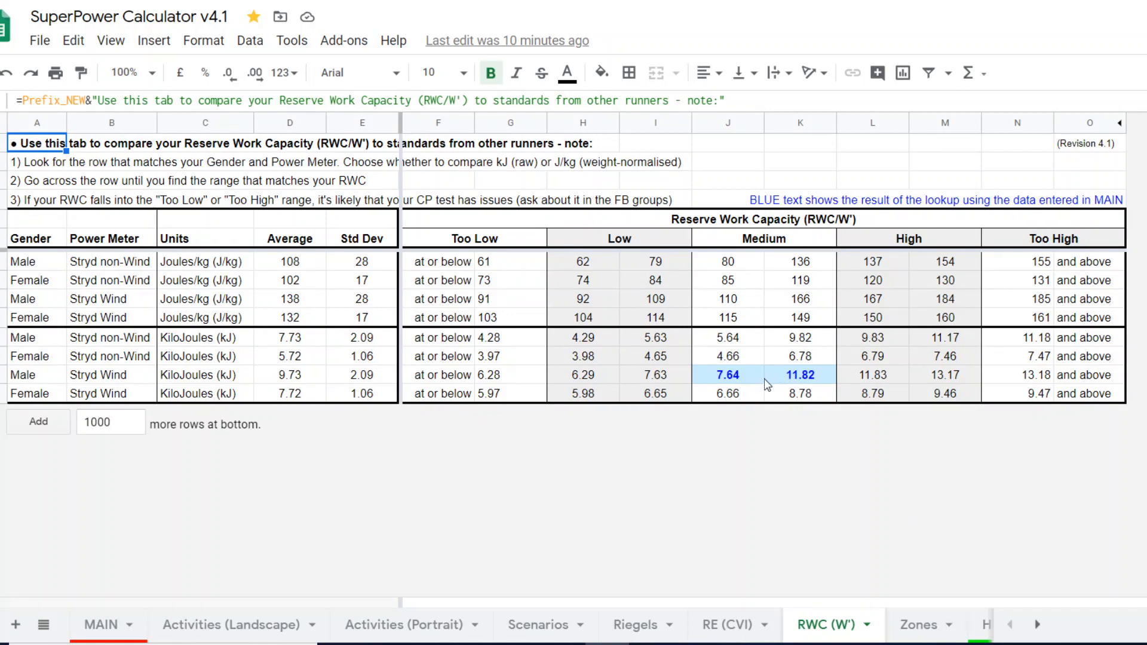
mouse_move(767, 374)
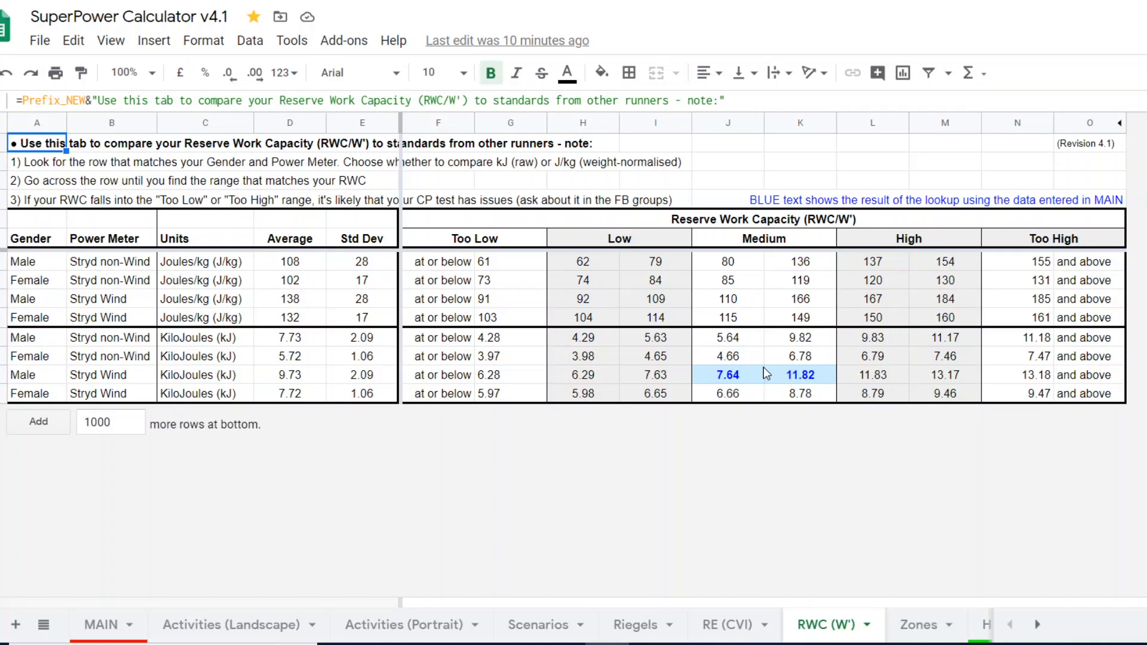
mouse_move(605, 532)
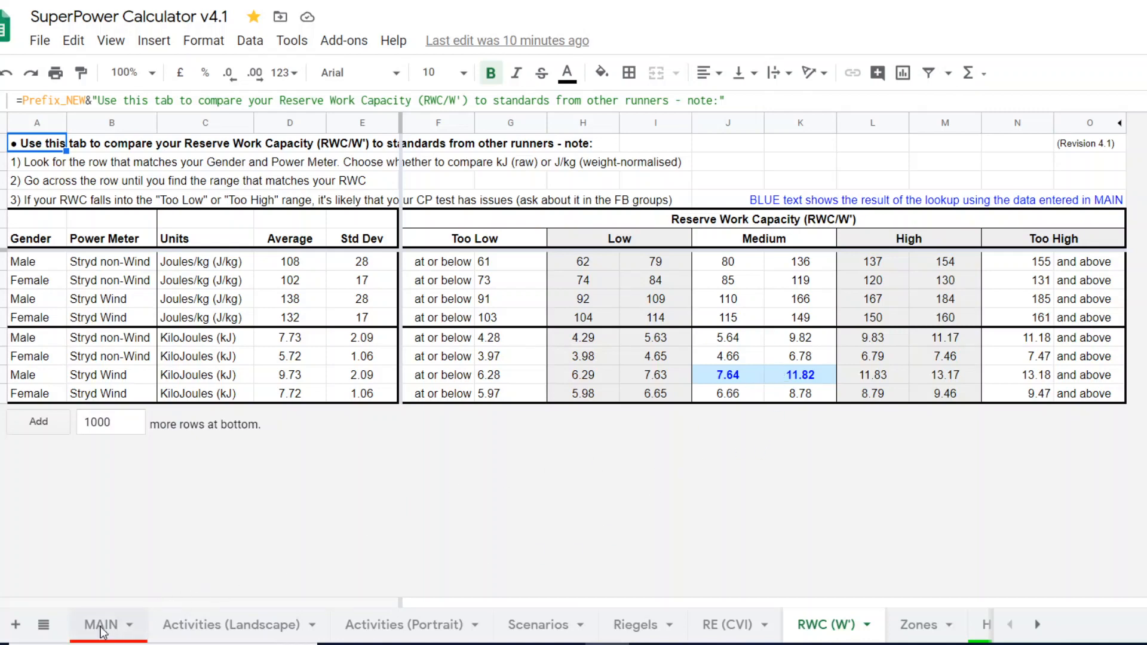
- Go back to the MAIN sheet showing 11.771 kJ RWC and 386.348 W FTP/CP
left_click(100, 624)
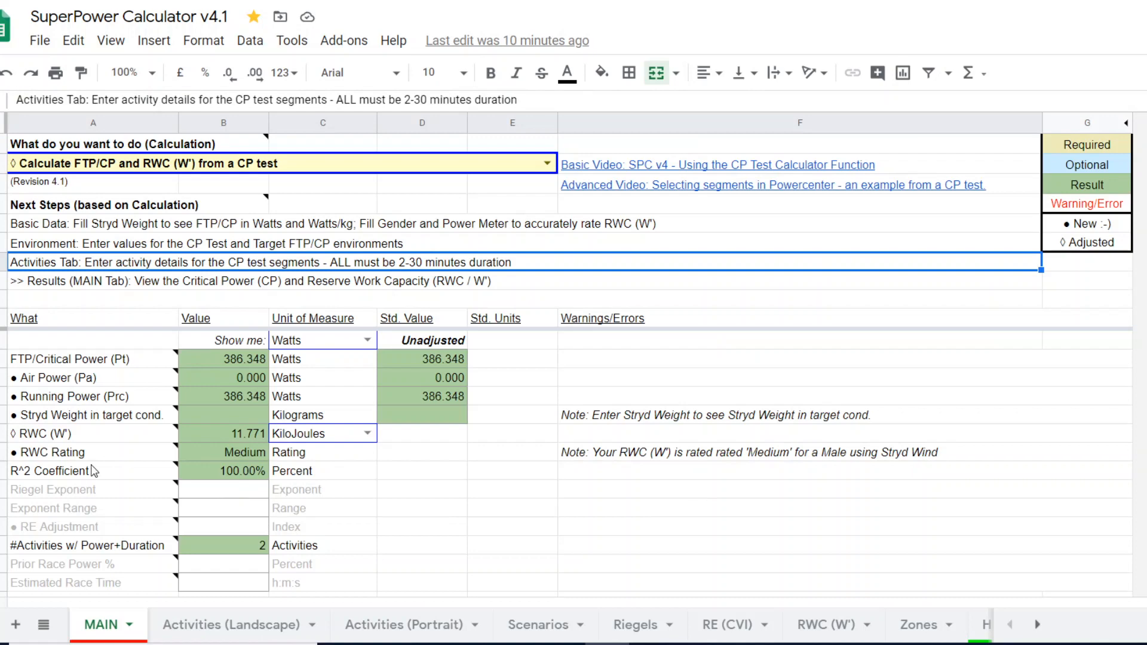
mouse_move(339, 456)
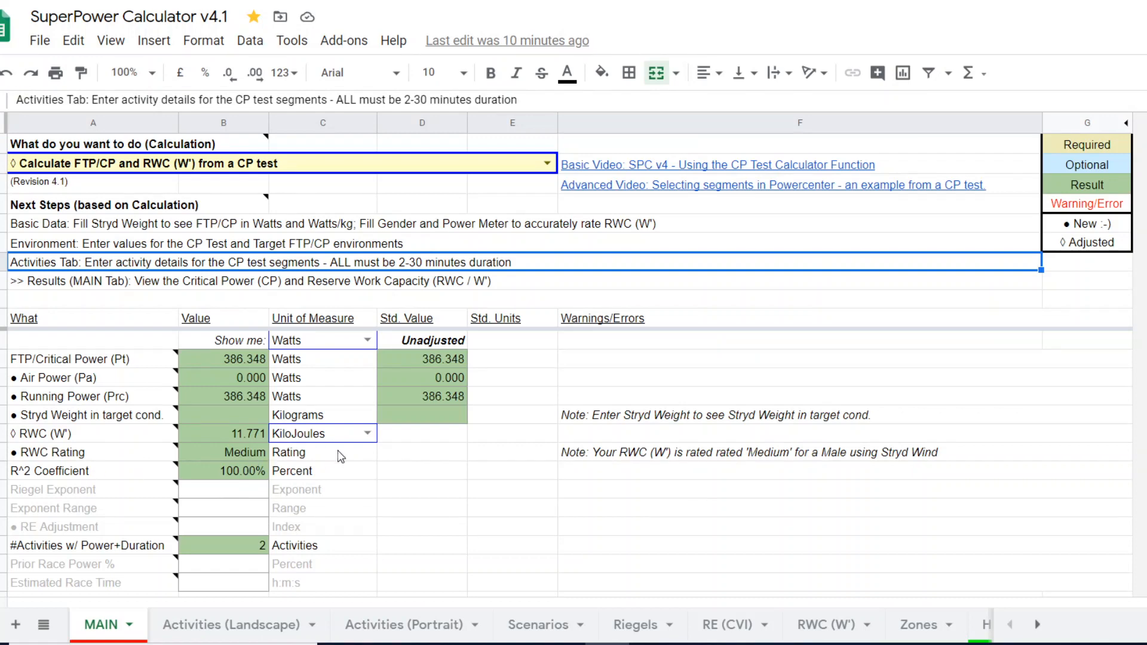
mouse_move(359, 465)
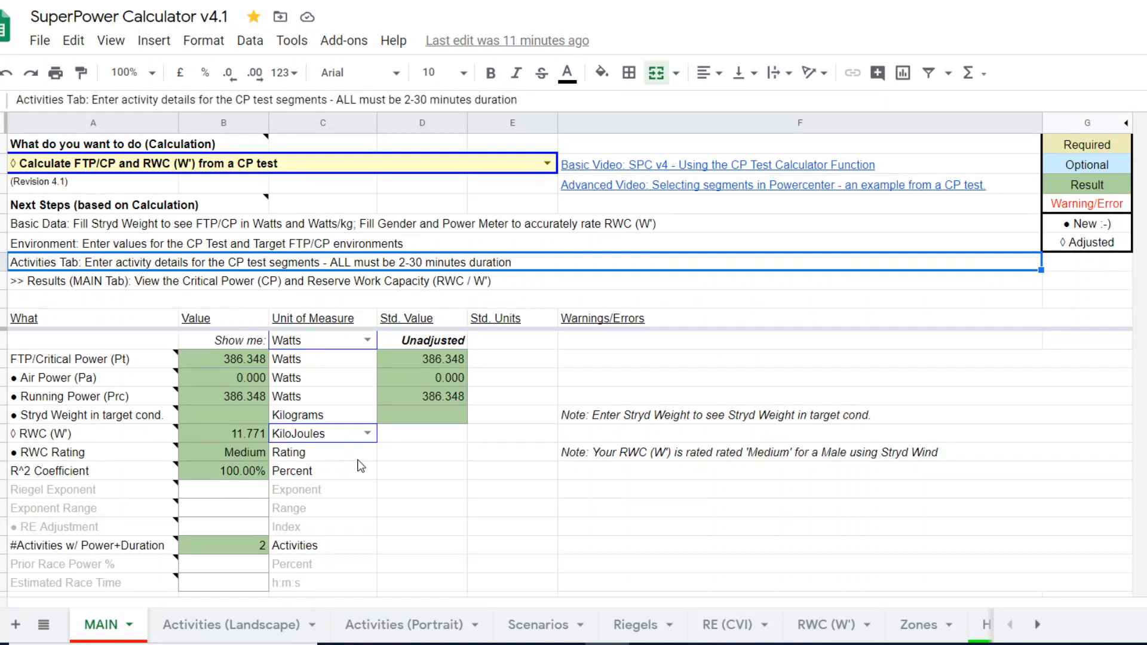
mouse_move(338, 437)
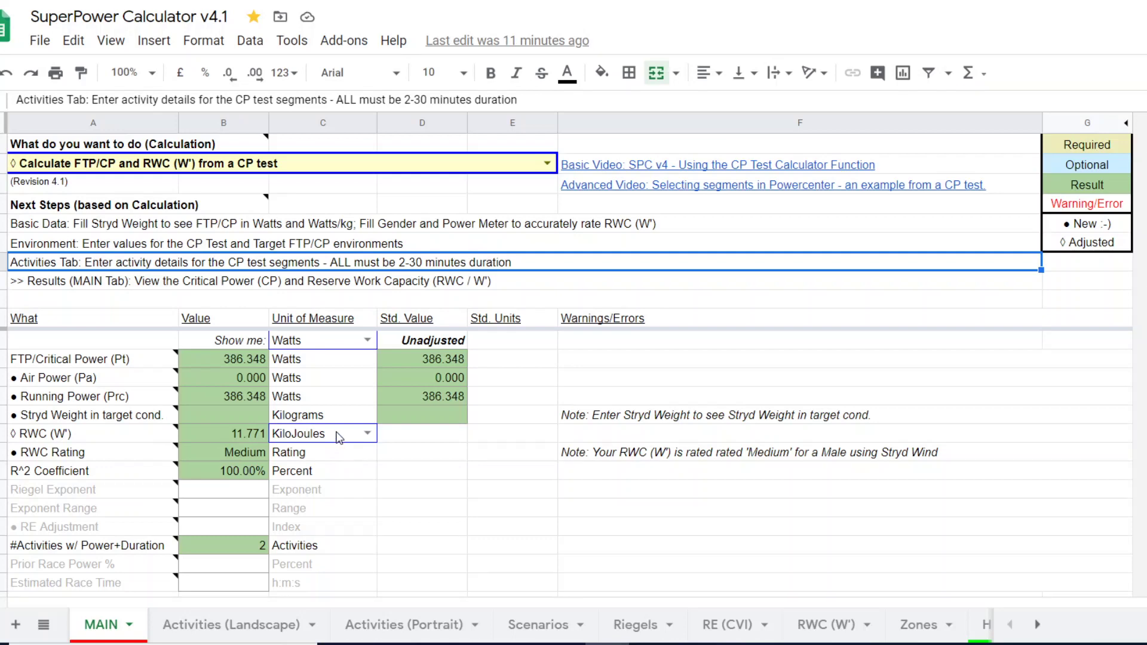
mouse_move(374, 461)
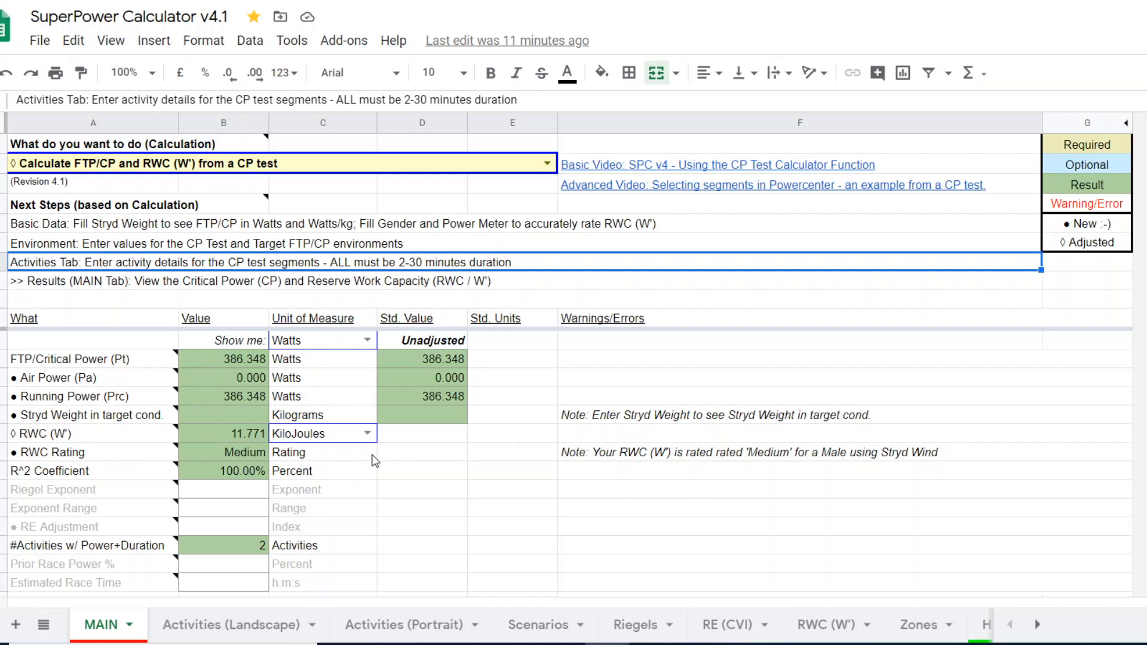
mouse_move(395, 442)
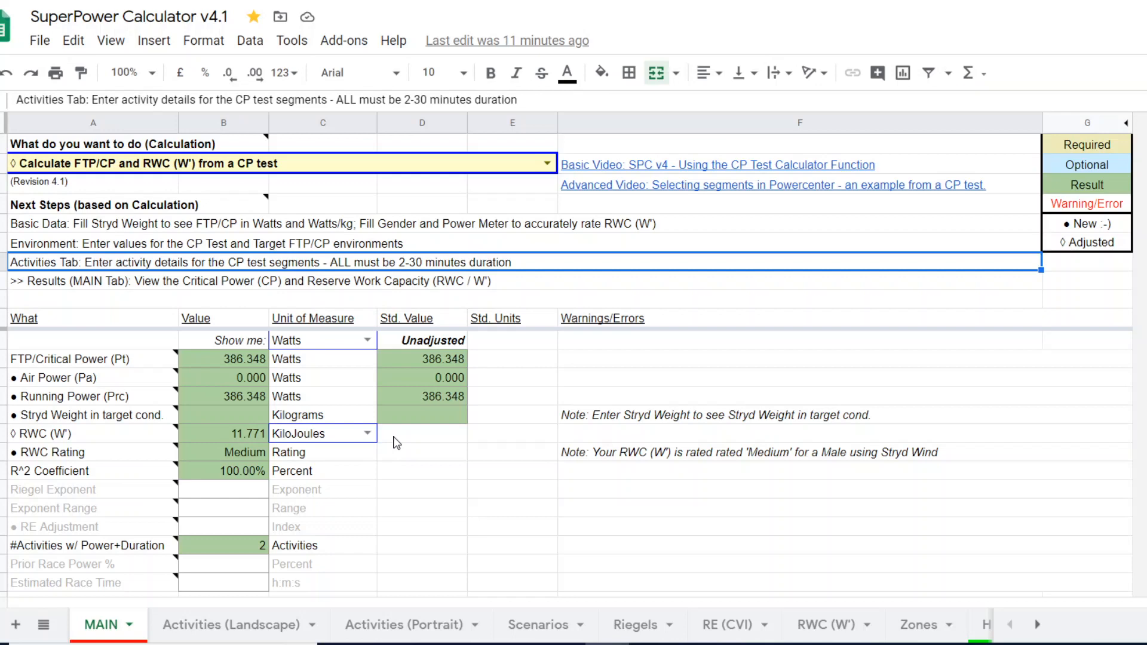
mouse_move(447, 451)
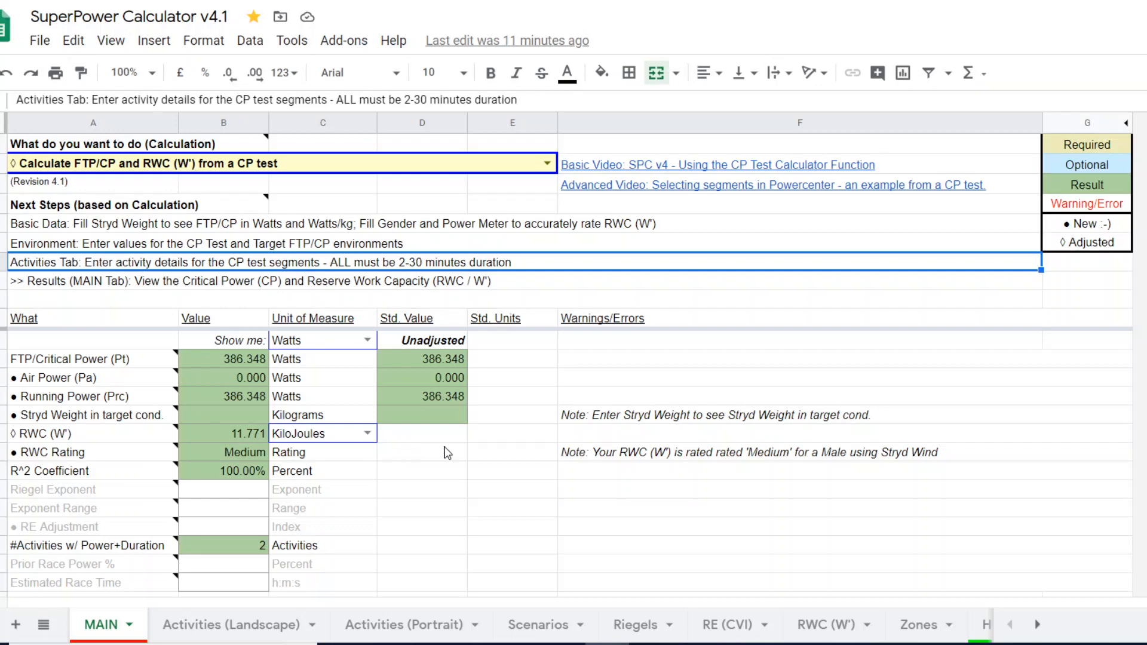
mouse_move(432, 462)
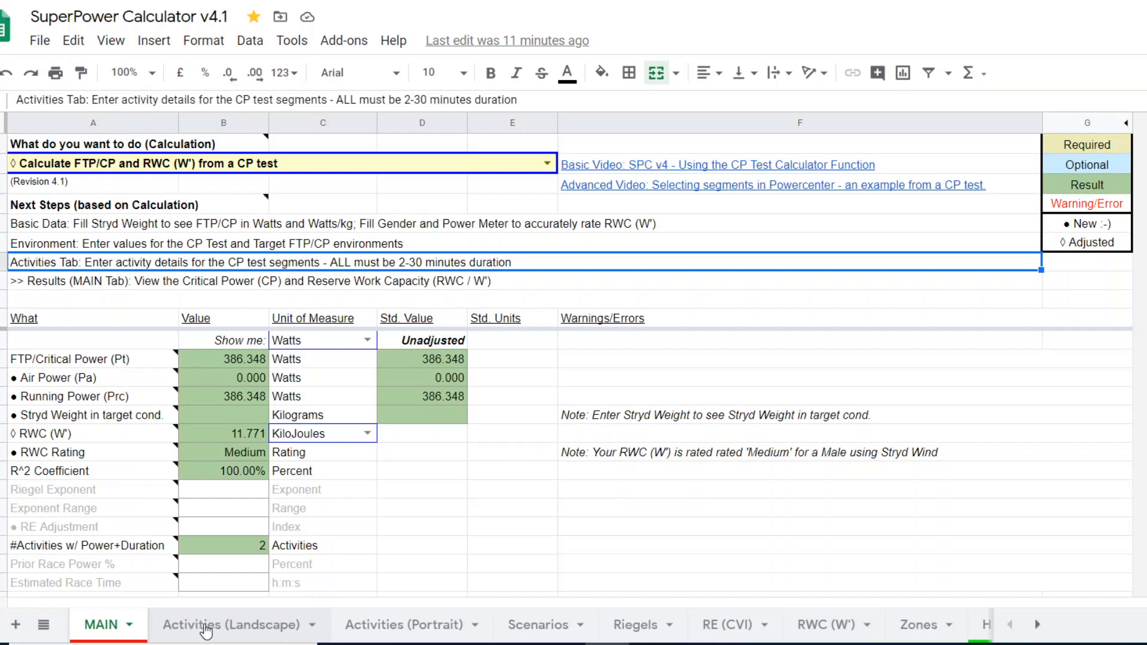
- Switch to the Activities (Landscape) sheet listing the 454 W and 406 W efforts
left_click(231, 625)
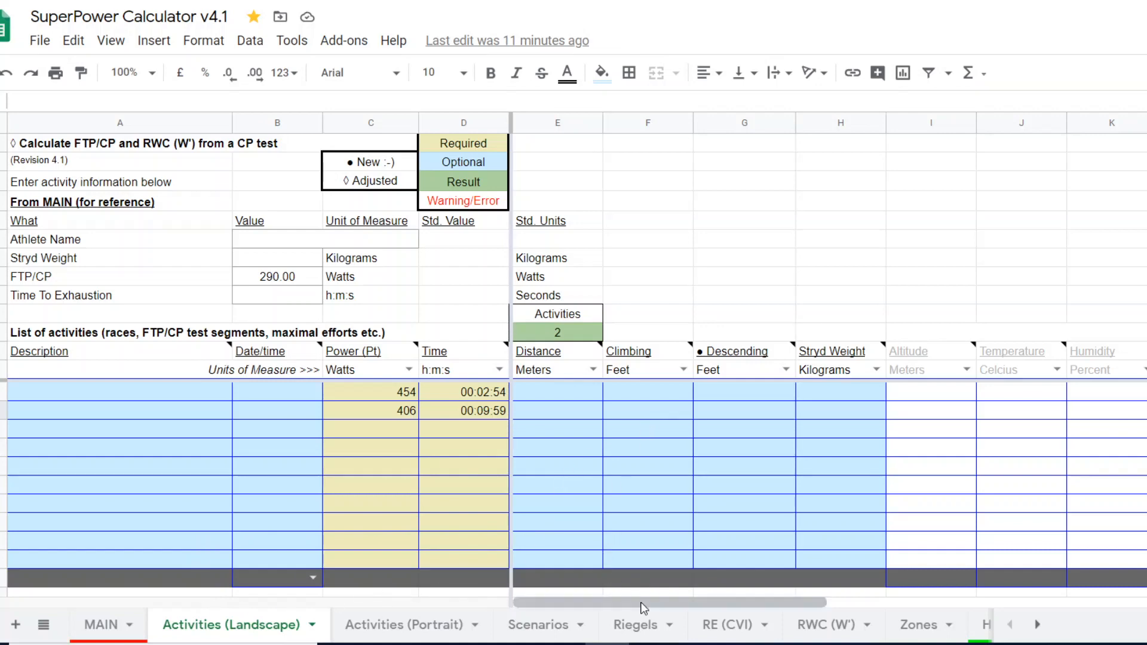
- Scroll right to the Air Power column and show its Watts, Watts/kg and %Pt unit choices
scroll("right", 3)
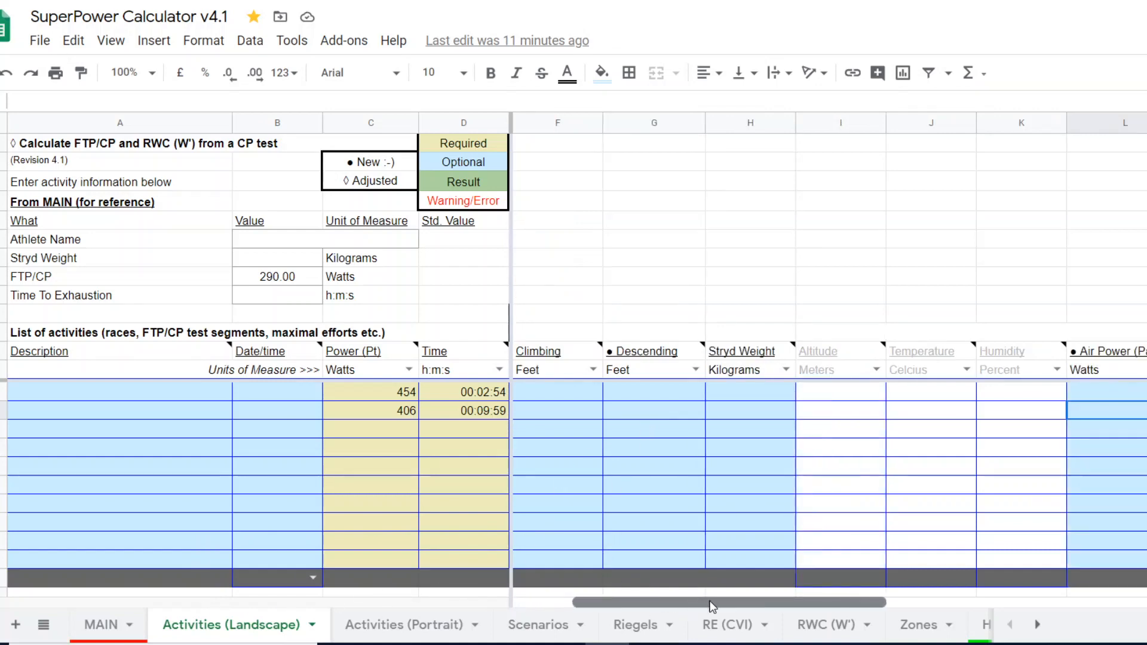
scroll("right", 3)
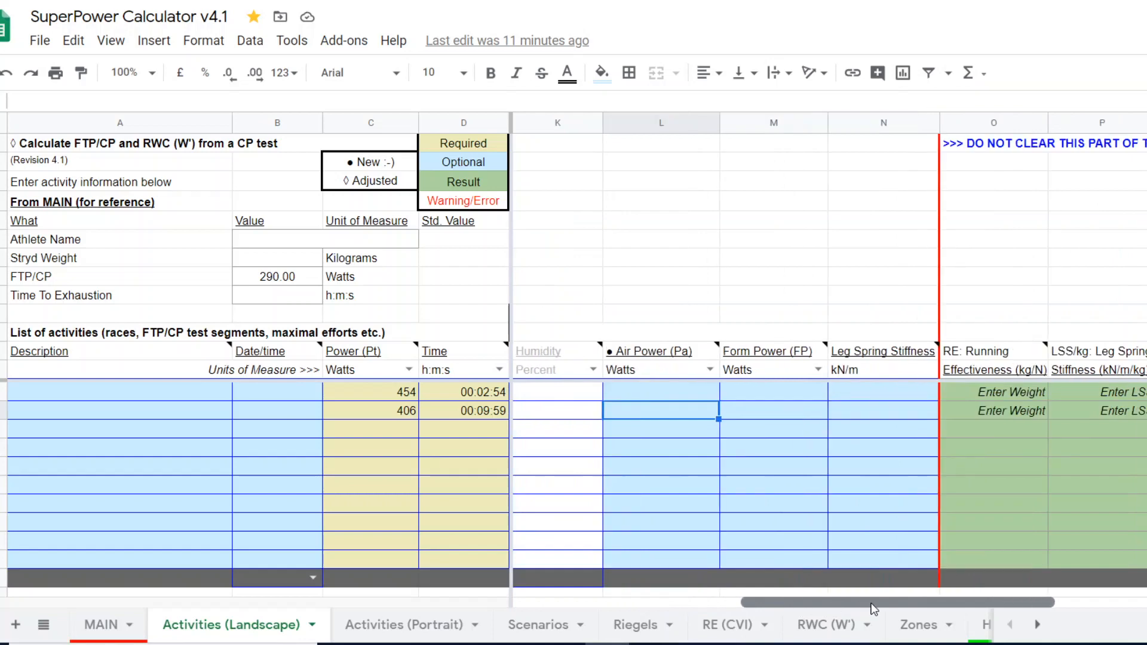
scroll("right", 3)
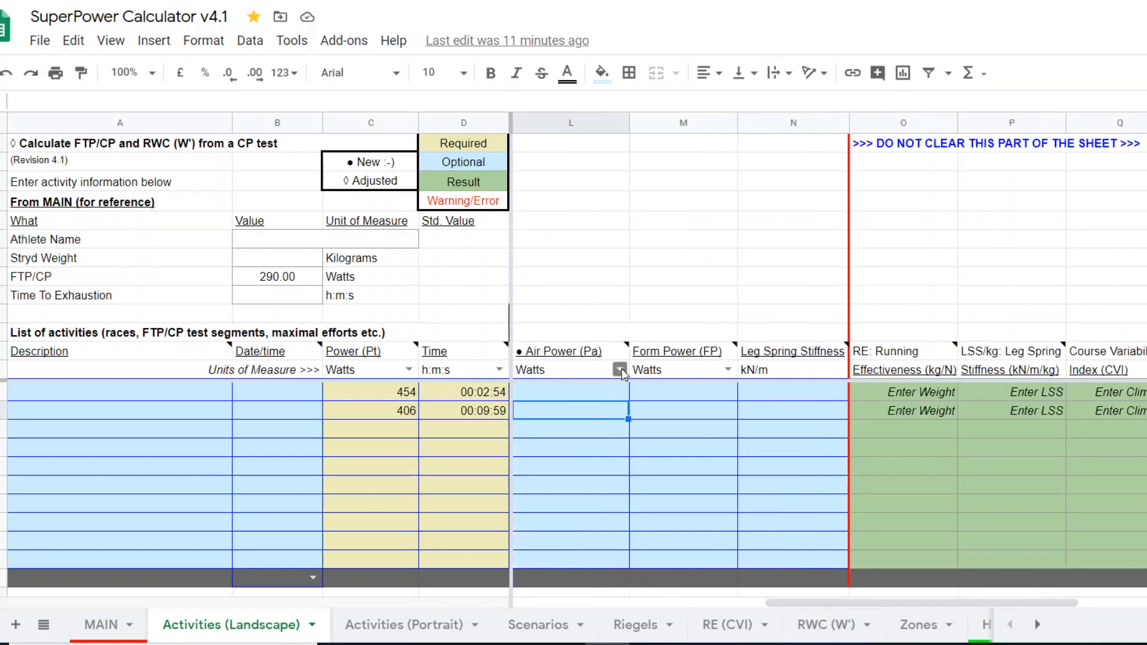
left_click(620, 369)
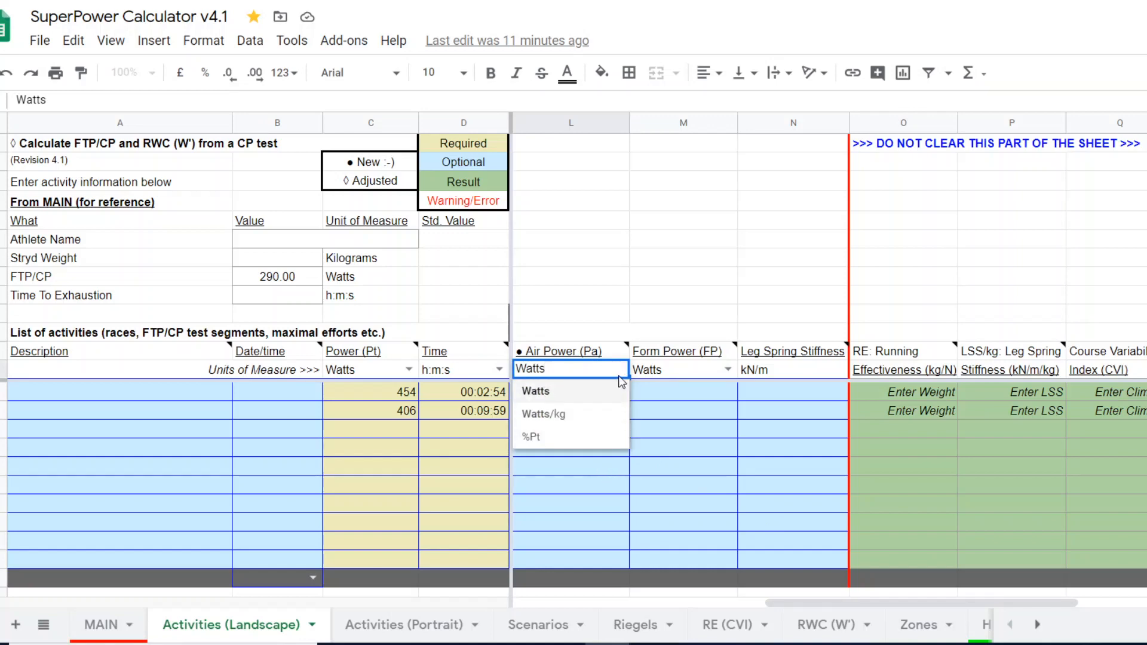
mouse_move(578, 415)
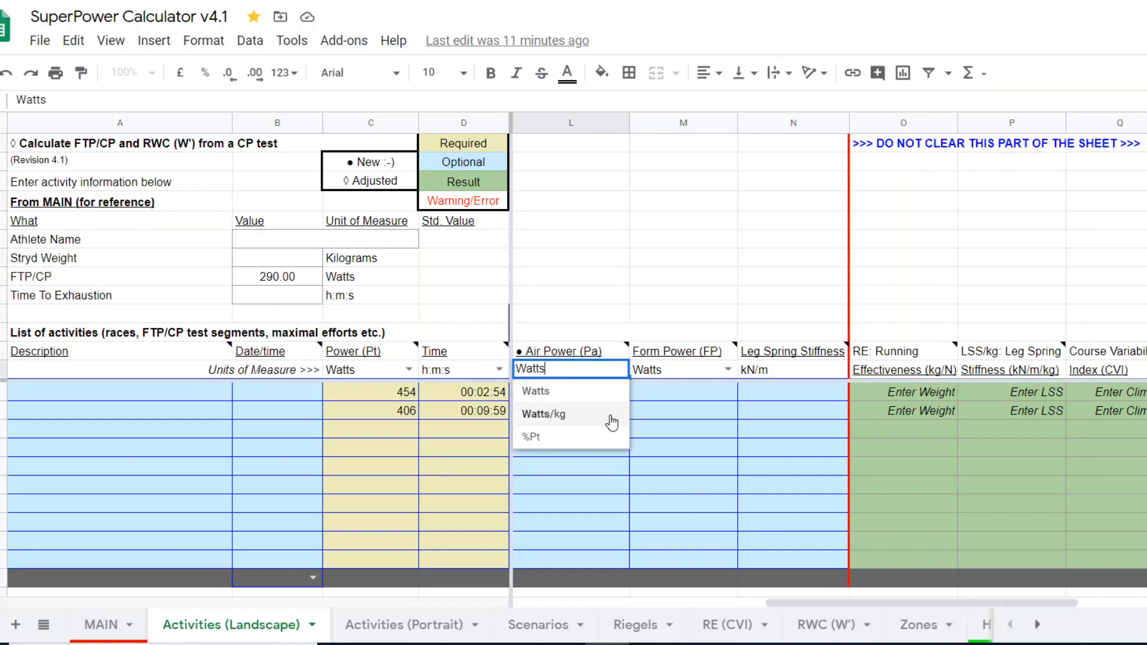
mouse_move(558, 442)
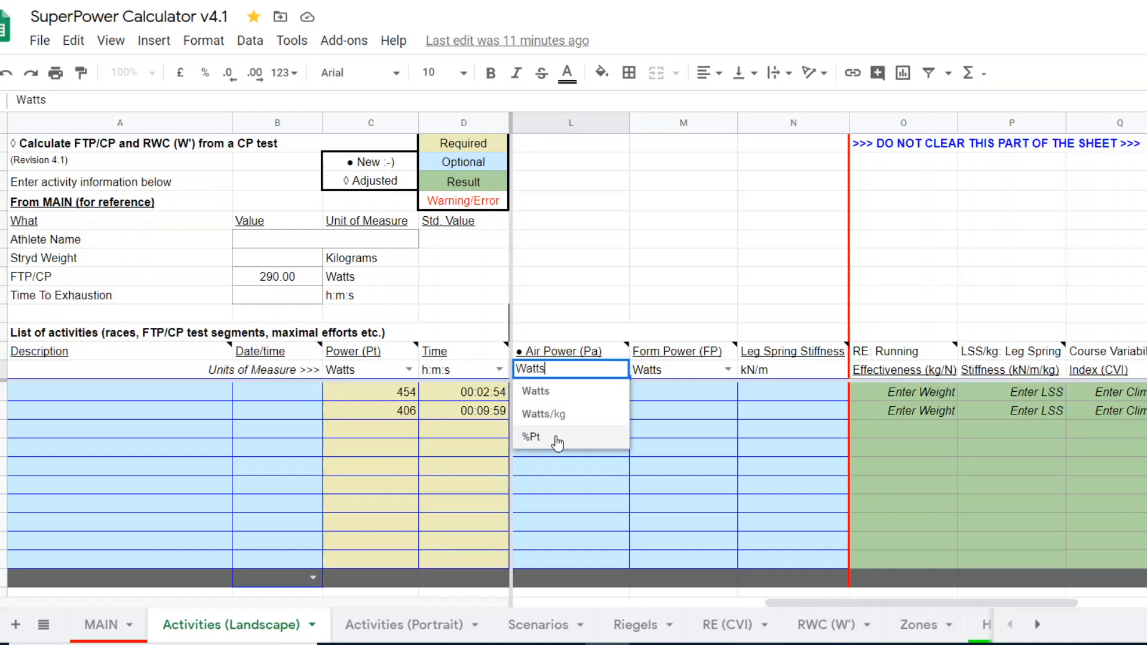
mouse_move(548, 441)
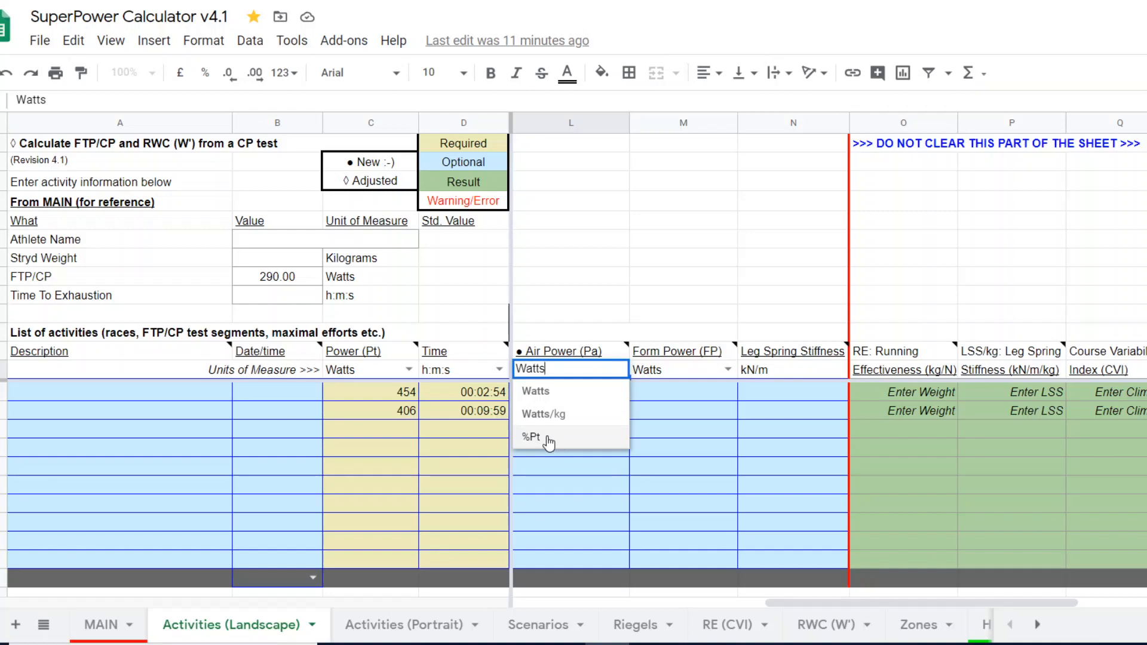
left_click(531, 436)
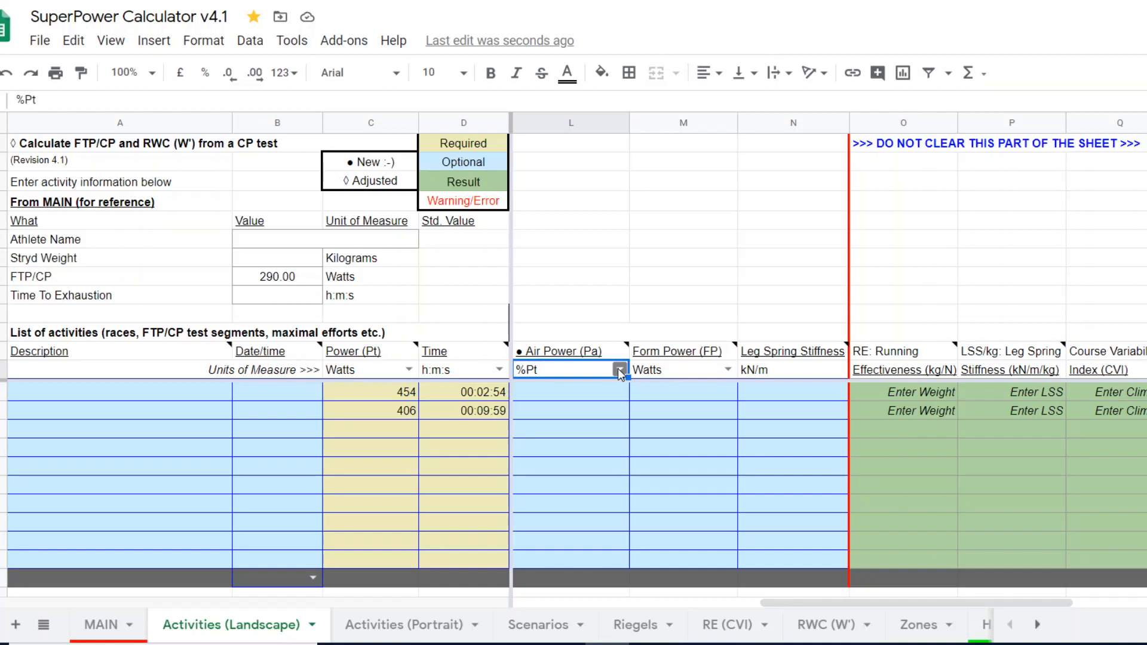
left_click(618, 369)
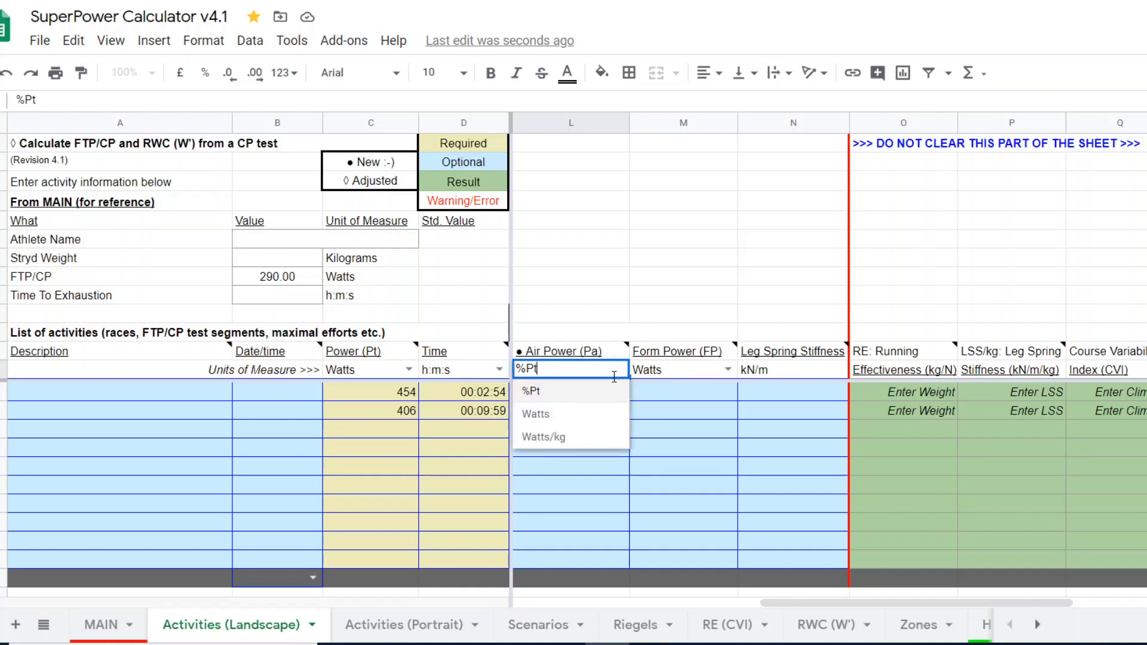
left_click(535, 413)
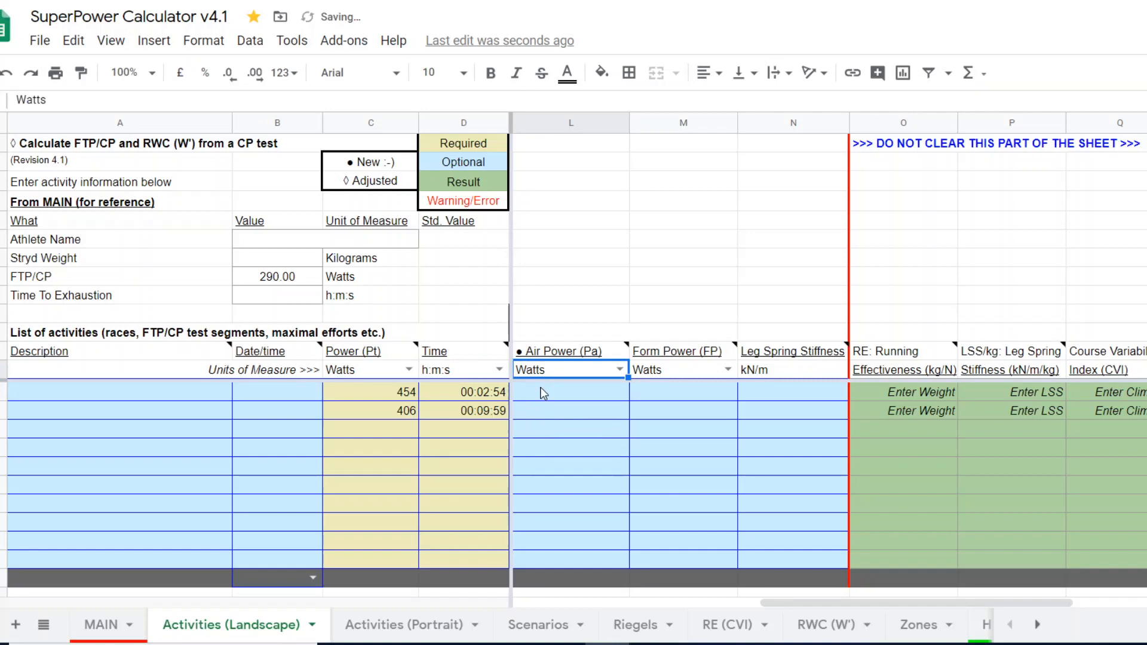
left_click(569, 392)
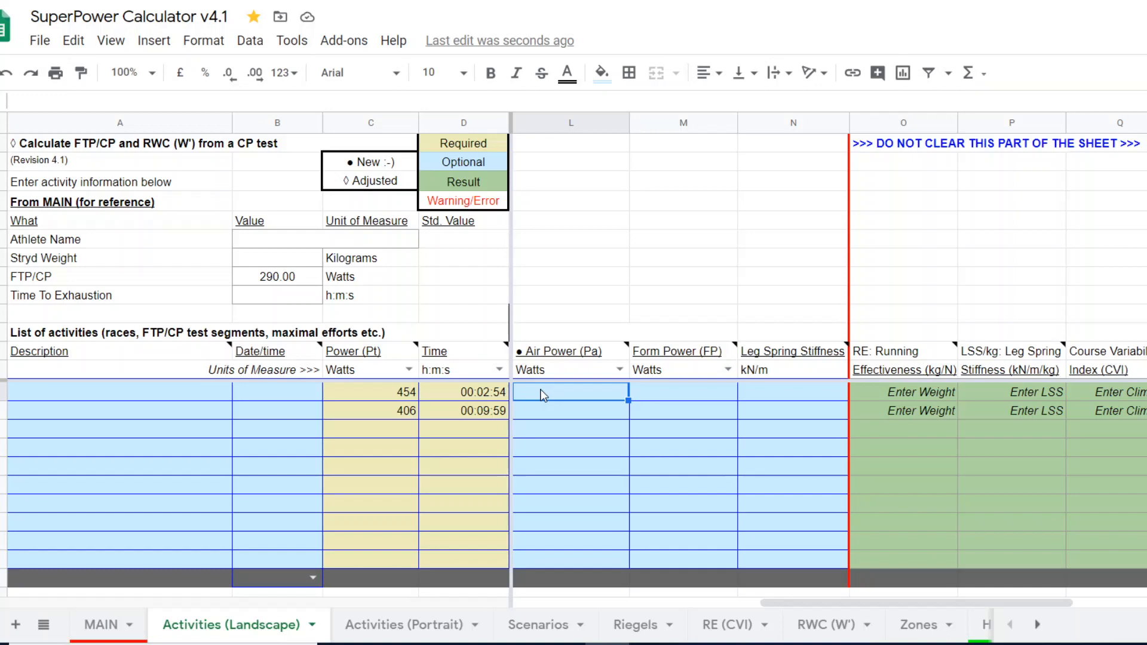
type("45.00")
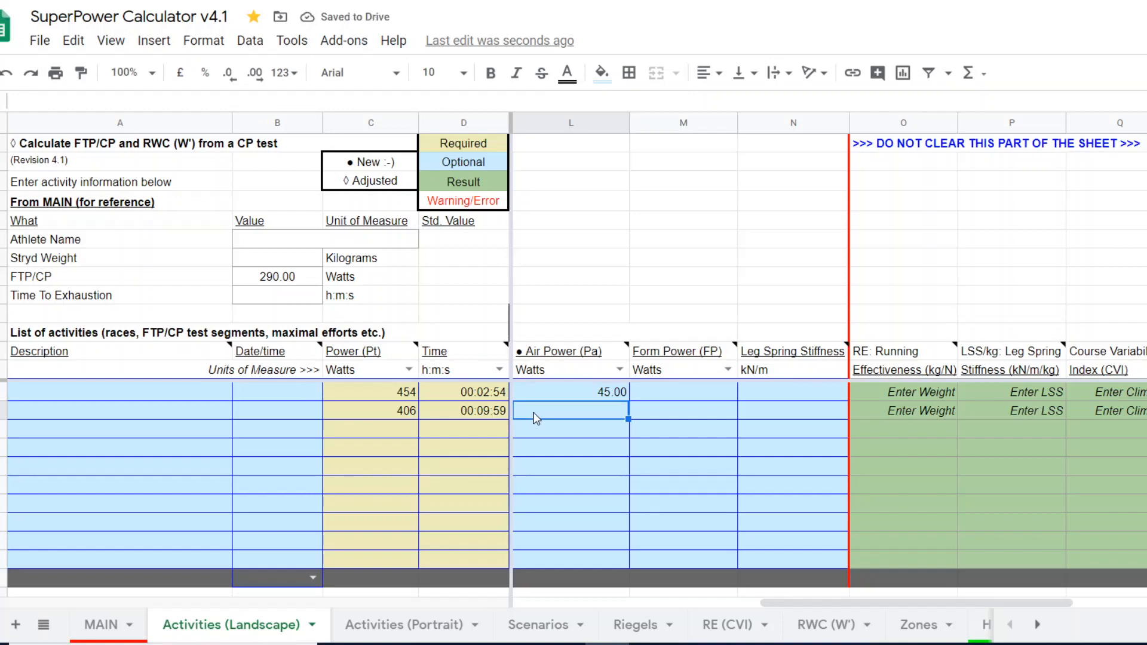
- Enter Air Power 45 and 31 W for the two efforts, trying the %Pt unit in between
type("31")
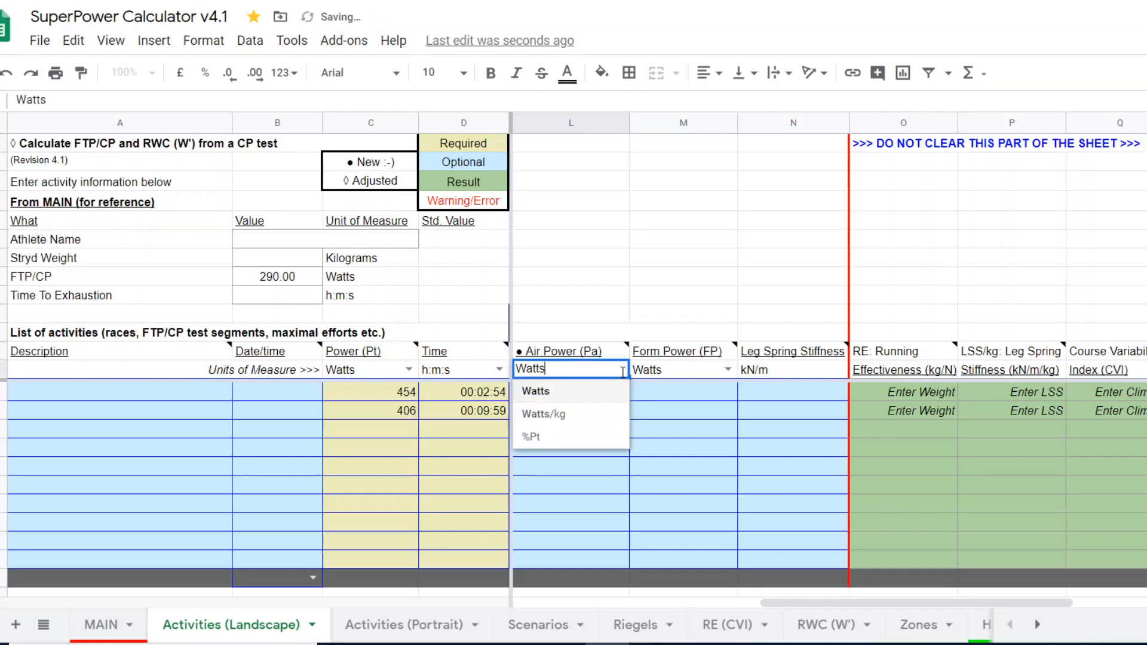
left_click(532, 436)
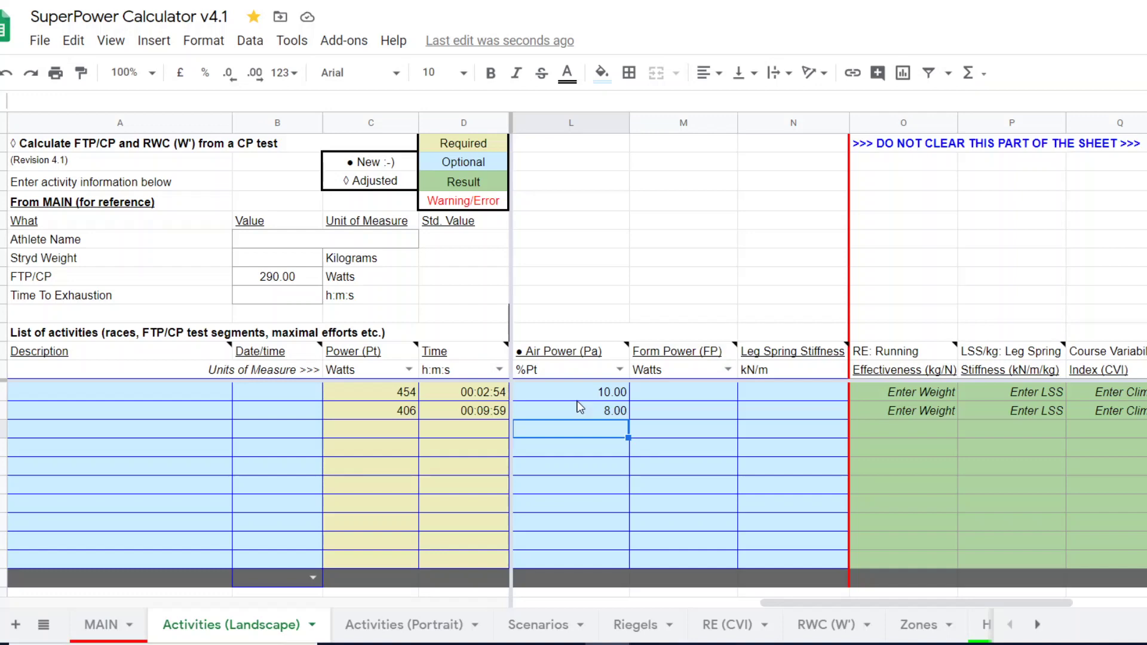
mouse_move(488, 426)
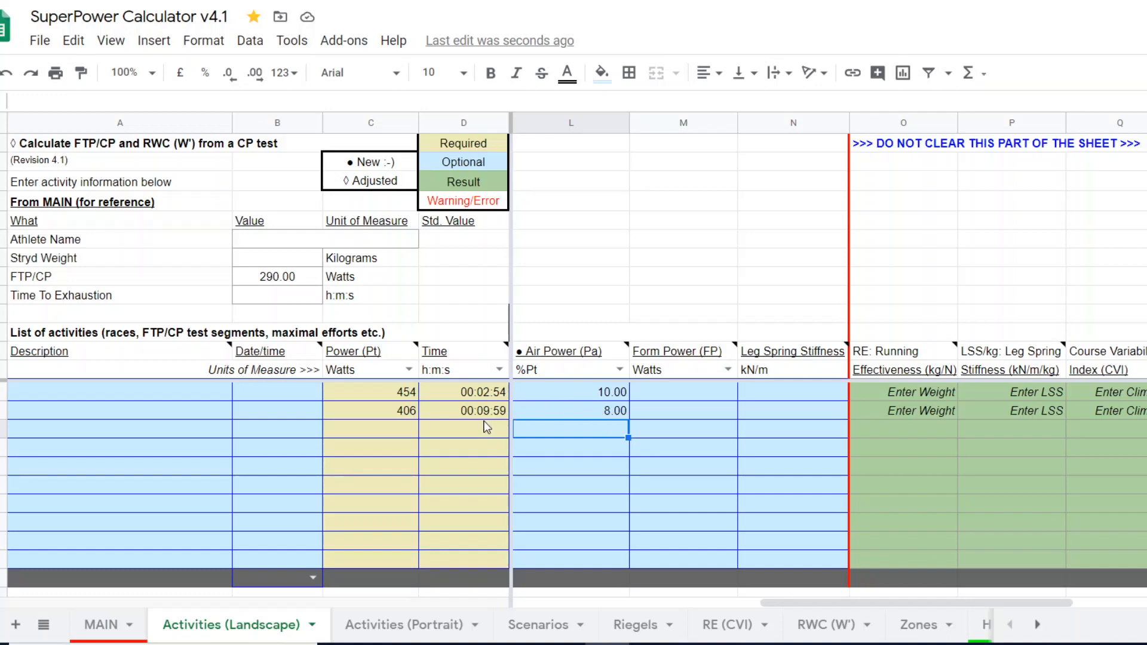
mouse_move(587, 414)
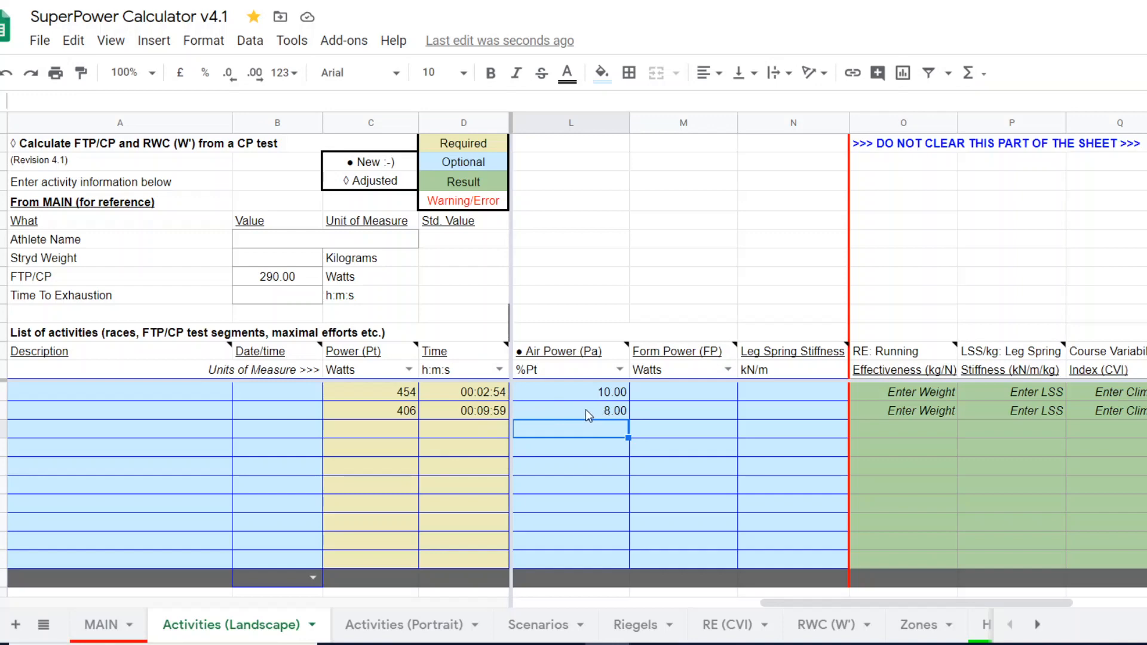
mouse_move(503, 417)
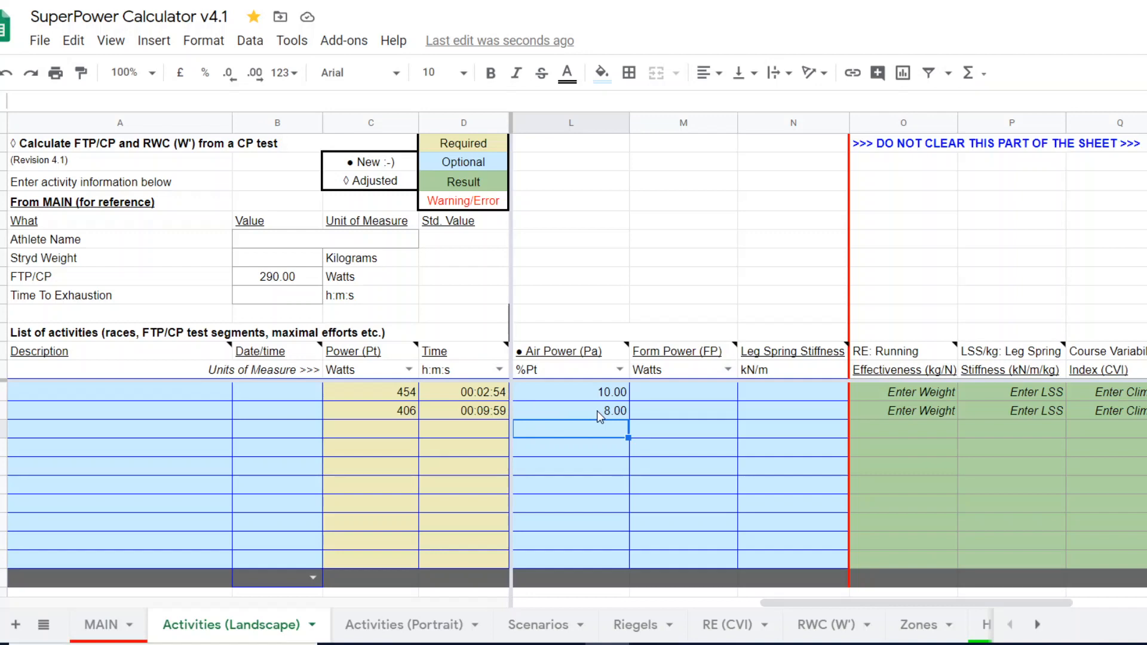
mouse_move(580, 393)
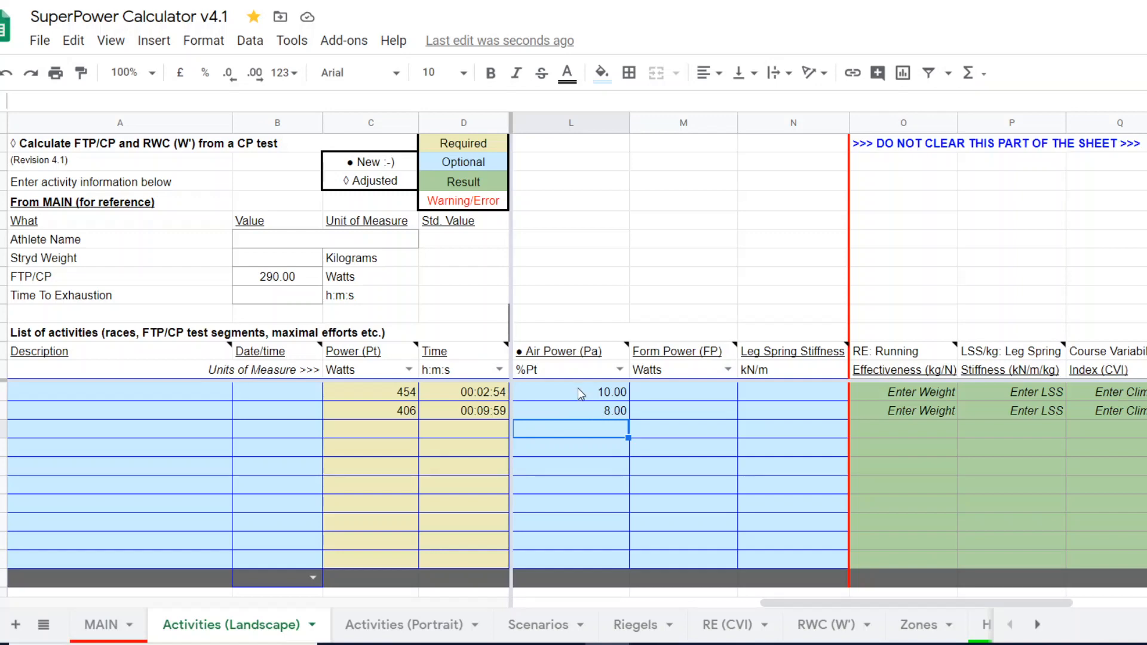
mouse_move(541, 397)
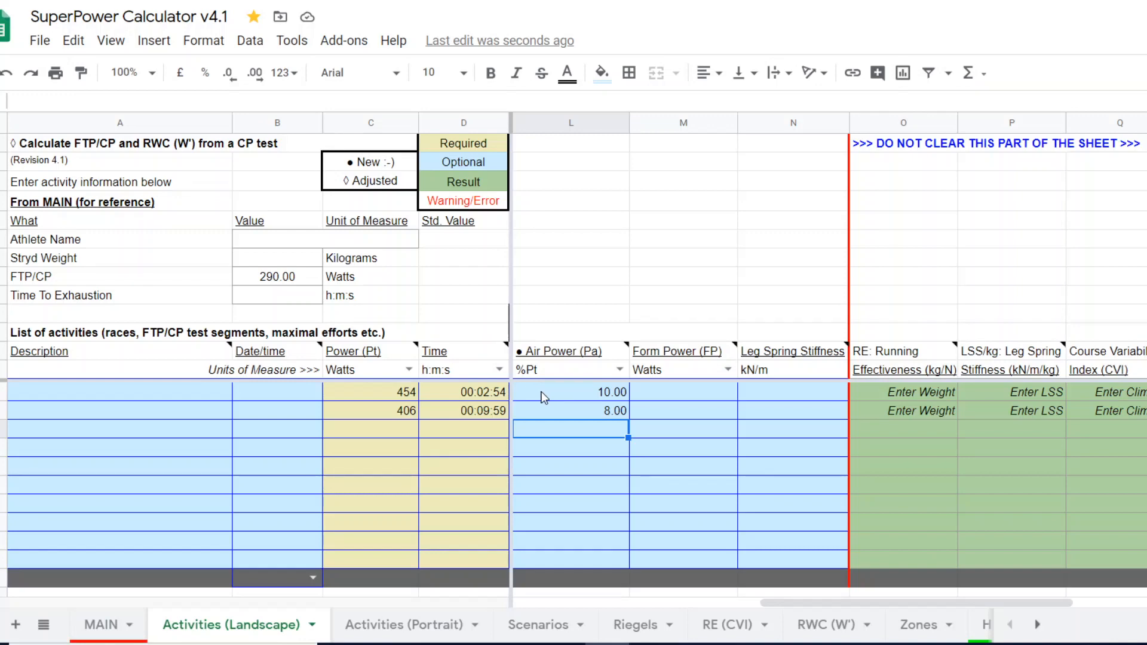
mouse_move(497, 399)
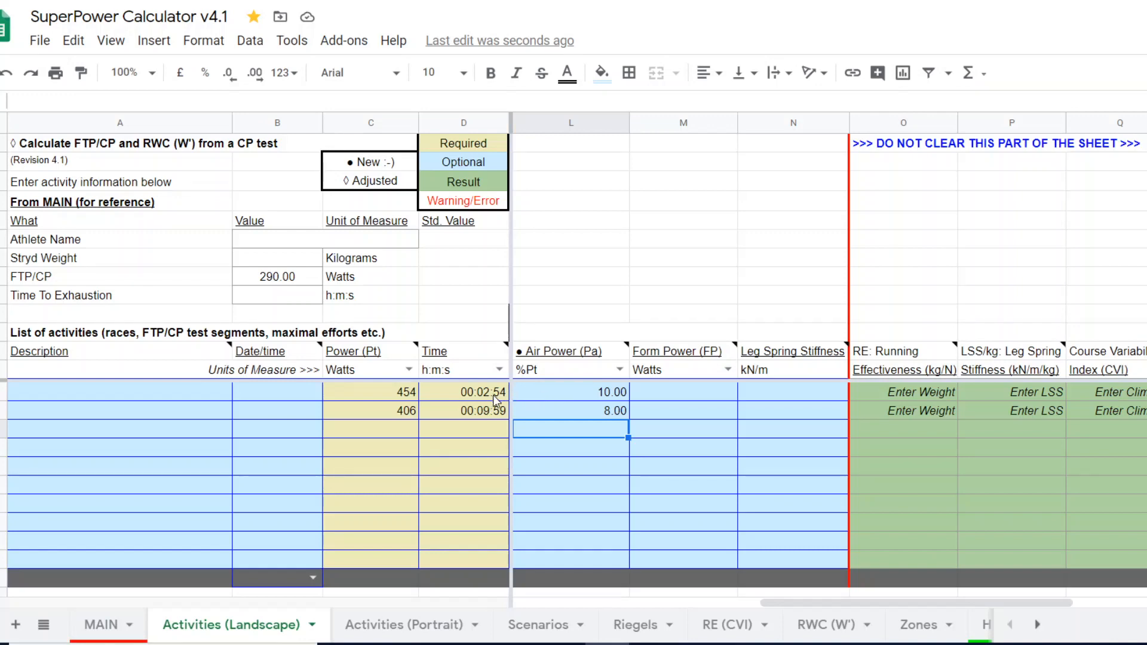
mouse_move(494, 417)
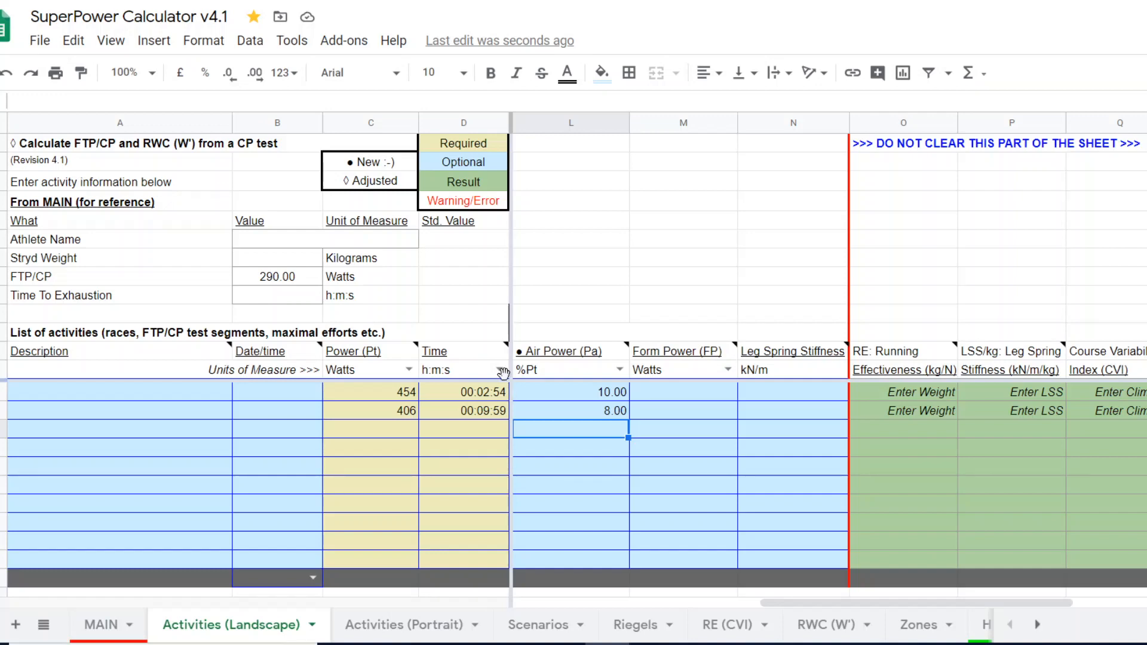
mouse_move(491, 400)
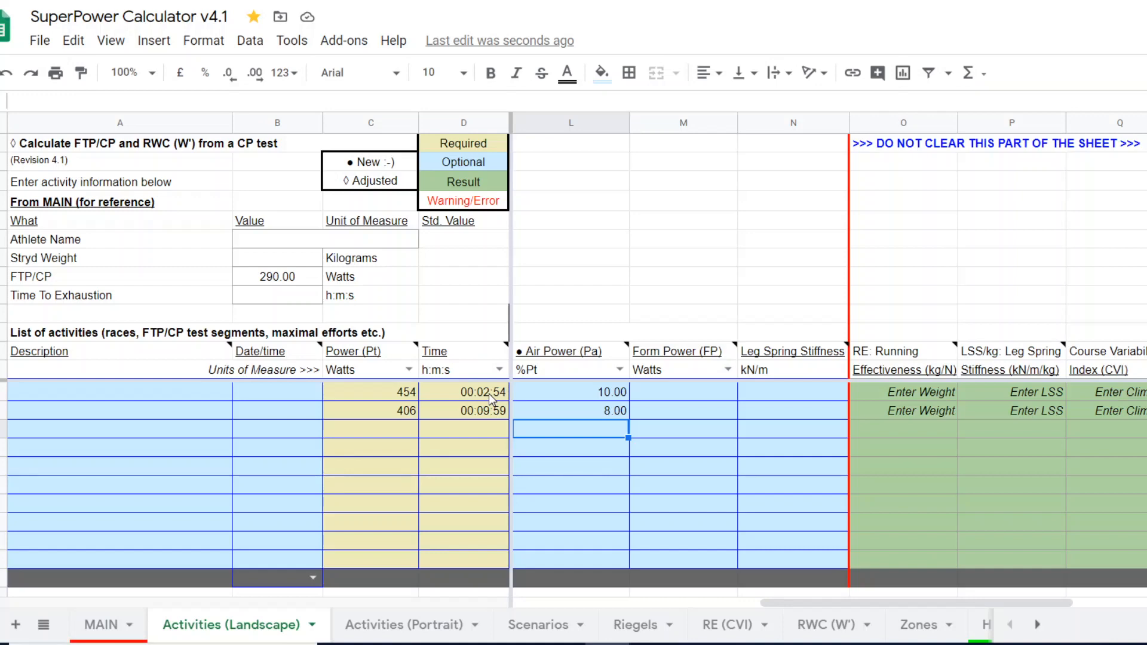
mouse_move(533, 414)
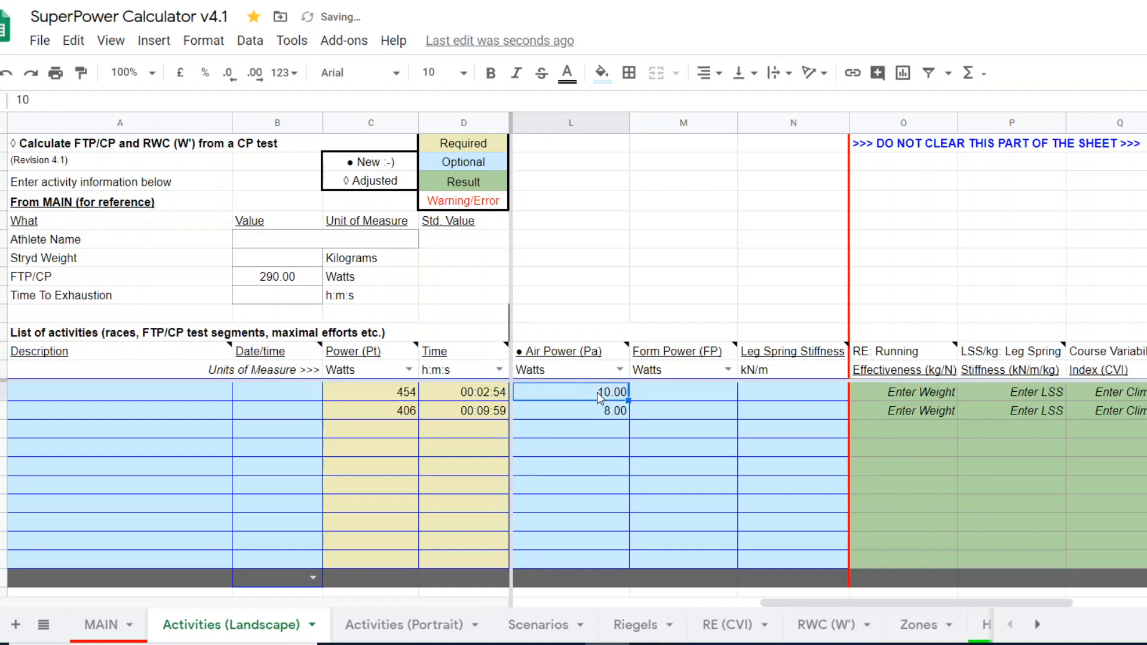
type("45")
left_click(570, 409)
type("31")
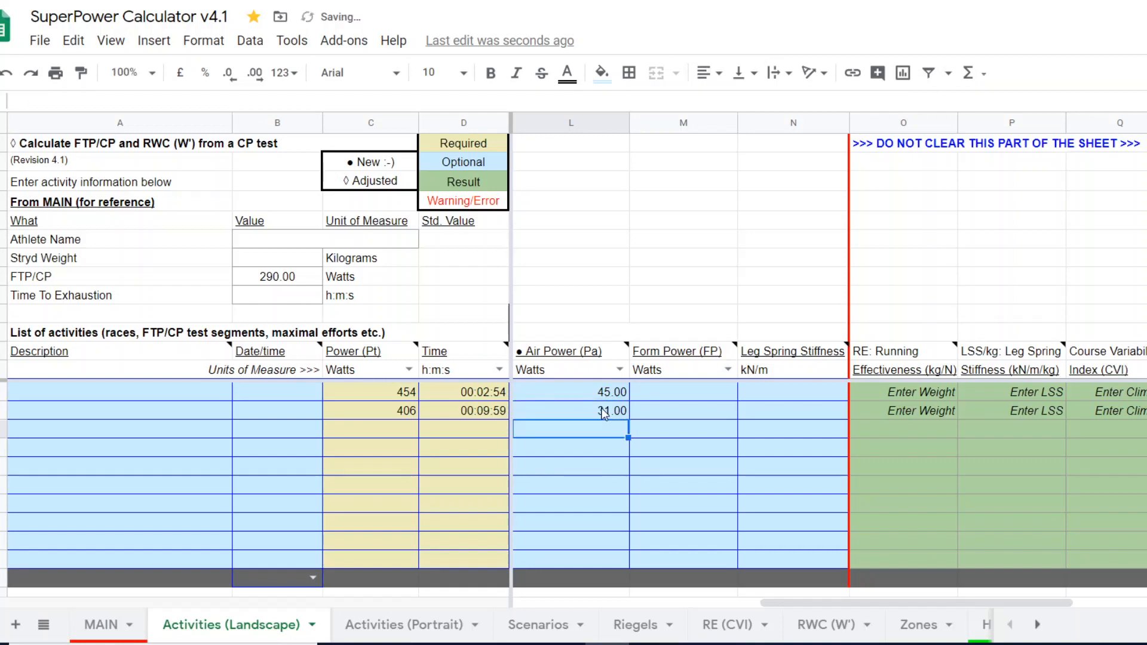
mouse_move(596, 412)
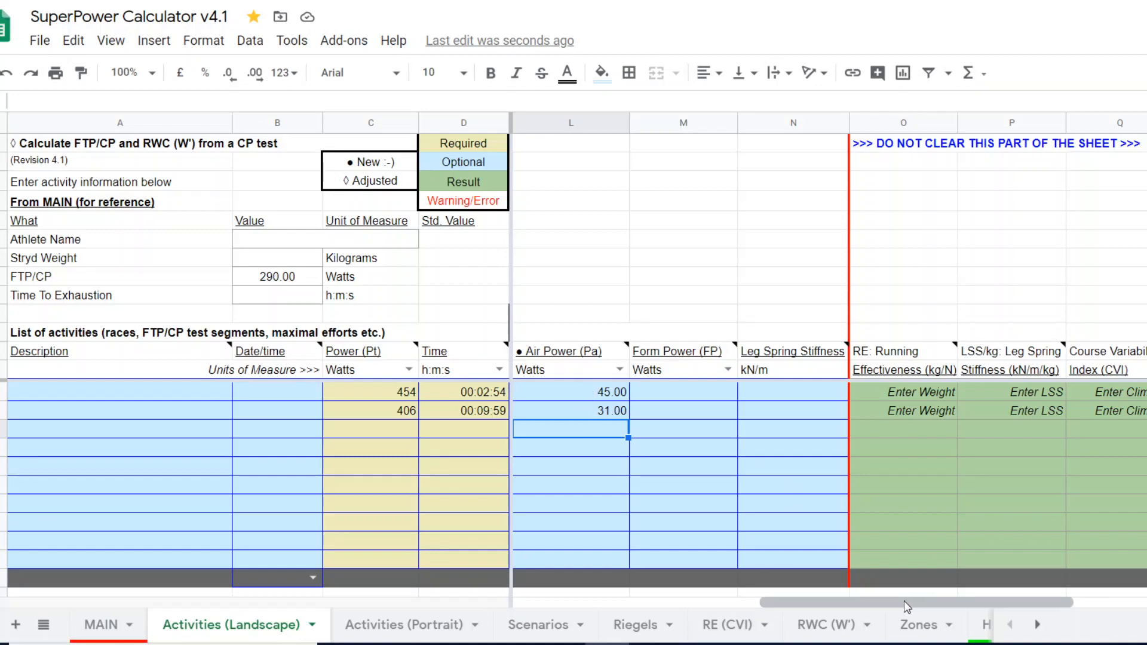
- Review the Pt, Pa and Prc result columns, then return to the MAIN sheet
scroll("right", 3)
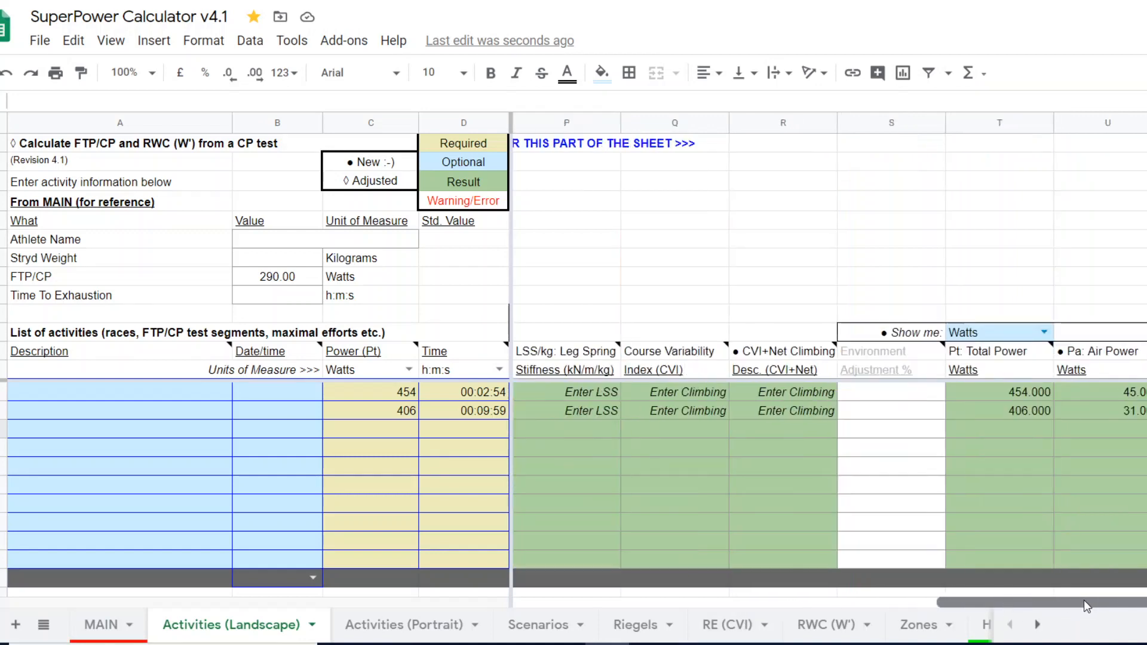
scroll("right", 3)
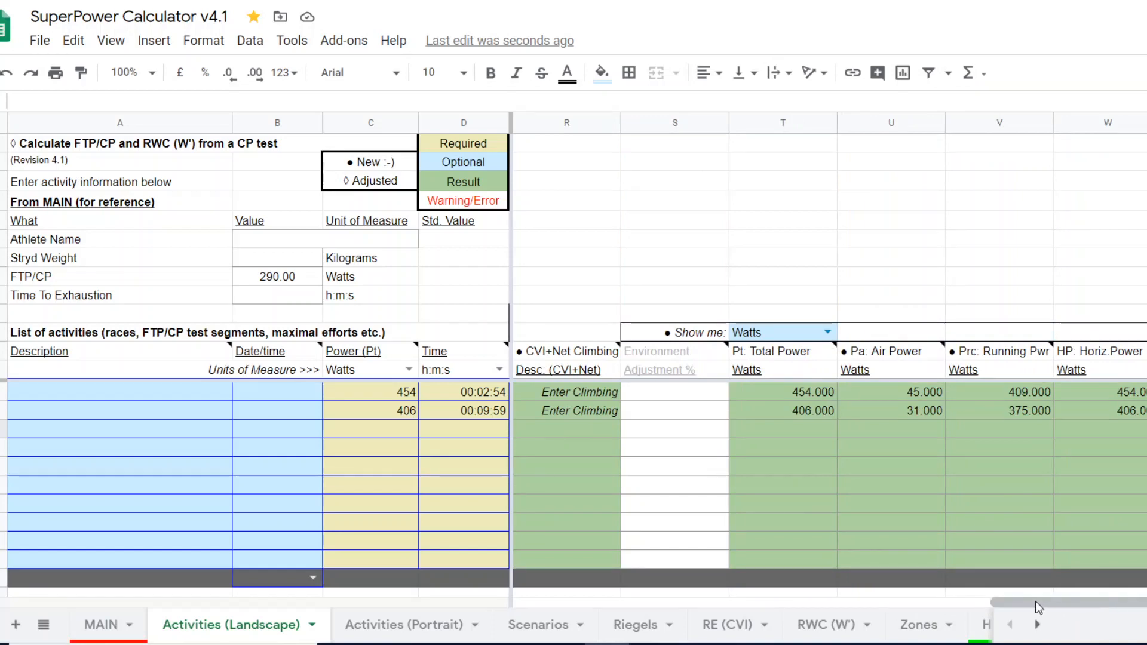
mouse_move(929, 403)
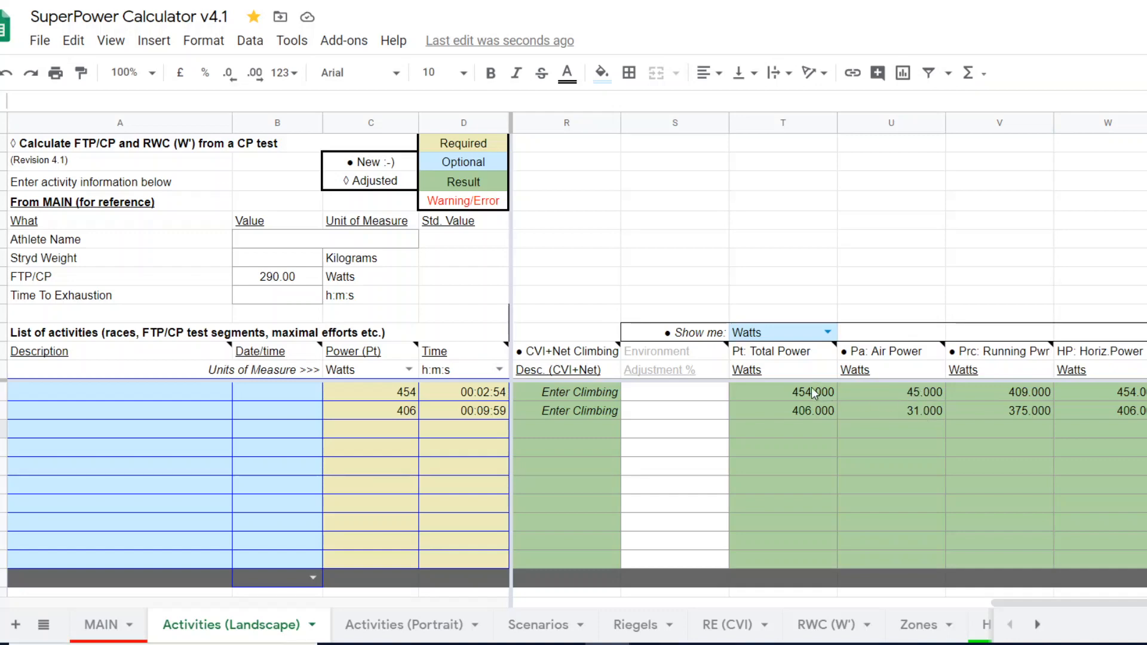
mouse_move(809, 418)
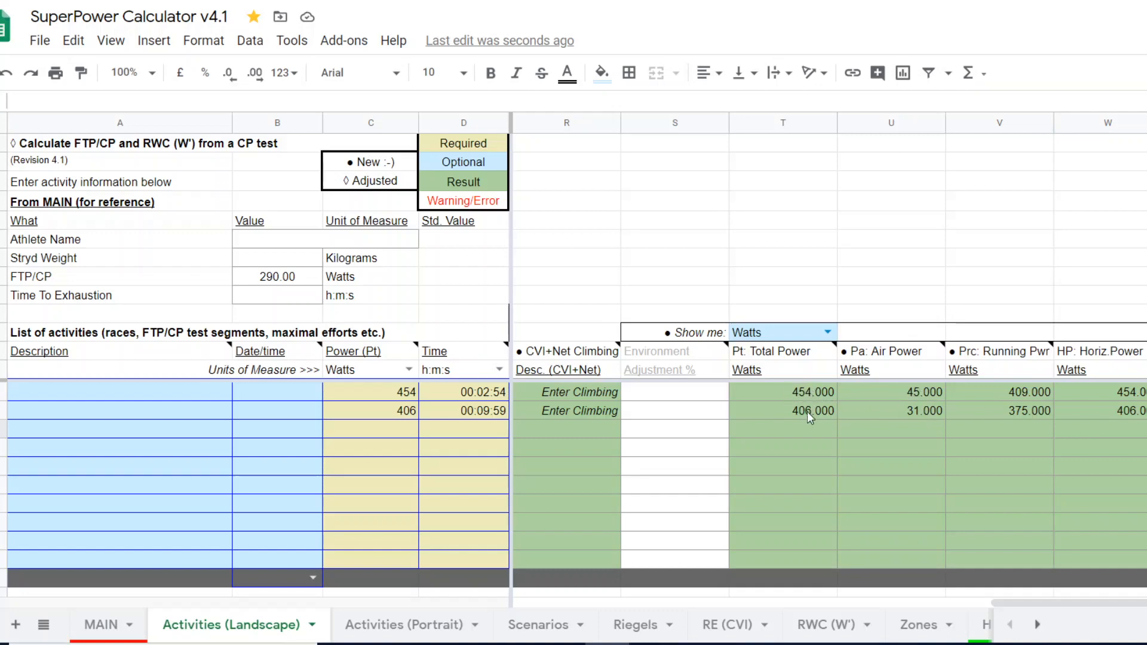
mouse_move(1042, 395)
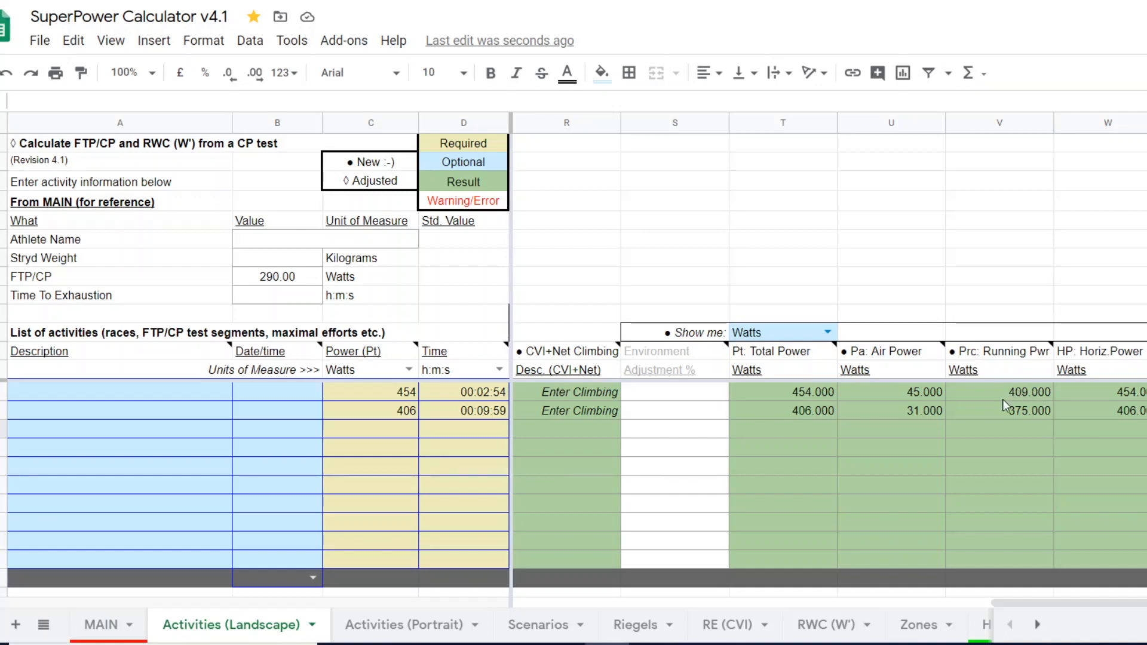
mouse_move(1008, 395)
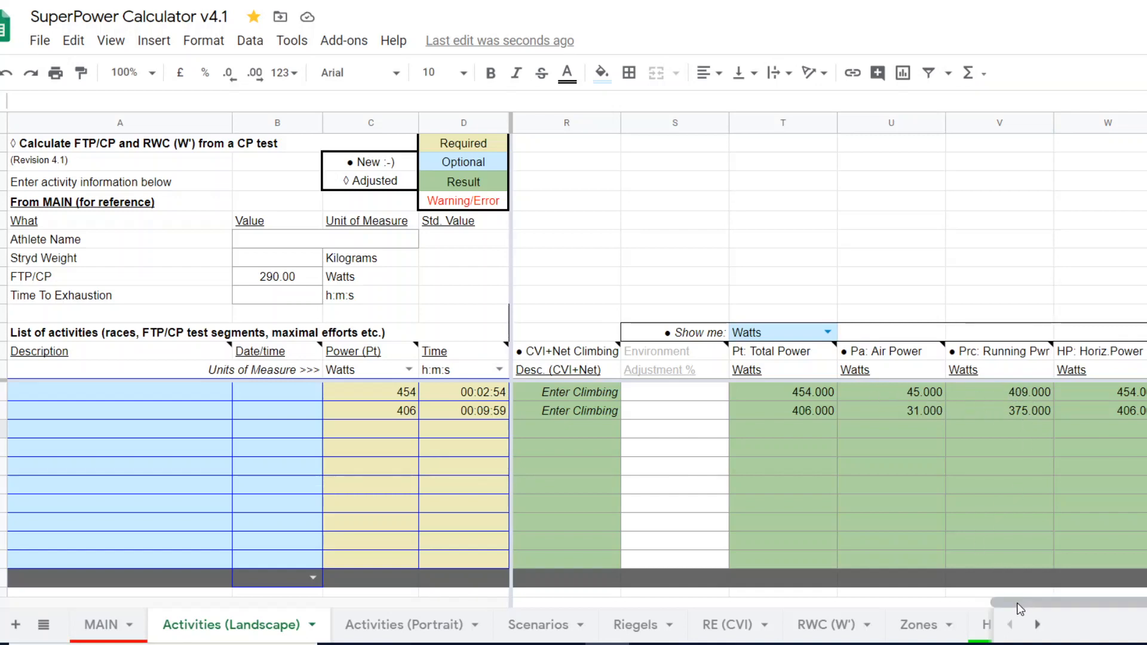
scroll("left", 3)
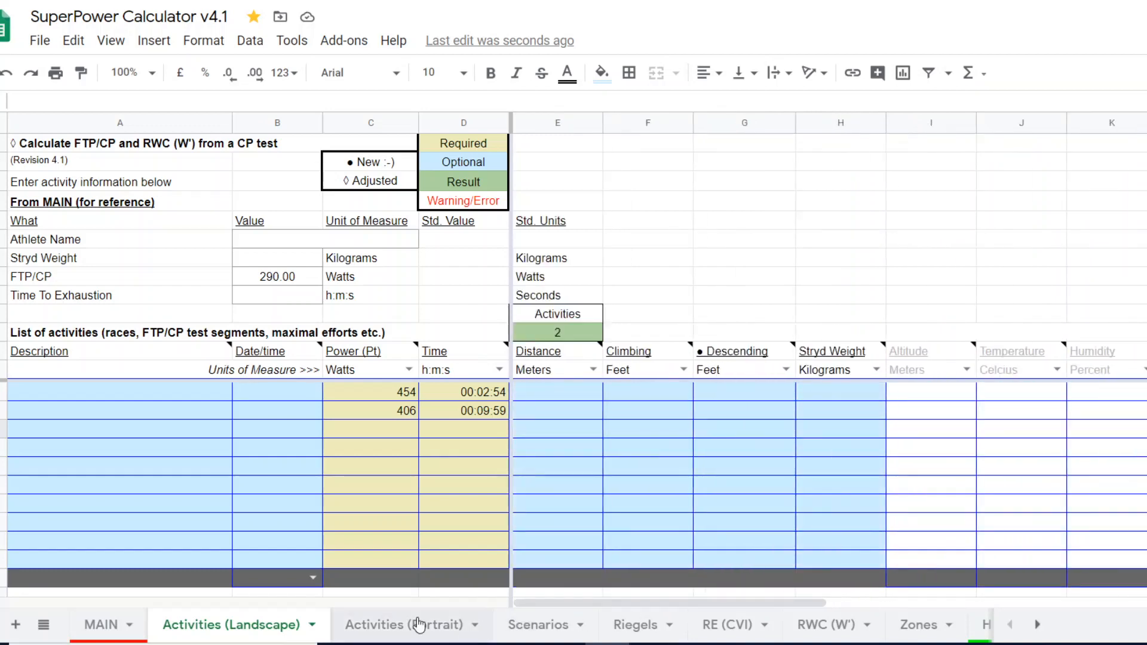
left_click(100, 624)
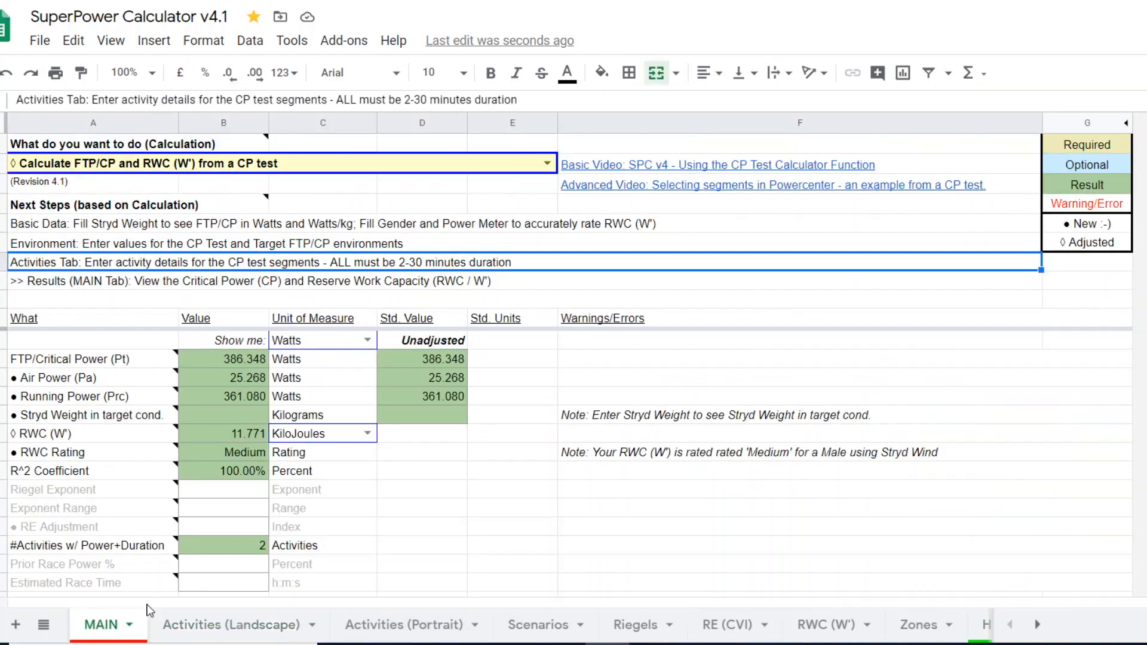
mouse_move(520, 501)
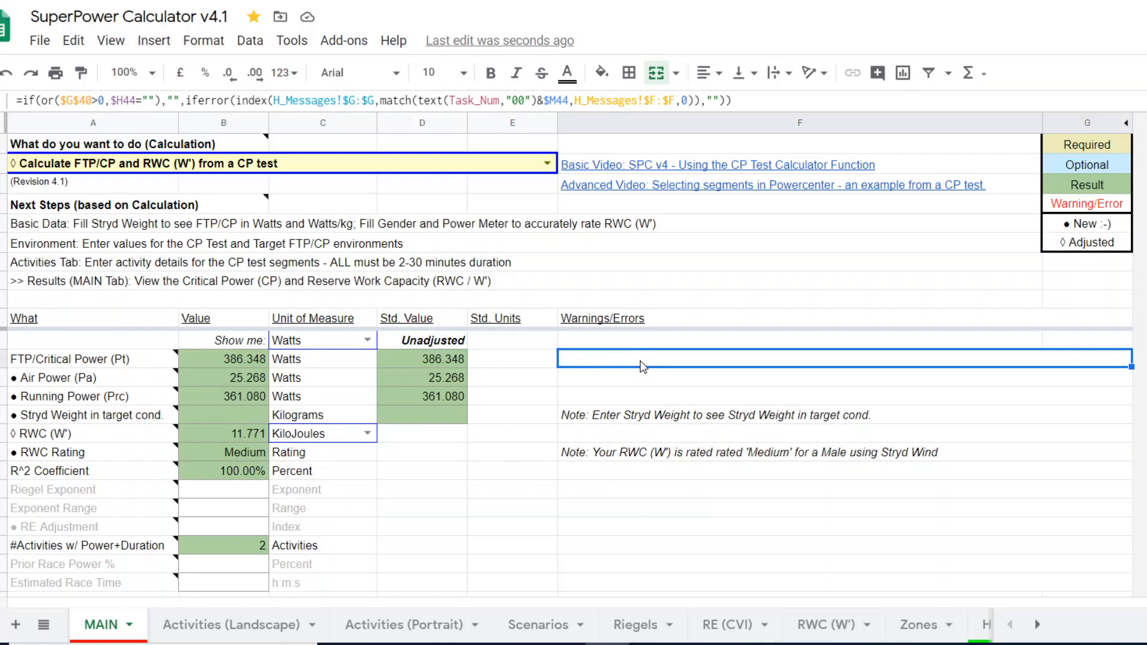
mouse_move(262, 365)
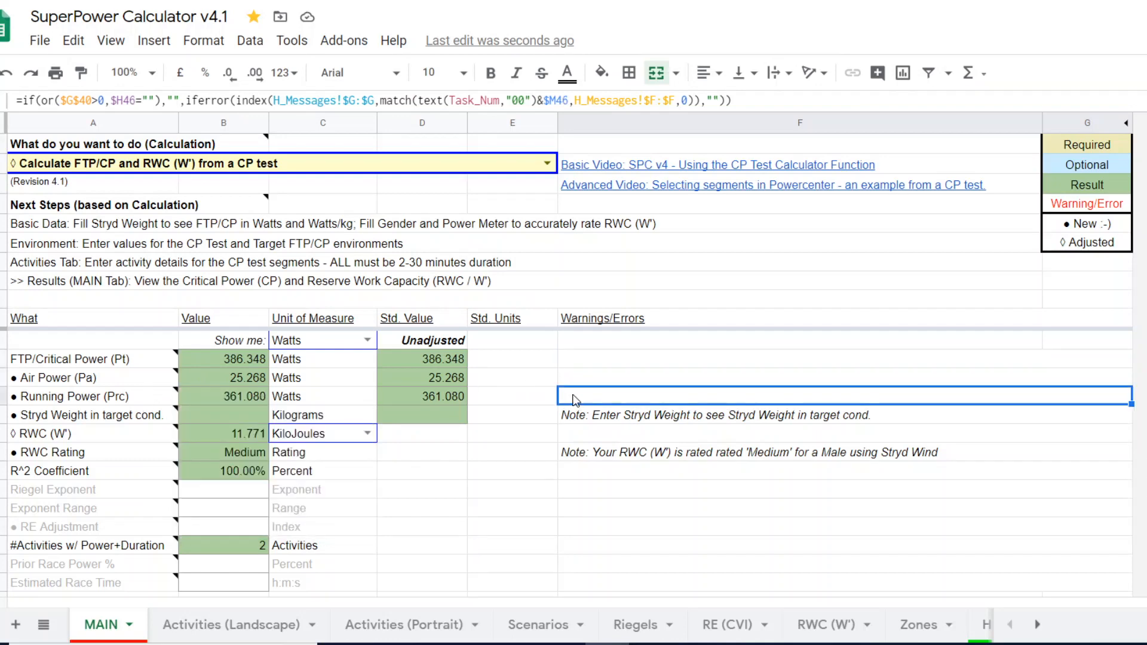
mouse_move(139, 399)
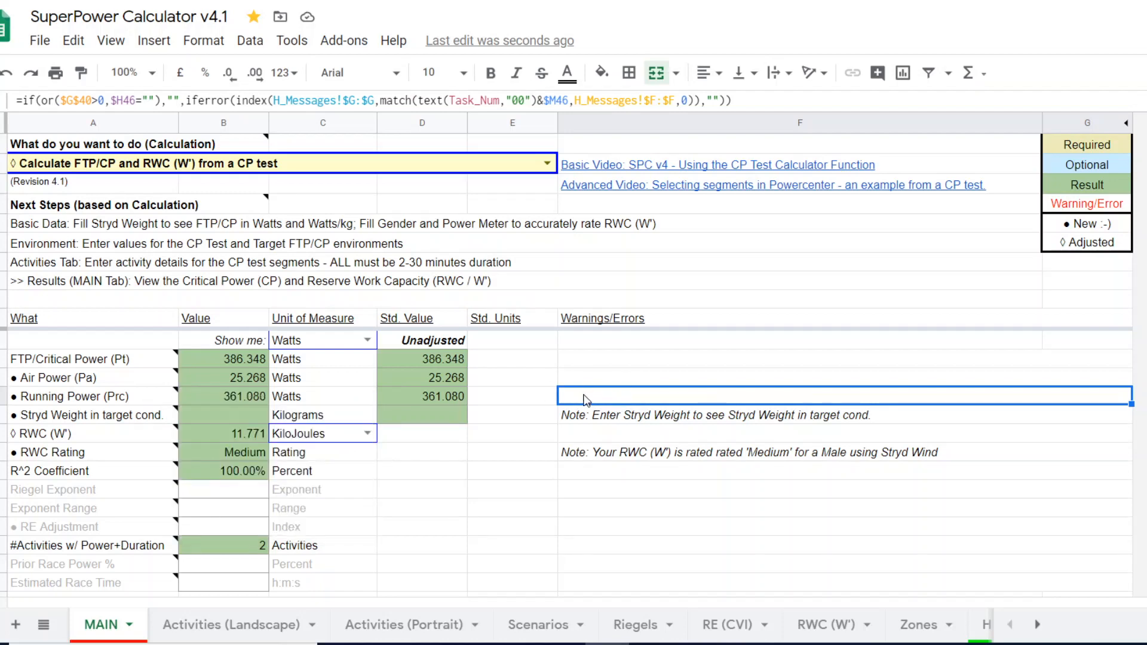
mouse_move(392, 403)
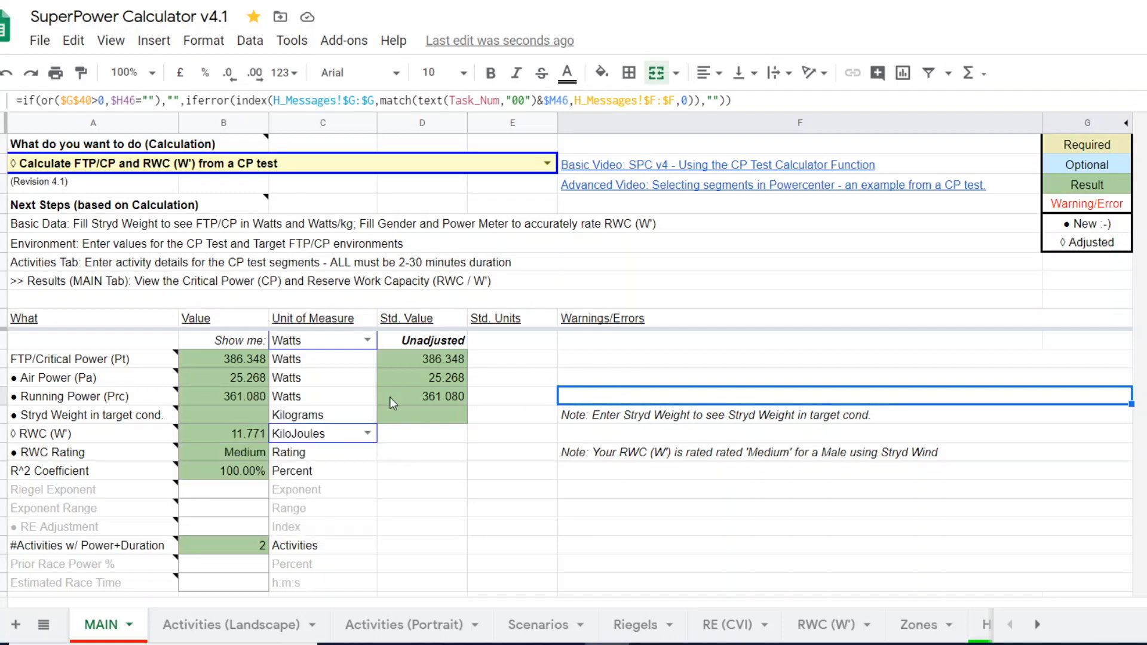
mouse_move(568, 402)
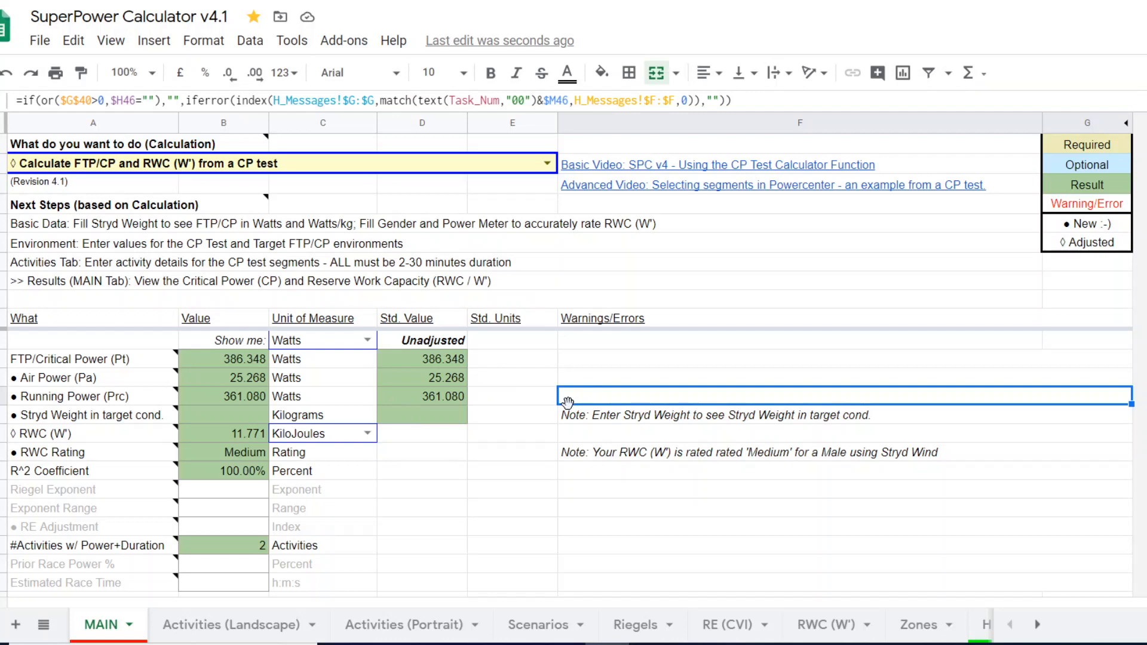
mouse_move(579, 399)
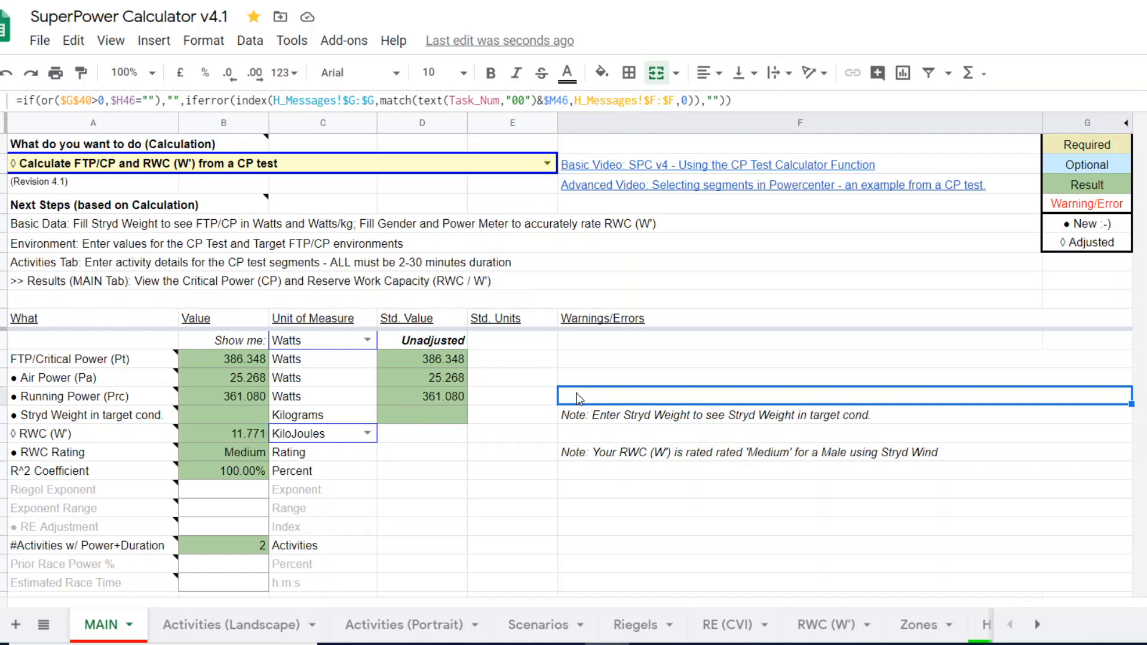
mouse_move(244, 396)
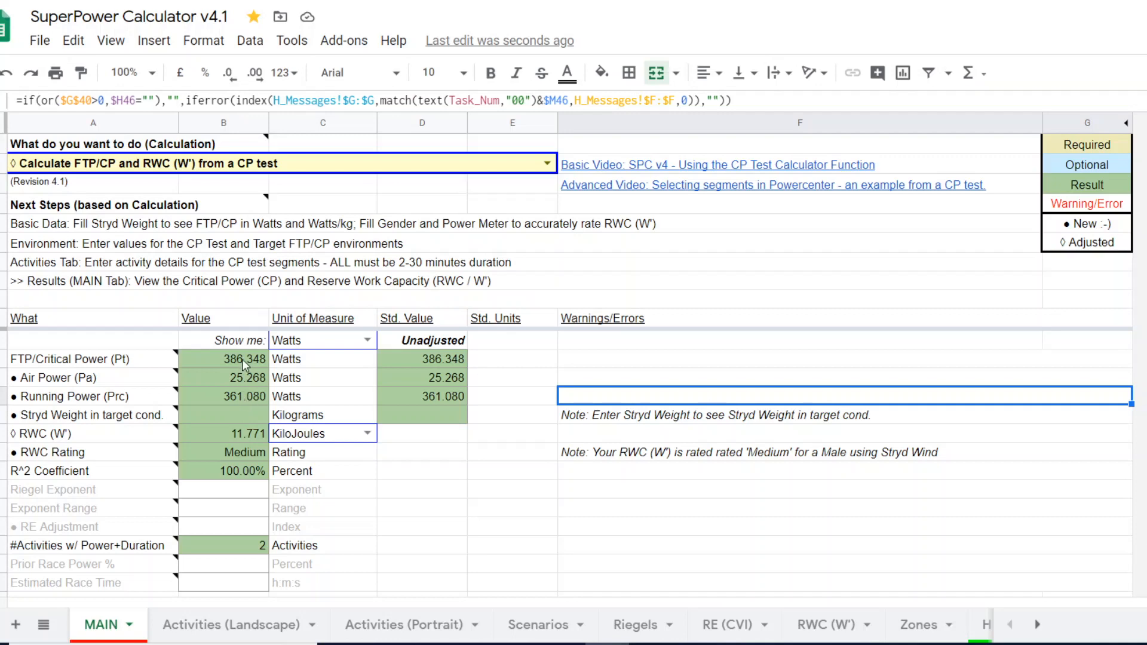
mouse_move(616, 404)
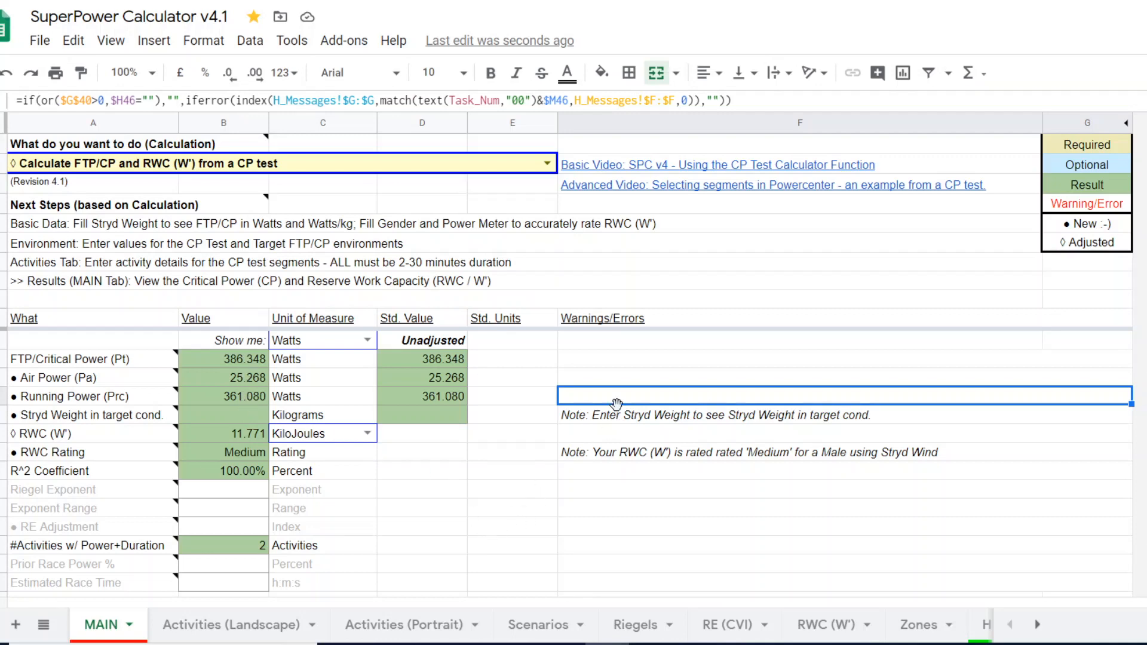
mouse_move(611, 396)
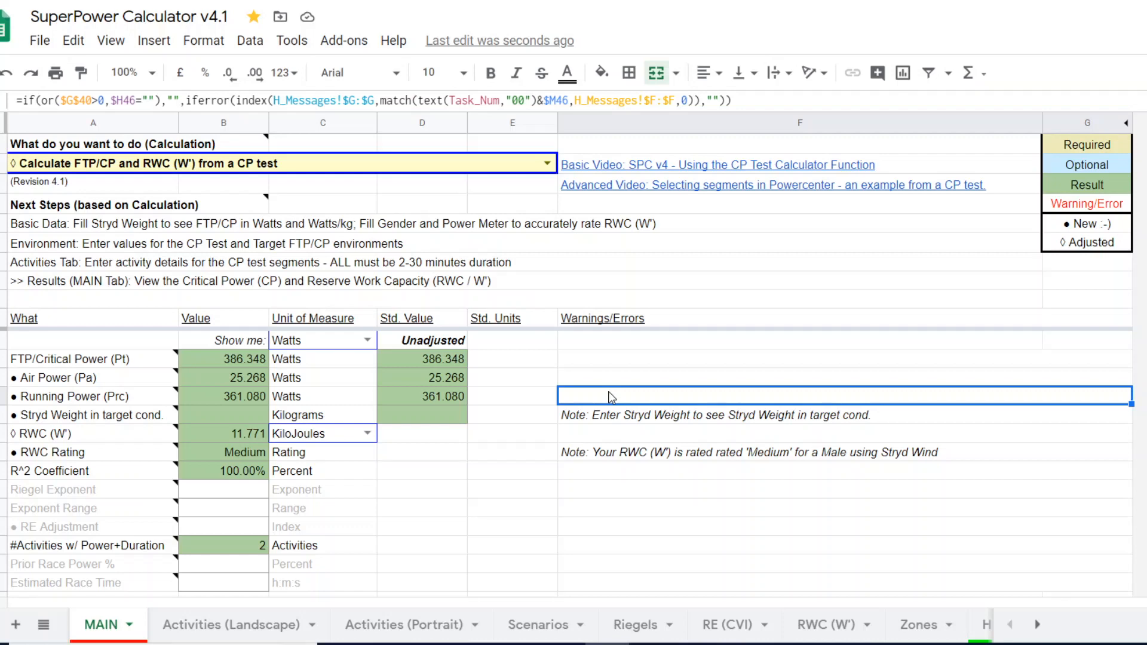
mouse_move(393, 408)
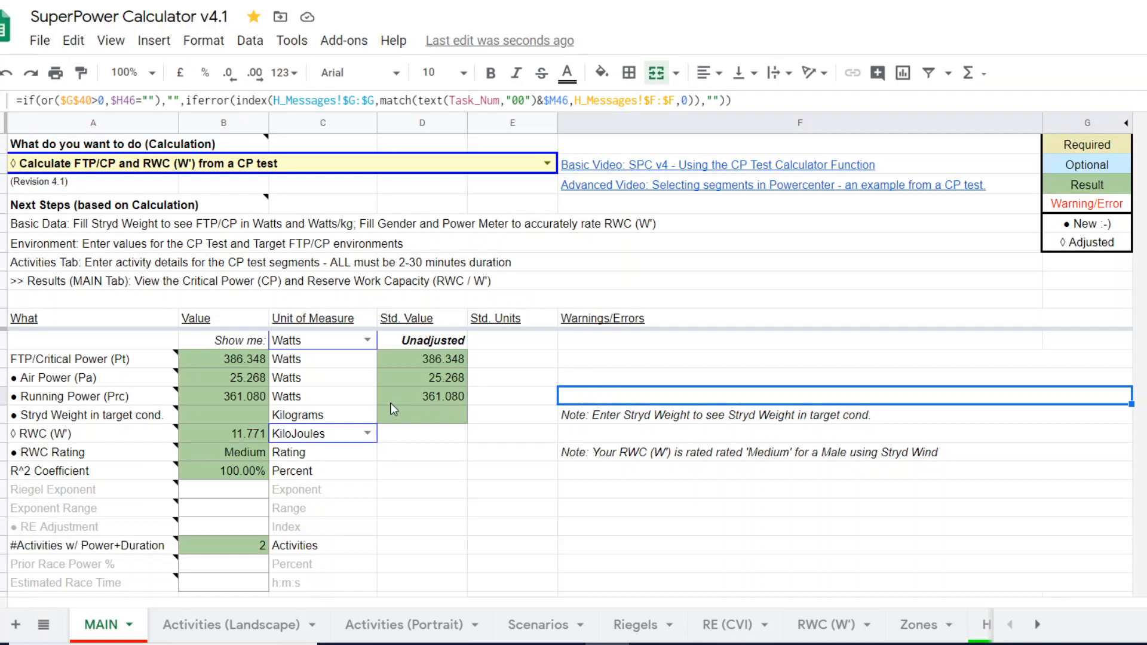
mouse_move(135, 403)
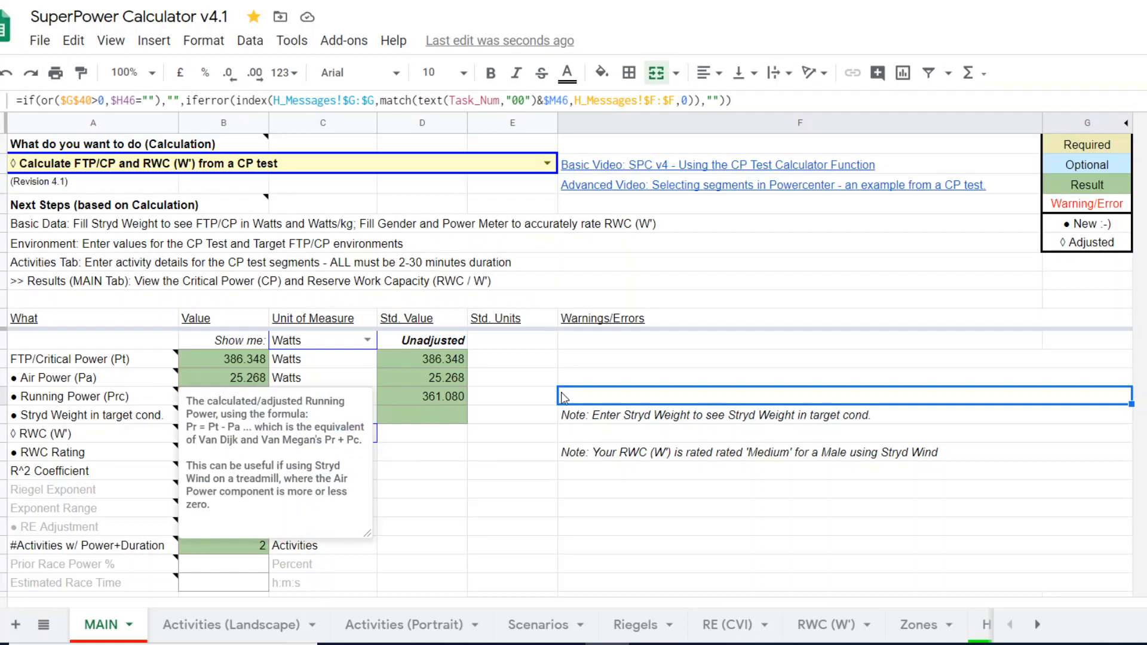
left_click(512, 395)
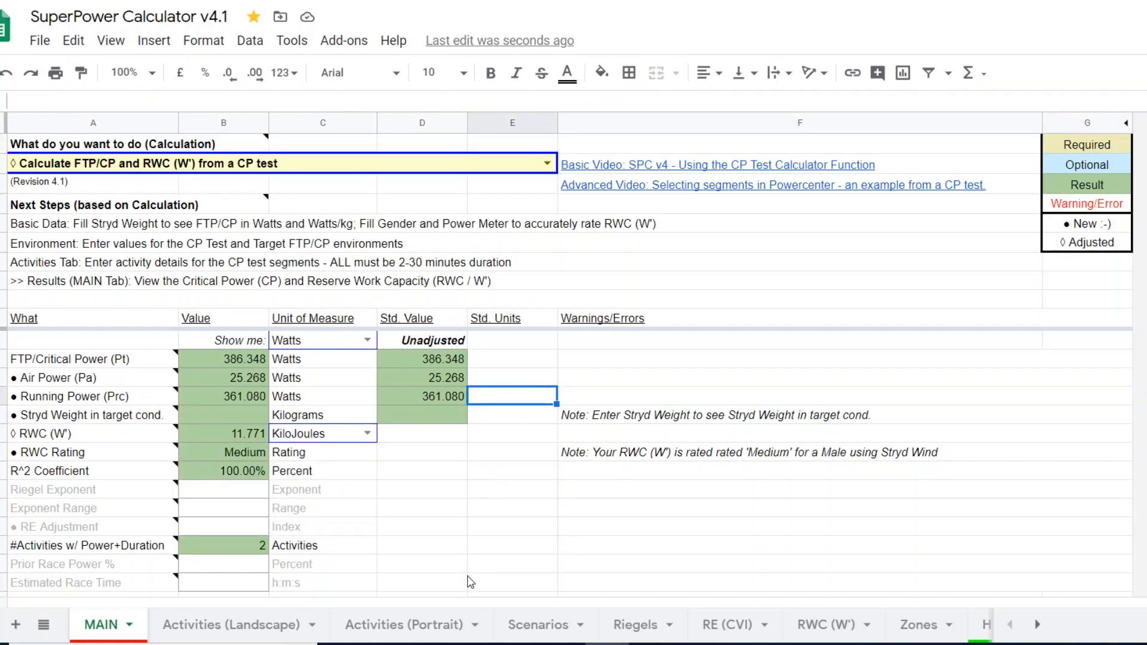
mouse_move(530, 541)
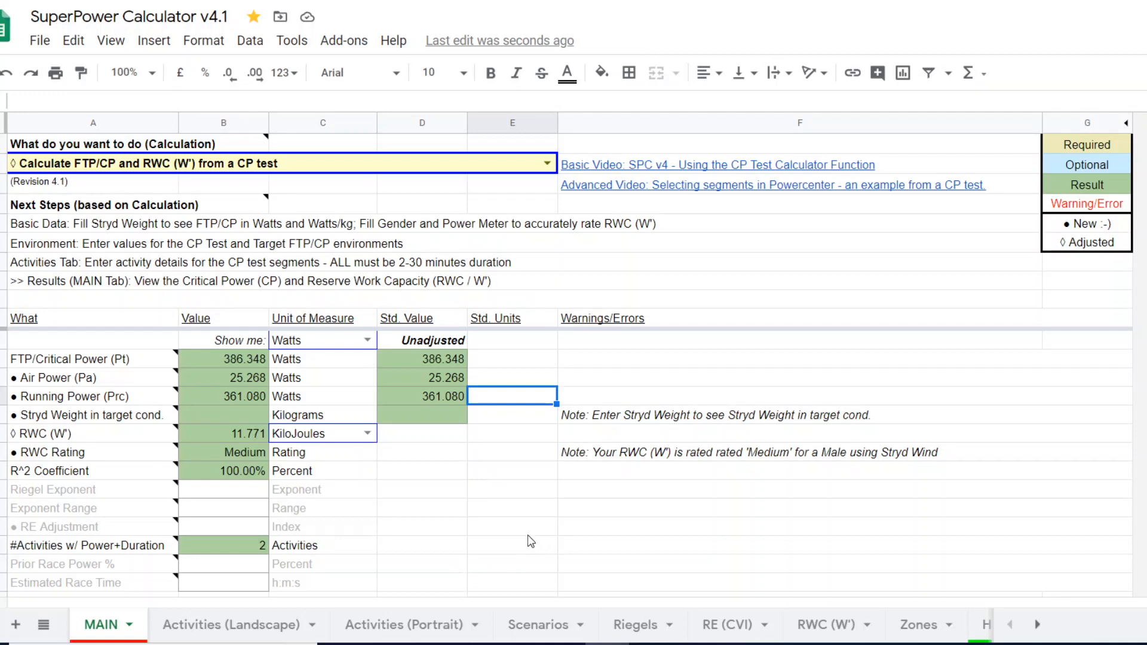
mouse_move(514, 491)
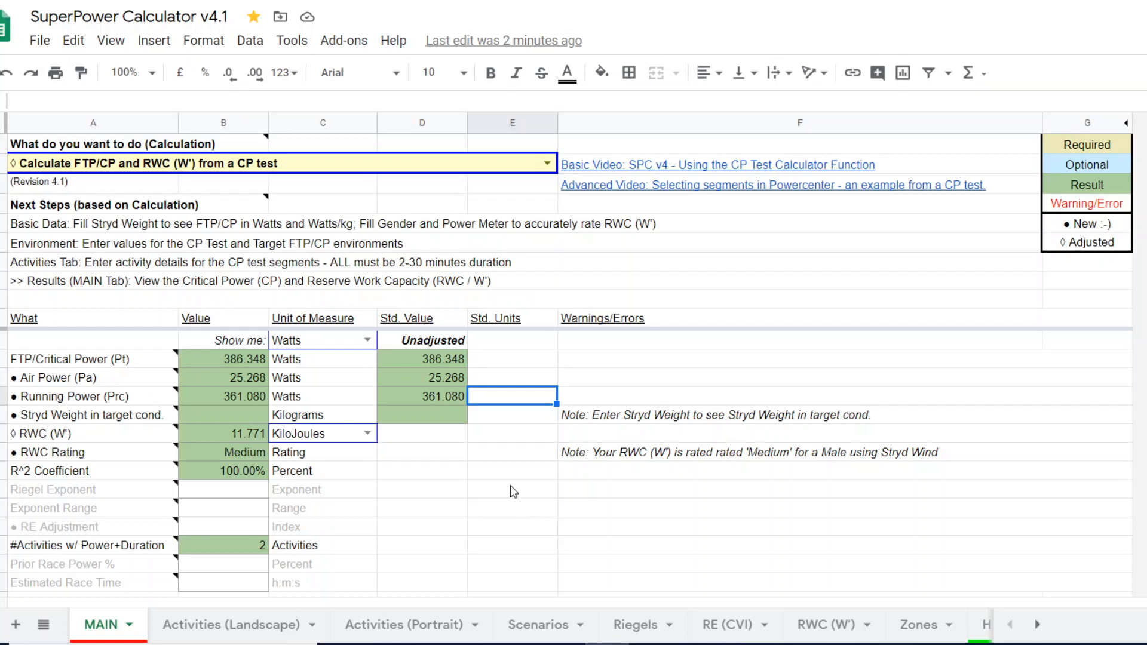
mouse_move(241, 359)
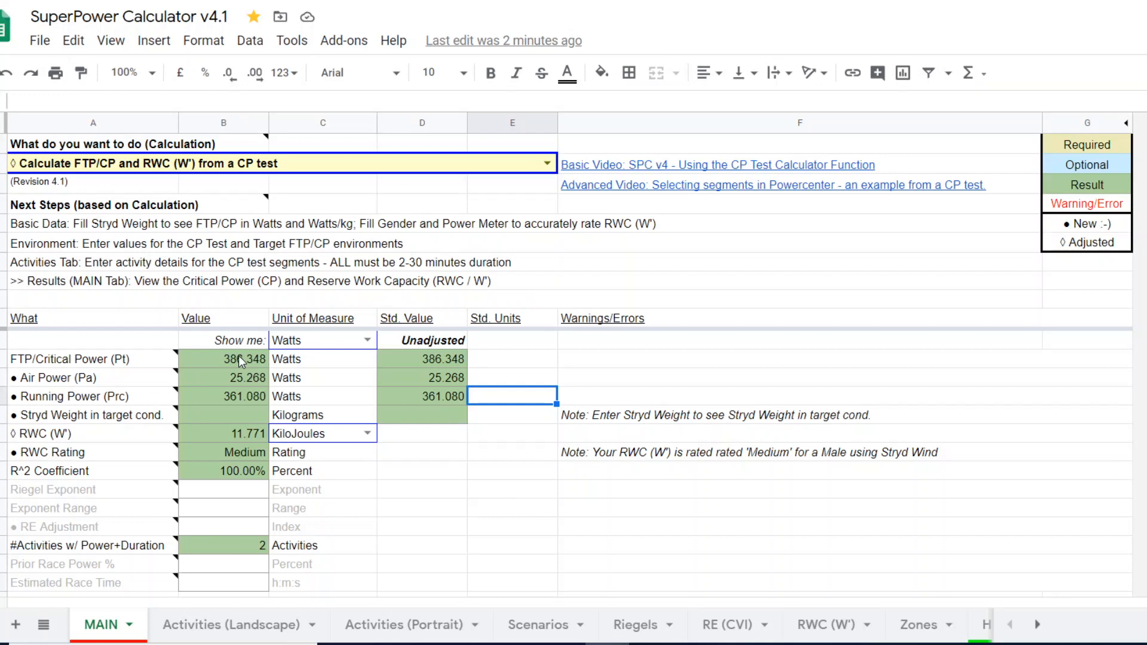
mouse_move(214, 365)
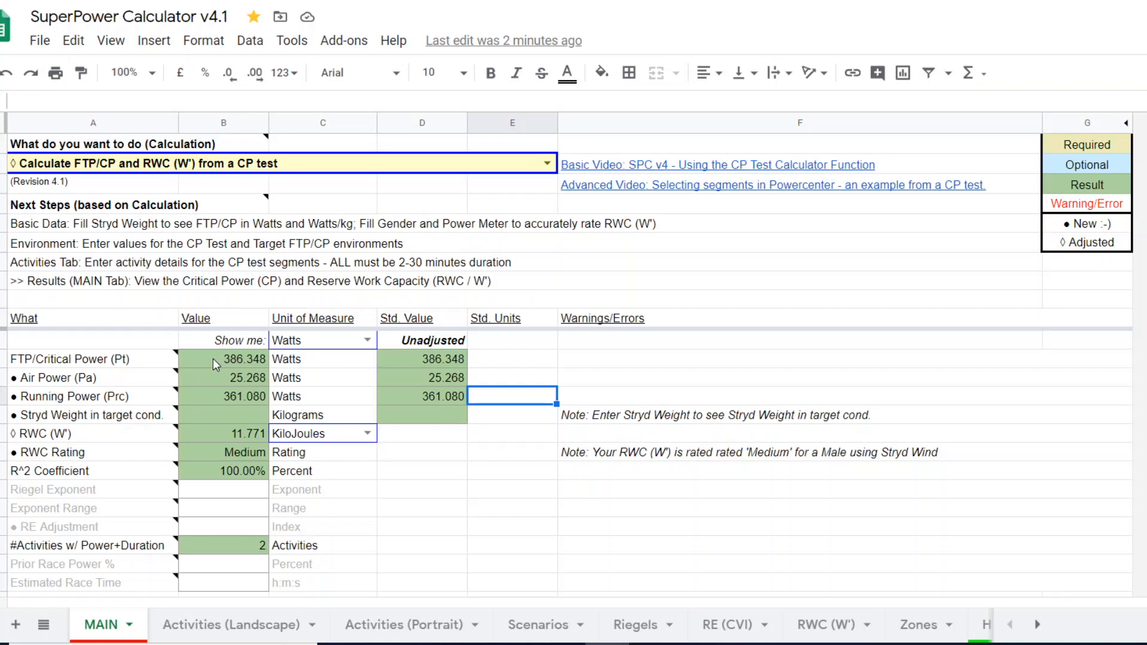
mouse_move(240, 402)
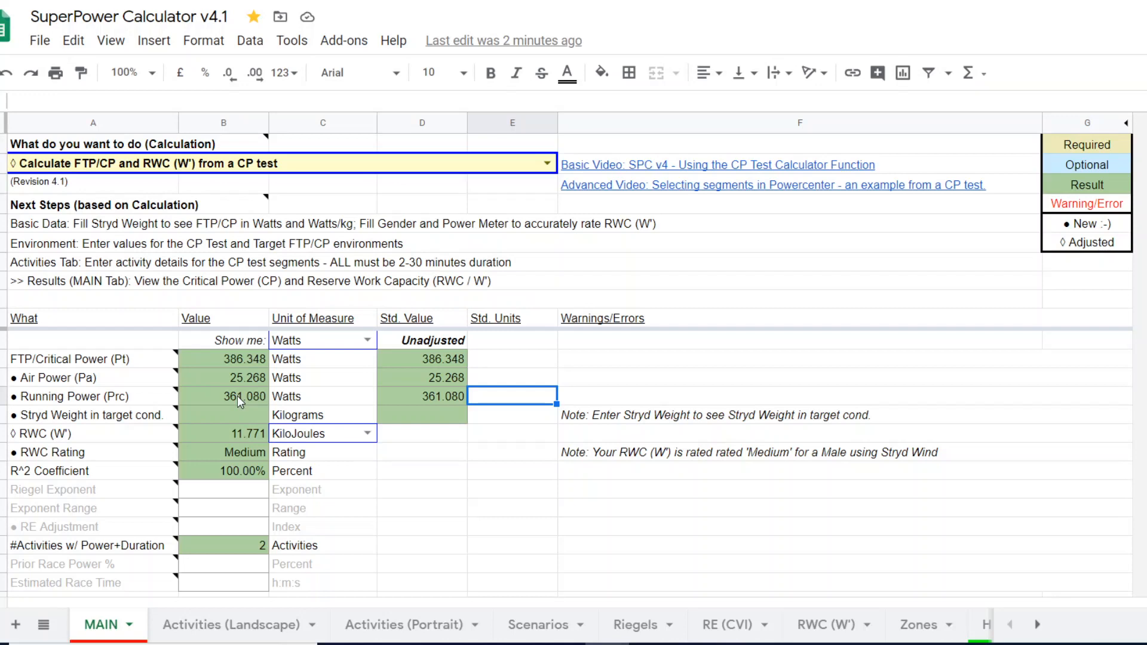
mouse_move(190, 400)
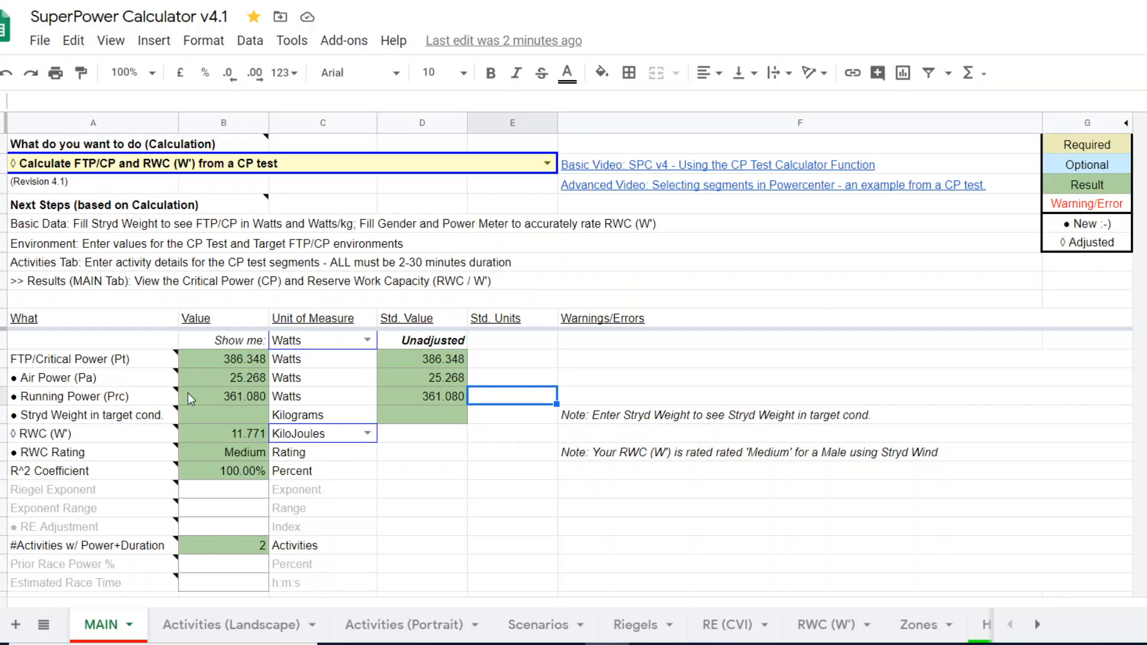
mouse_move(220, 404)
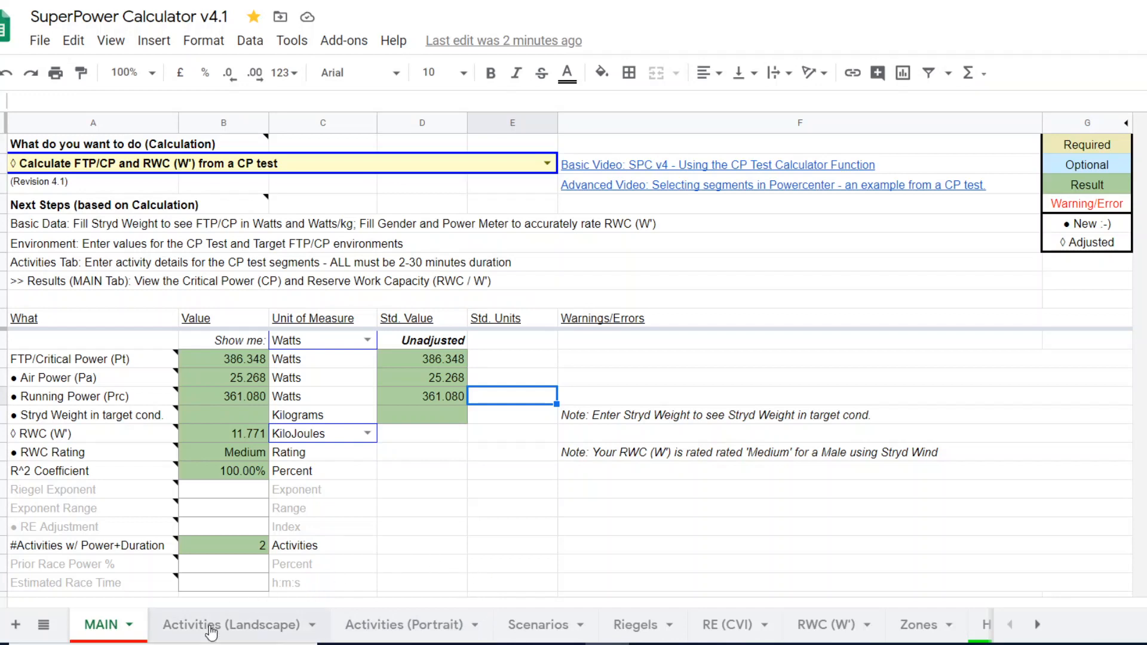
left_click(230, 624)
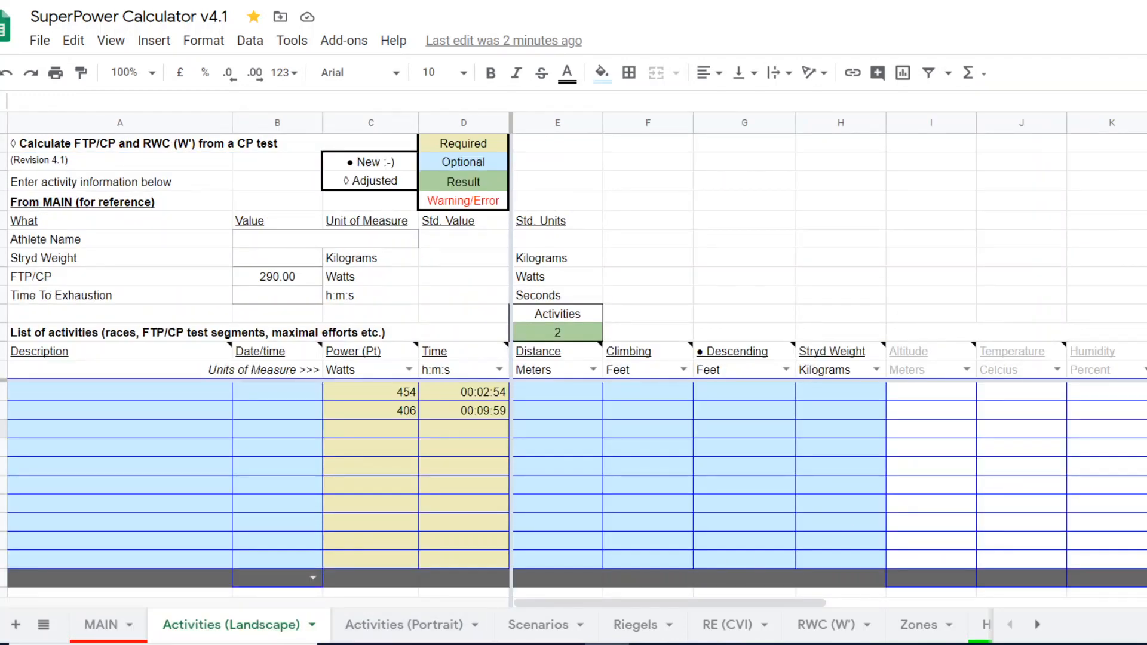
scroll("right", 3)
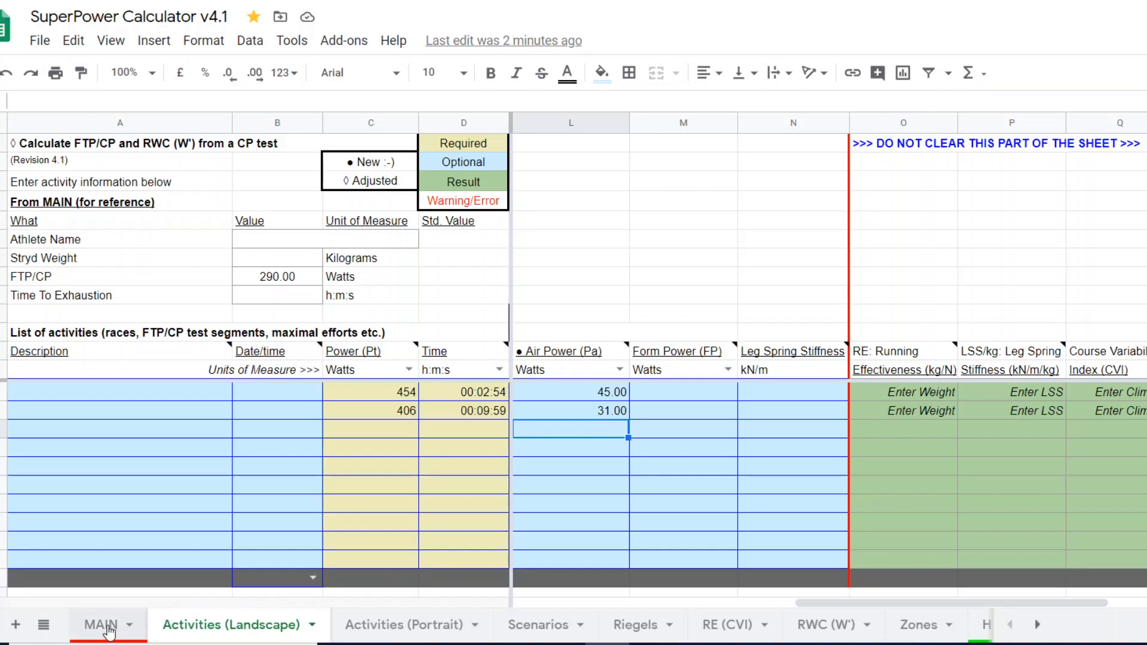
left_click(100, 623)
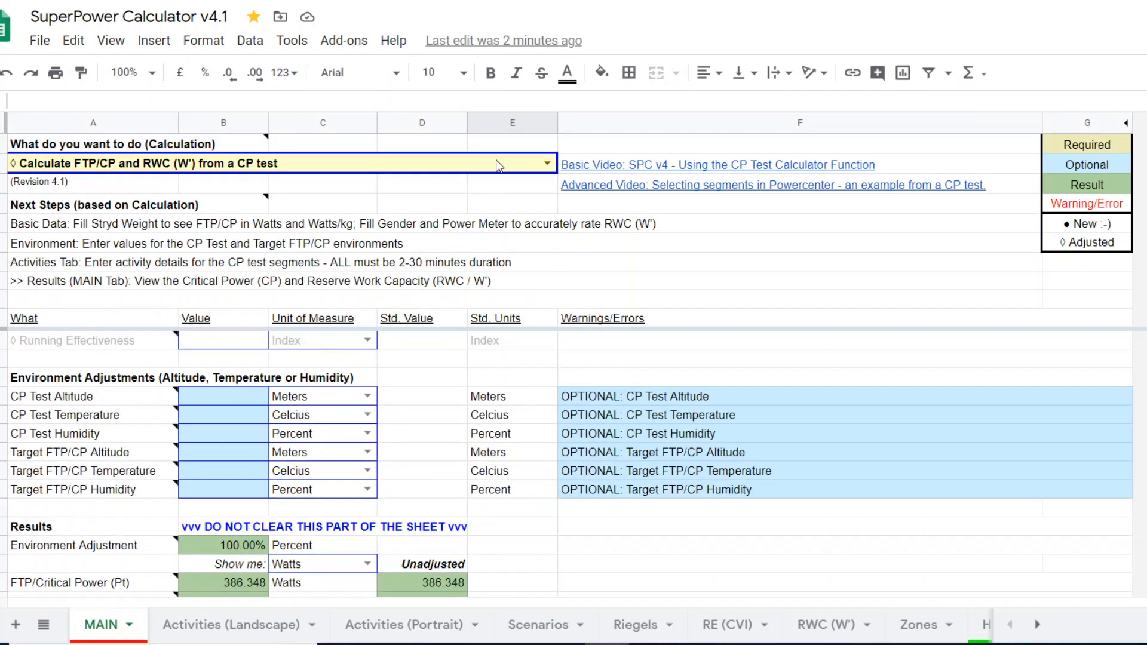
mouse_move(128, 389)
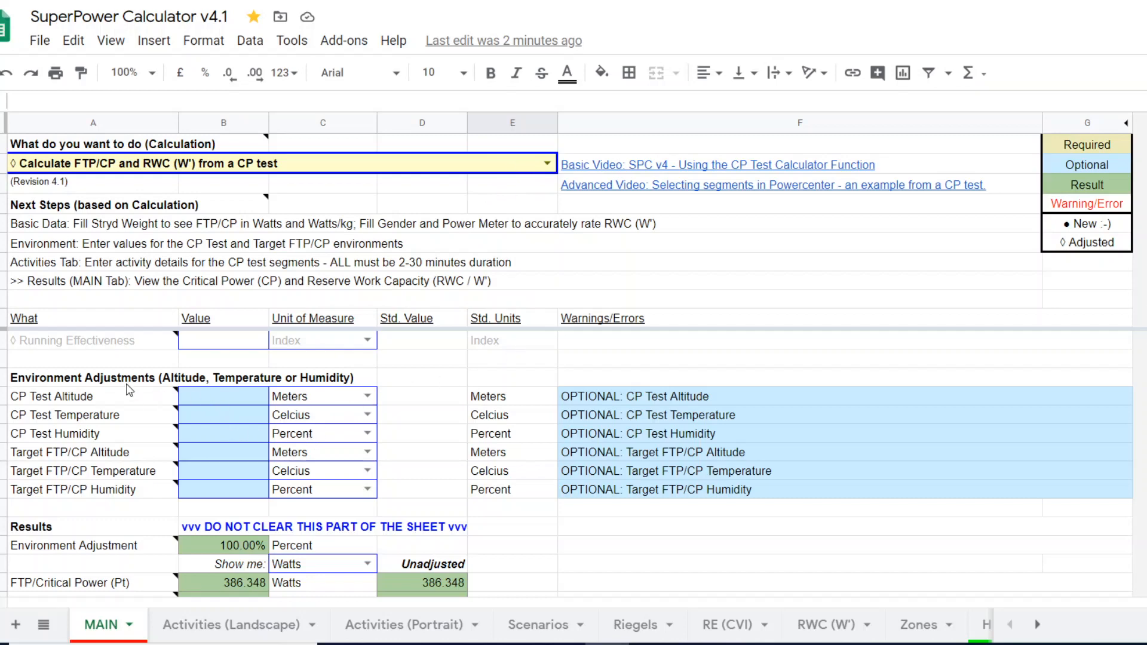
mouse_move(135, 408)
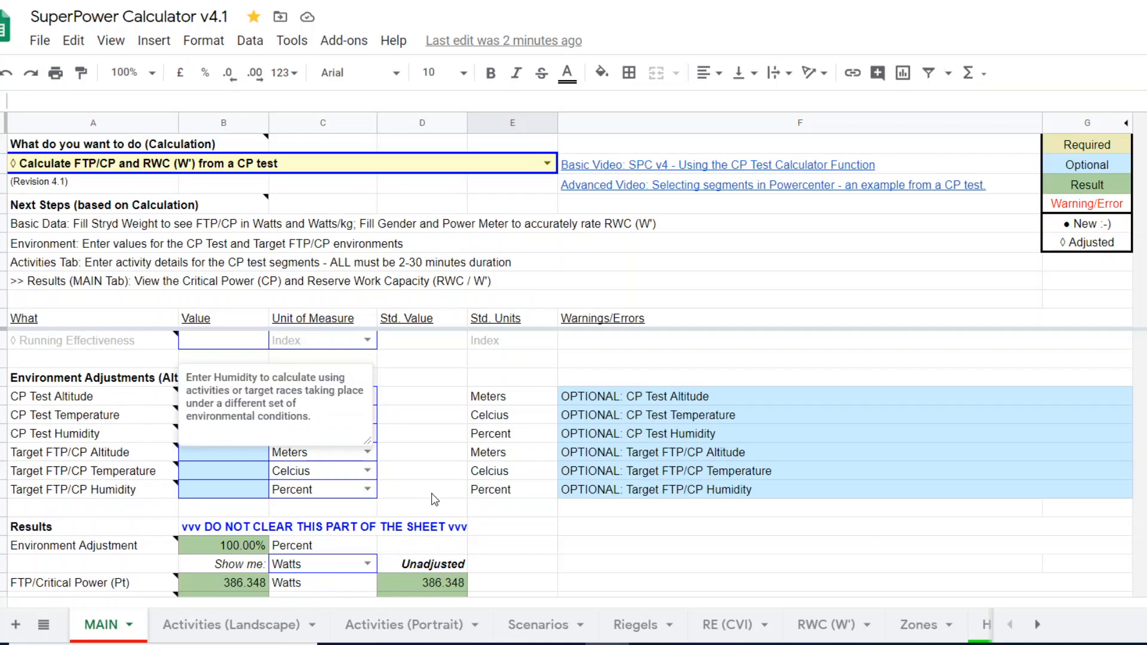
left_click(757, 548)
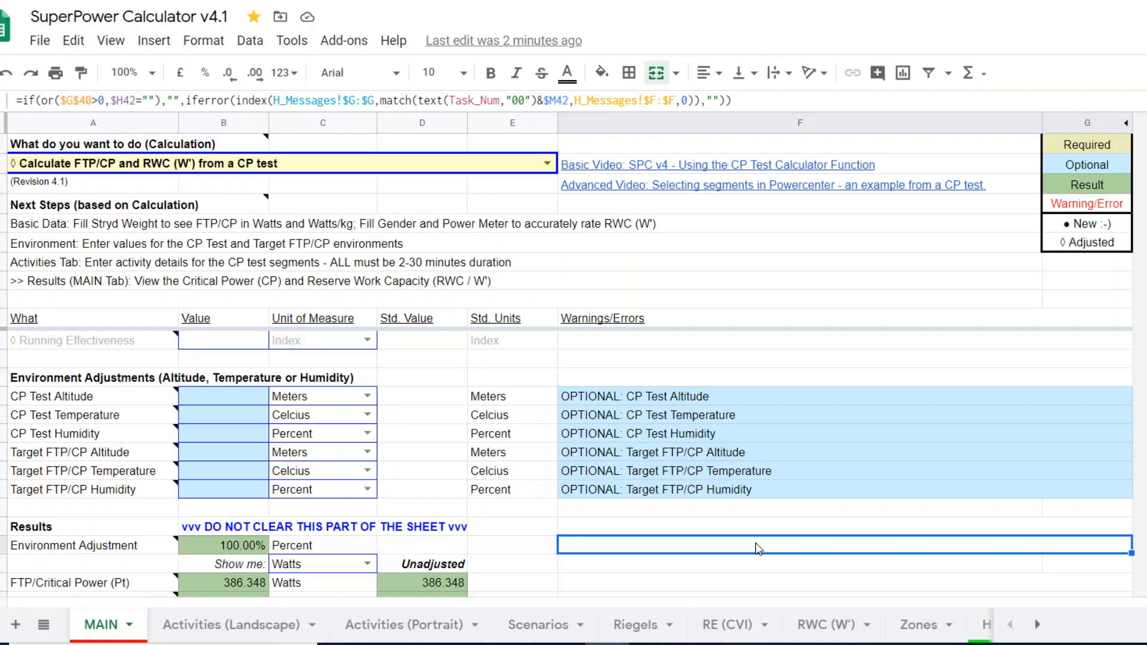
mouse_move(235, 403)
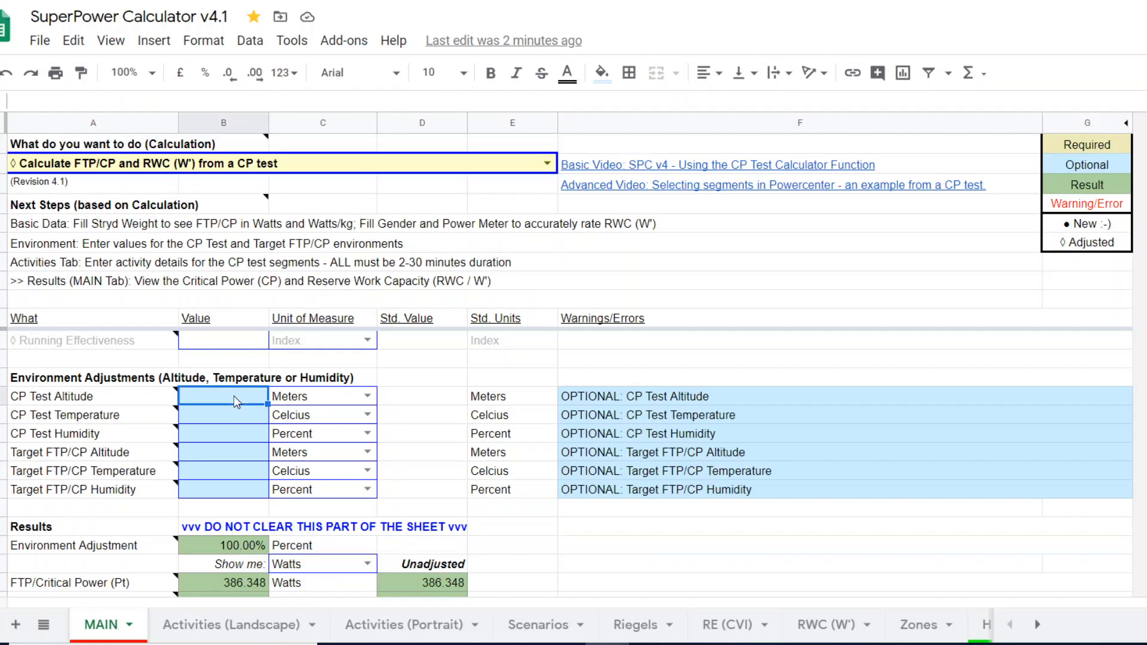
- Enter CP test conditions 100 m, 16 °C, 60% and target conditions 100 m, 20 °C, 80%
type("100.0")
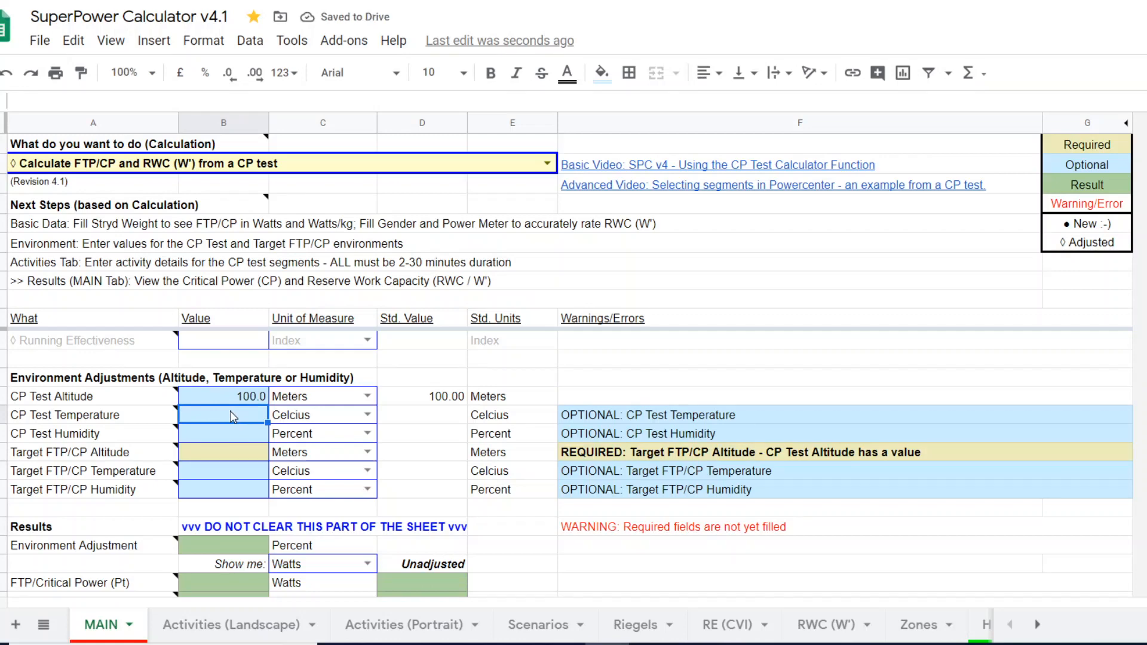
type("16.0")
left_click(223, 434)
type("60")
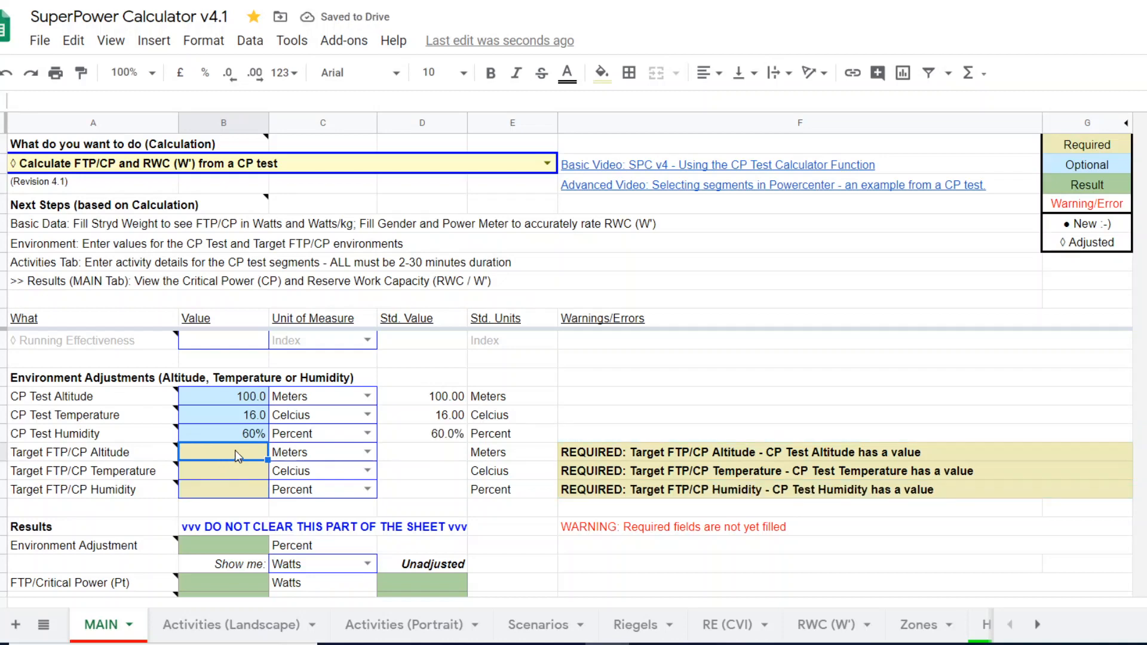
type("100.0")
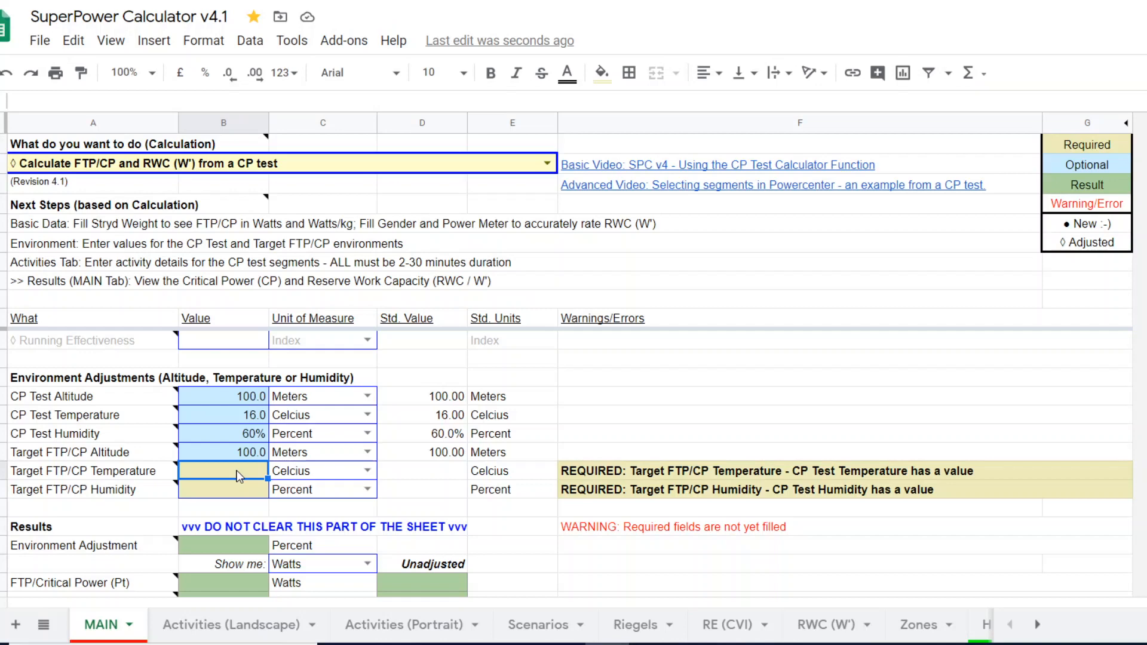
type("20.0")
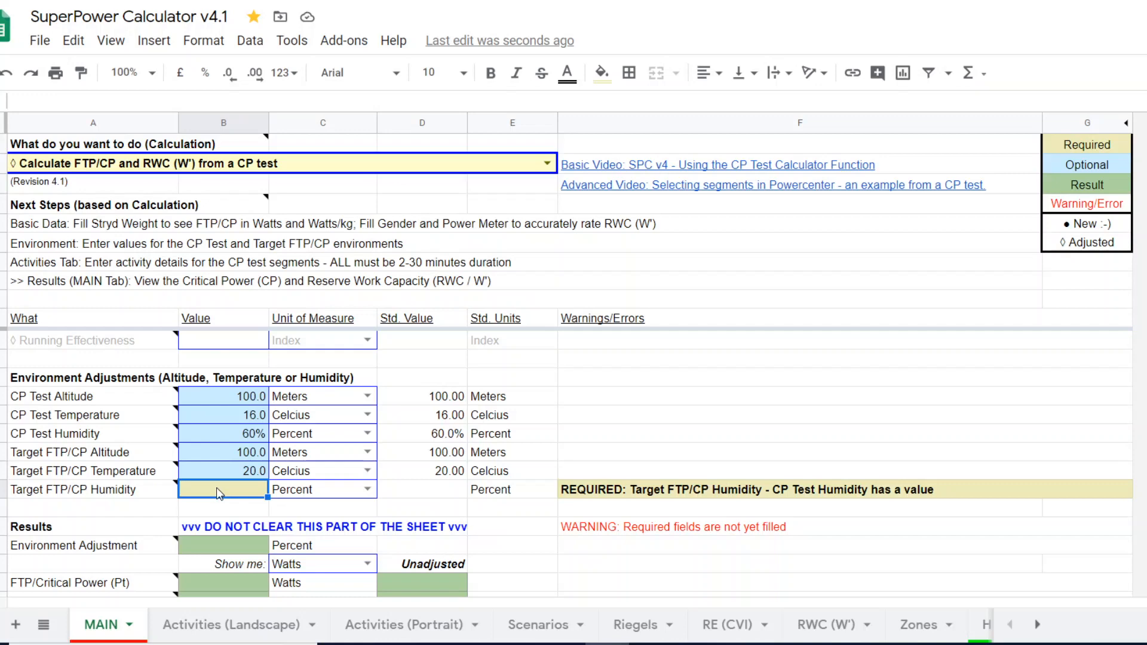
type("80%")
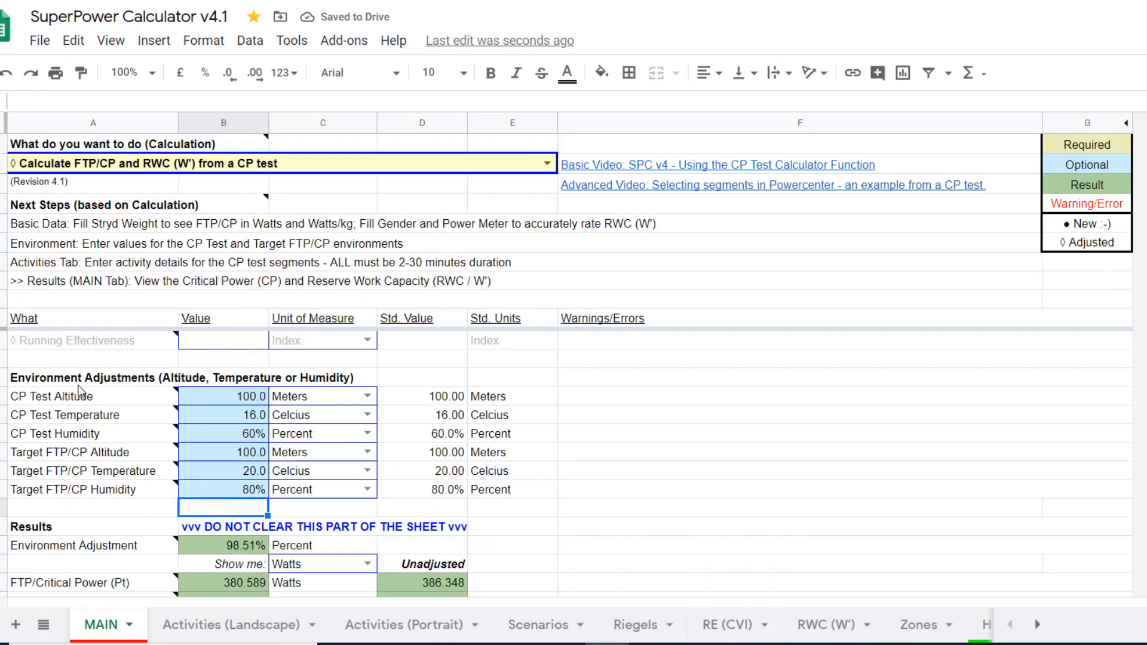
mouse_move(151, 435)
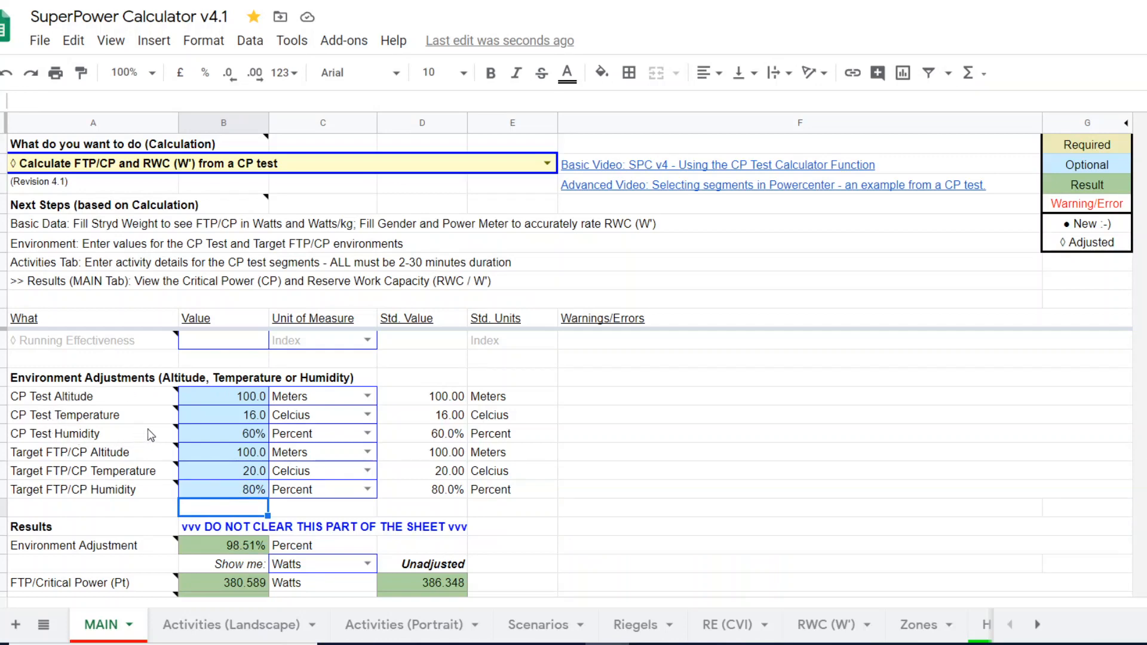
mouse_move(20, 402)
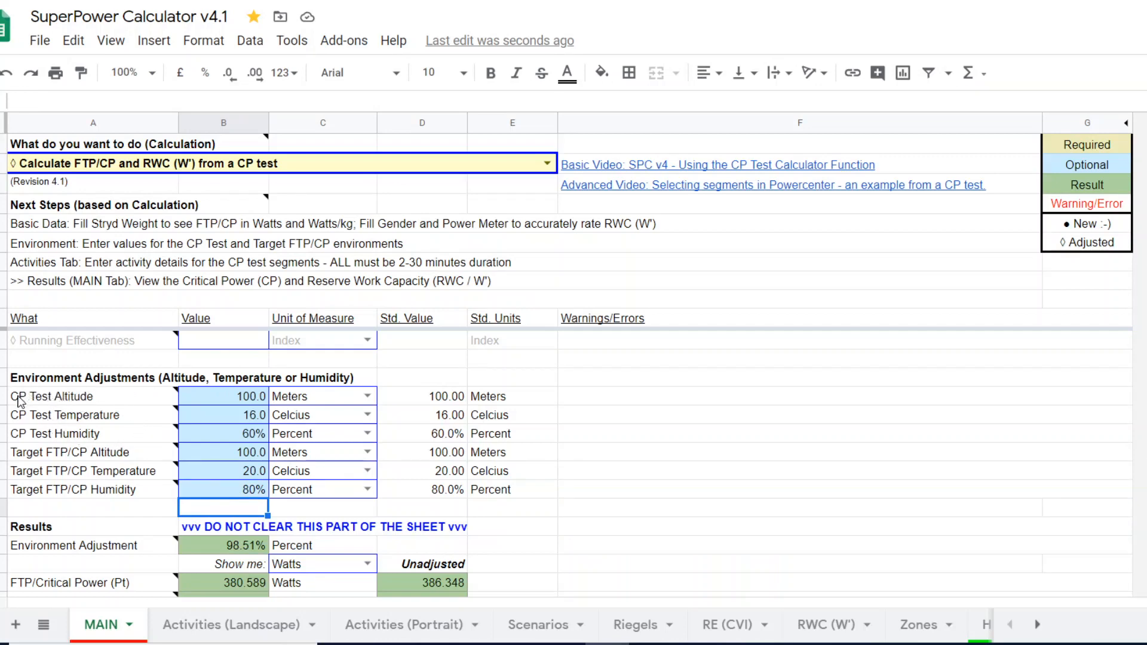
mouse_move(55, 433)
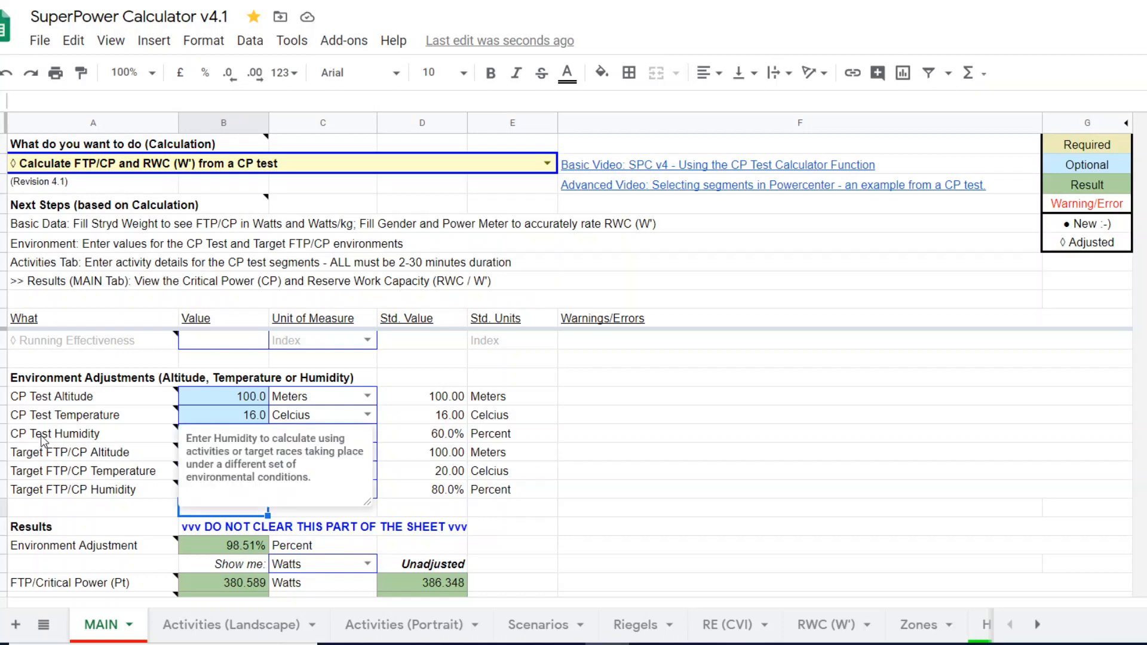
mouse_move(48, 493)
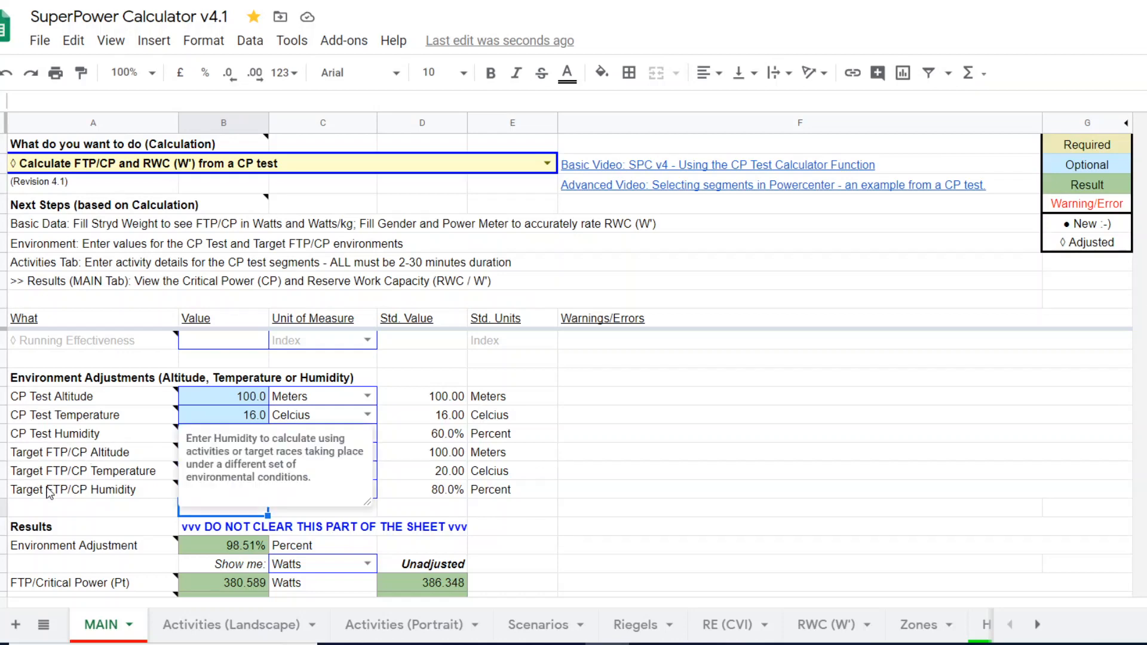
mouse_move(704, 482)
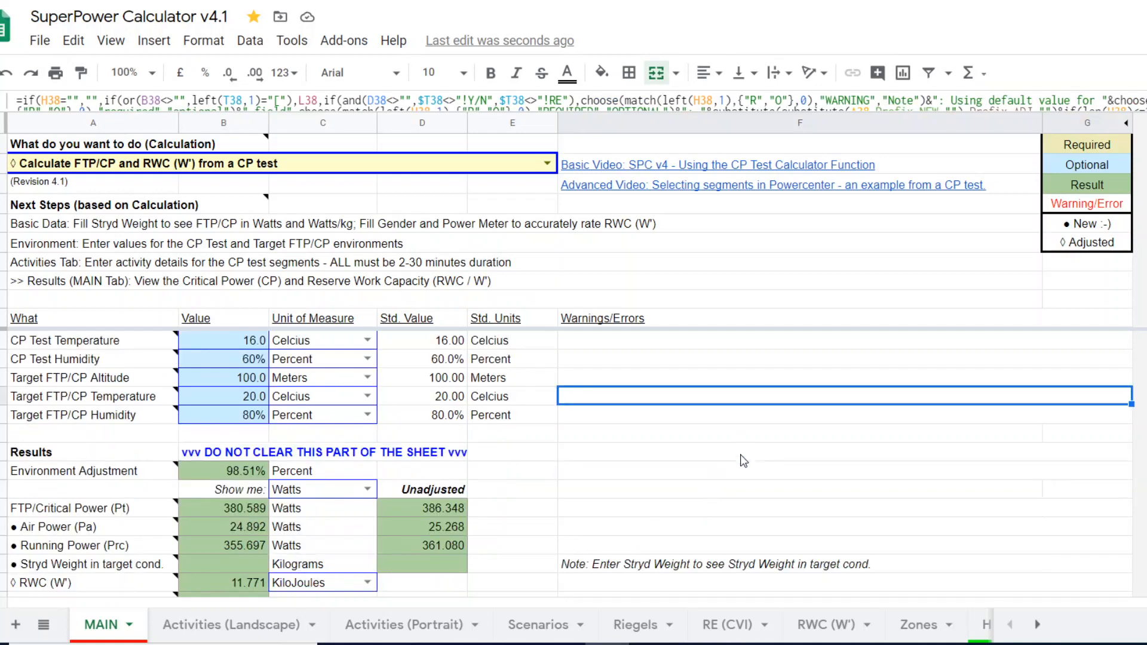
scroll("down", 3)
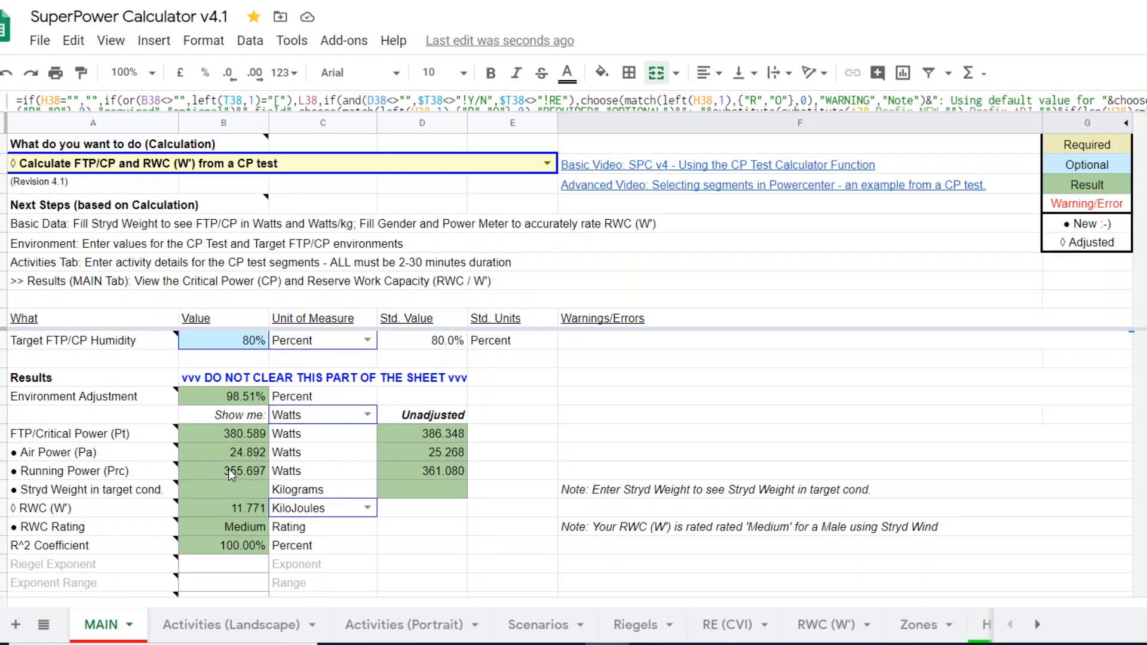
mouse_move(441, 477)
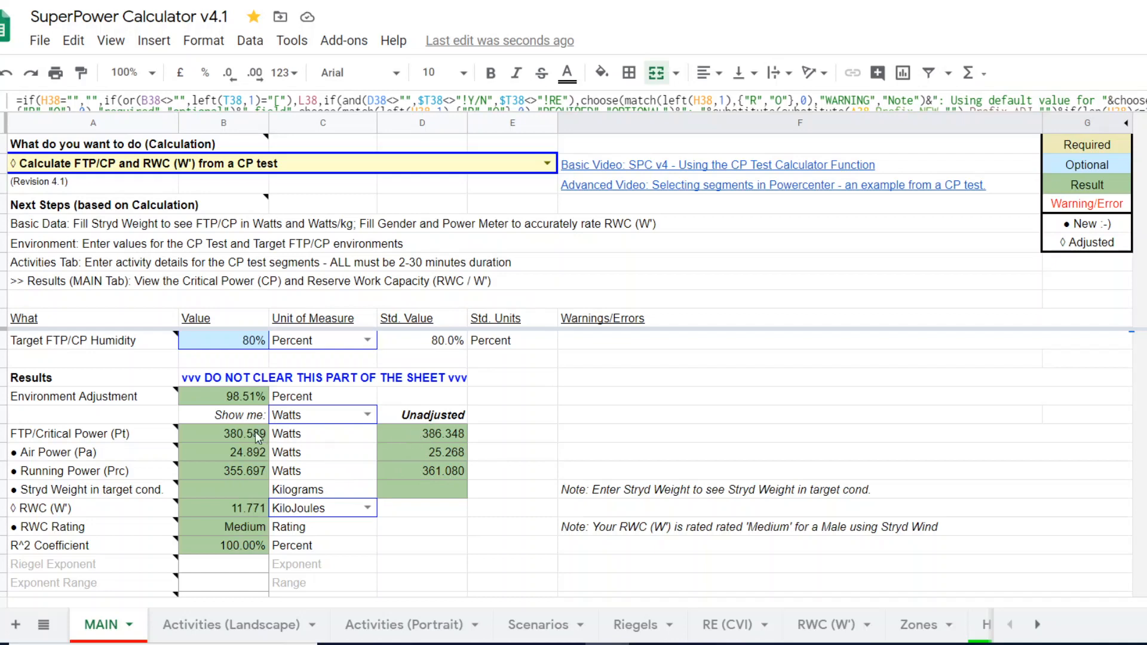
mouse_move(227, 472)
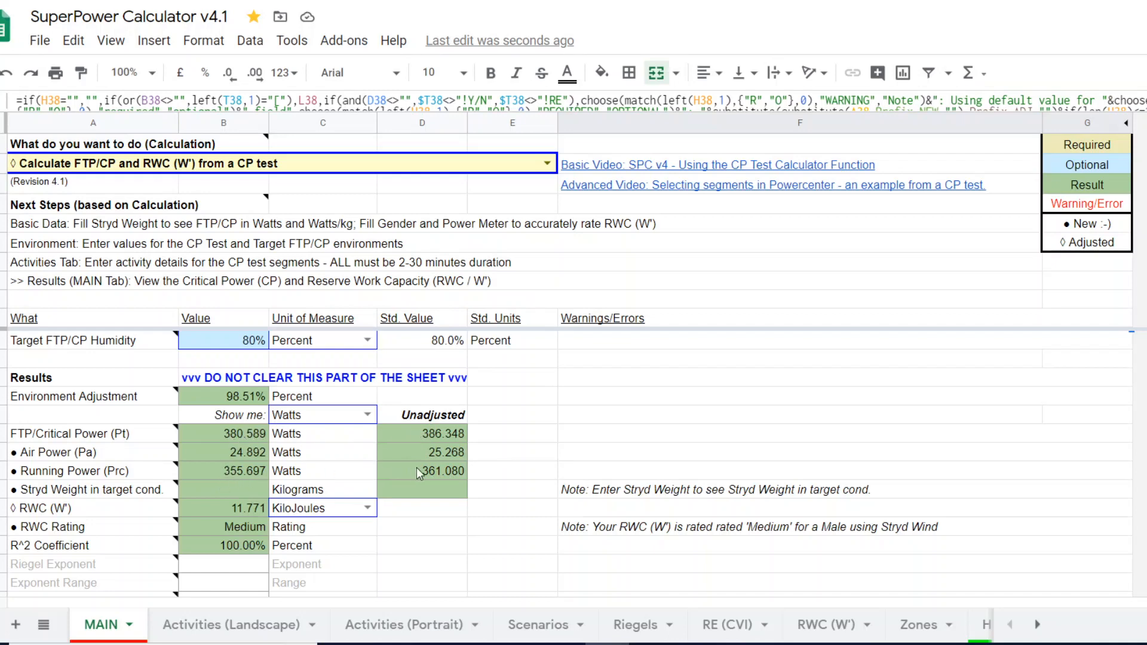
mouse_move(431, 479)
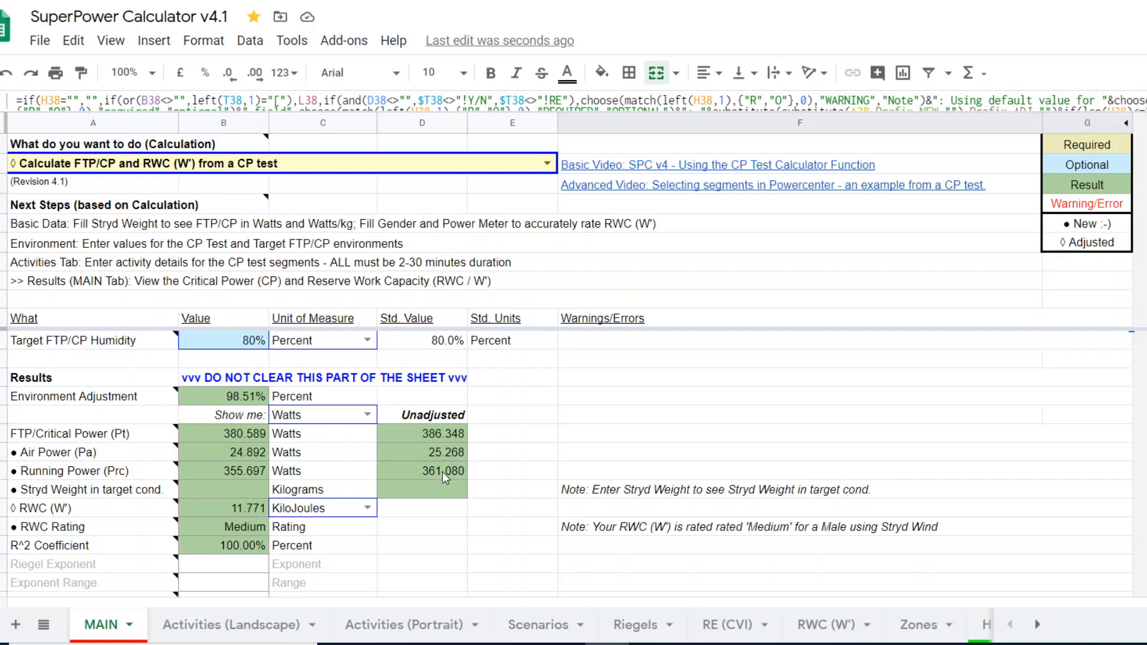
mouse_move(423, 478)
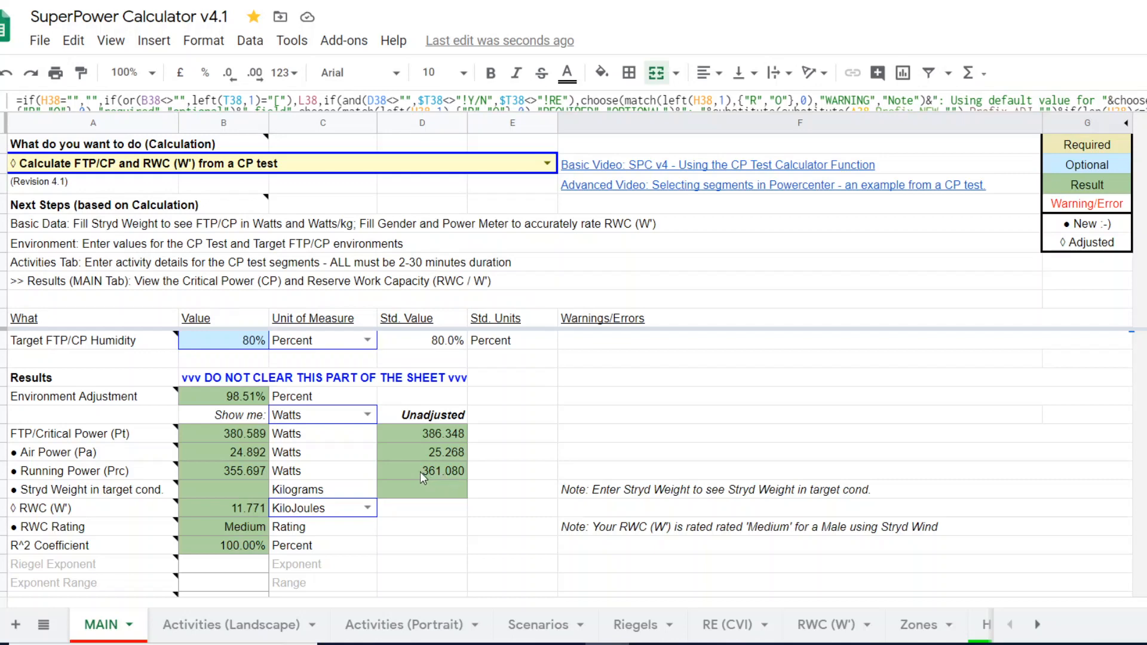
mouse_move(212, 473)
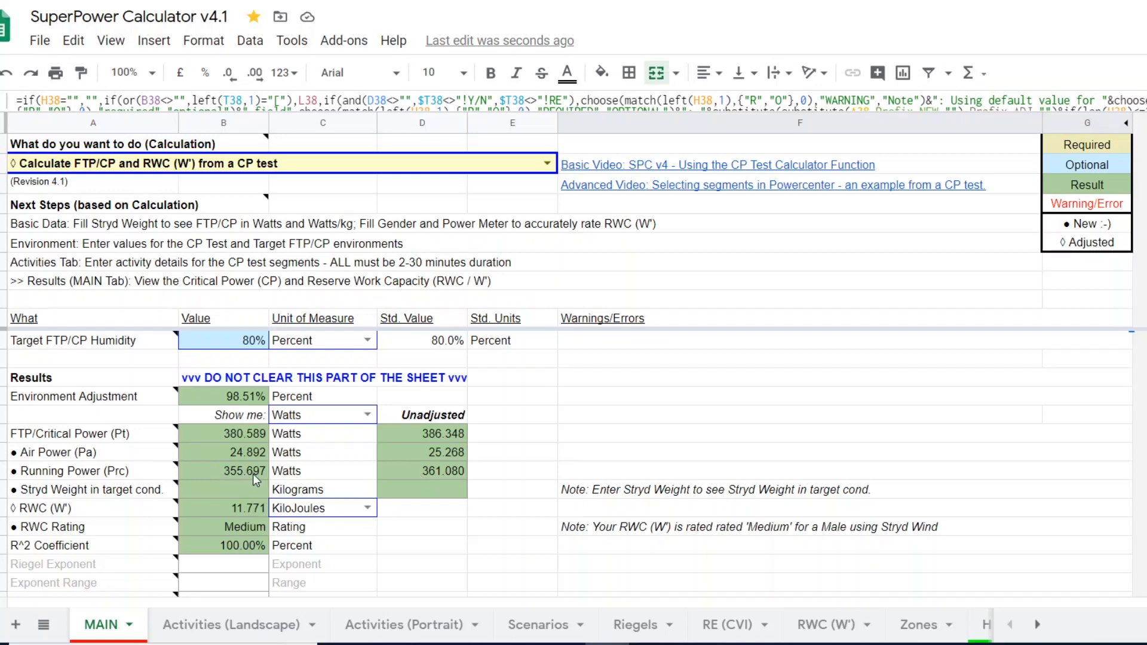
mouse_move(245, 476)
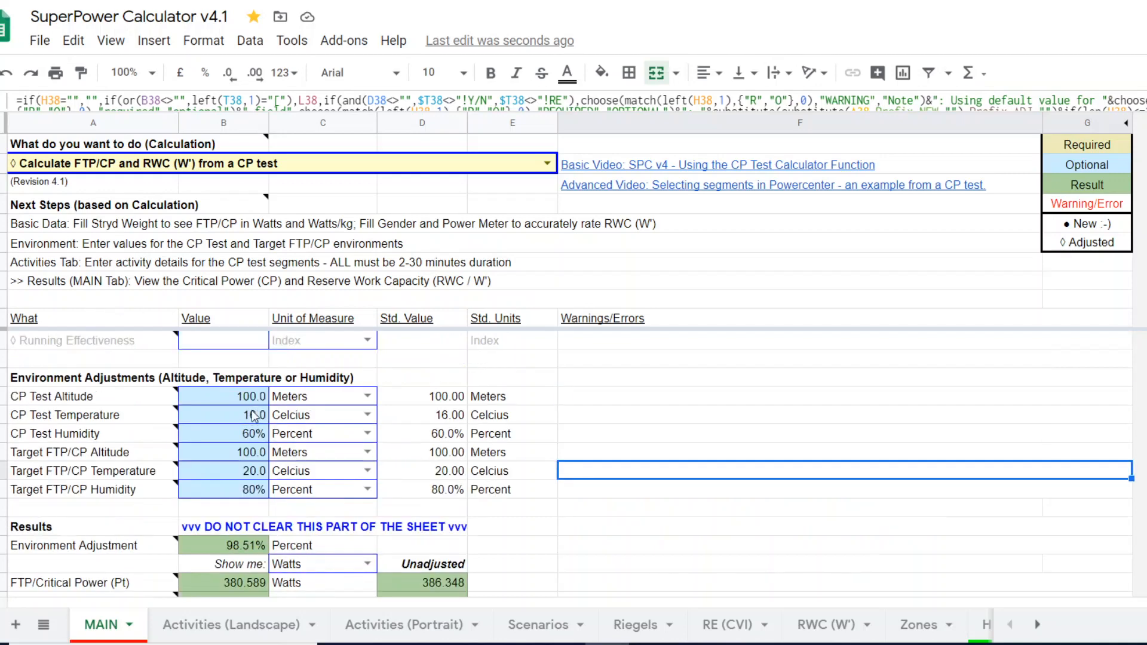
- Clear the six environment adjustment values so results revert to 386.348 W at 100%
left_click(223, 396)
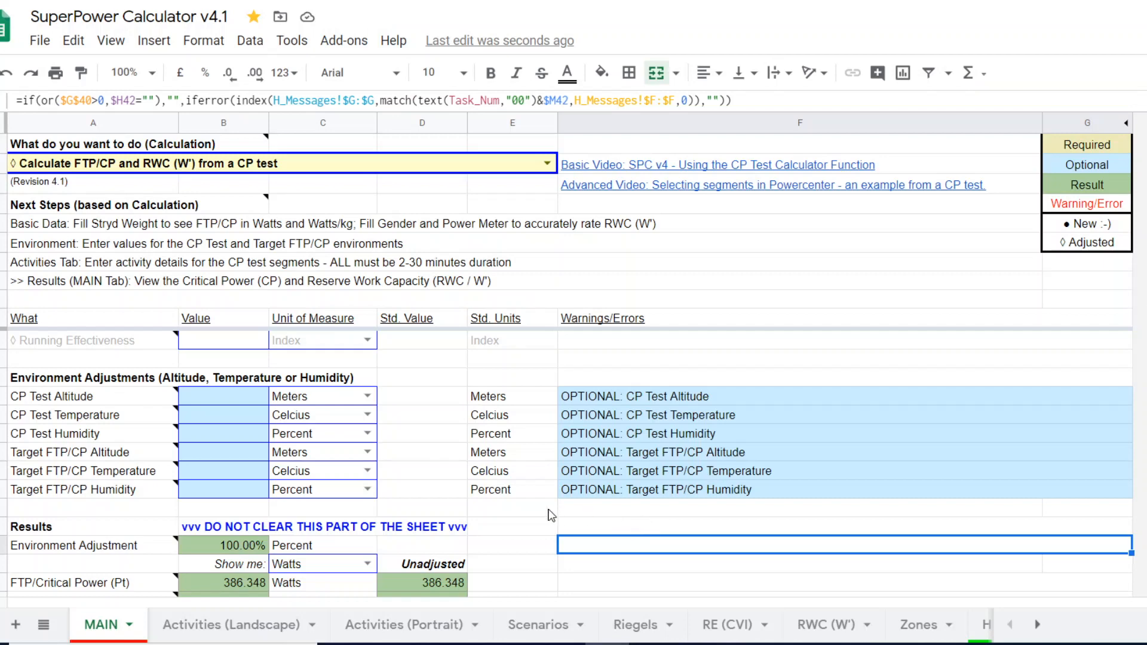
scroll("down", 3)
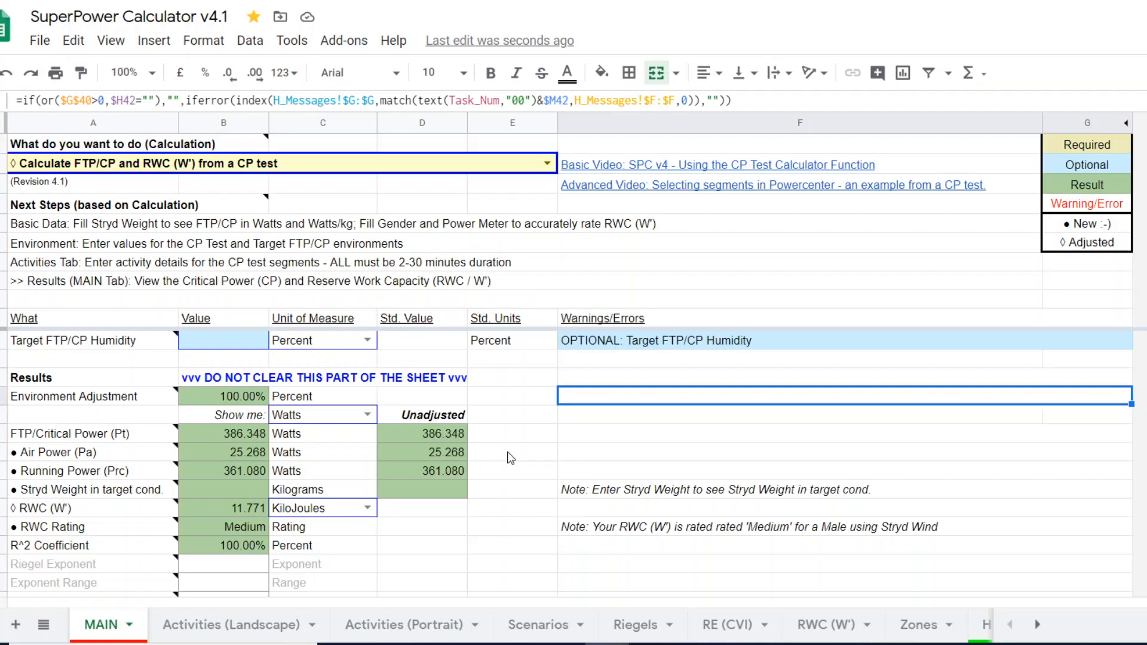
mouse_move(223, 630)
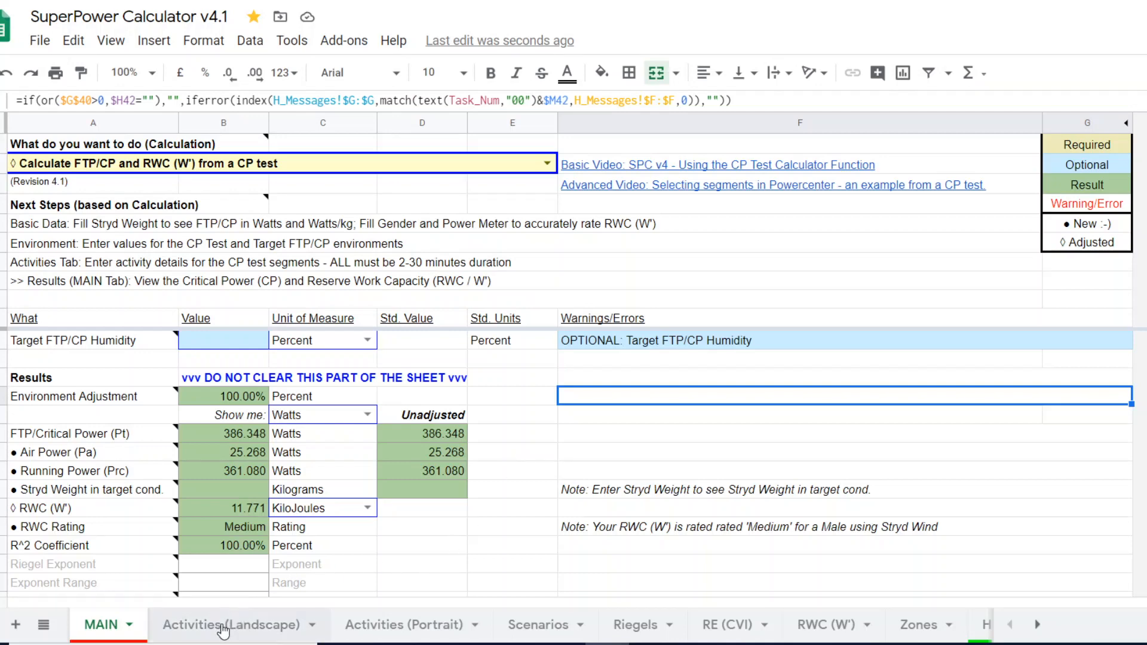
left_click(228, 624)
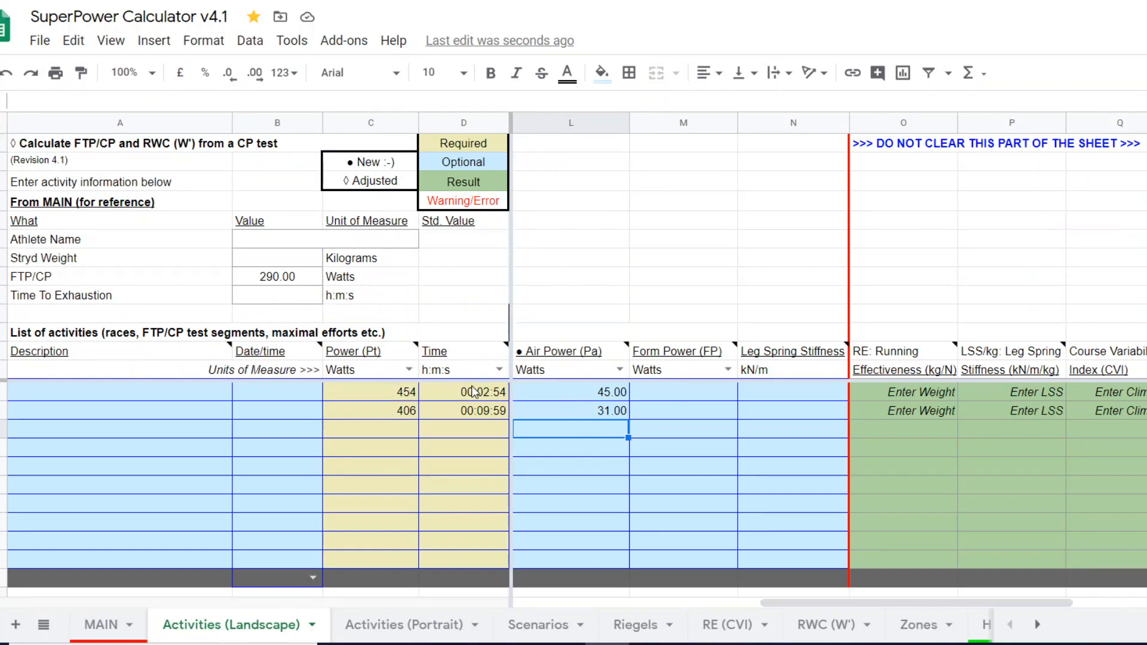
mouse_move(545, 413)
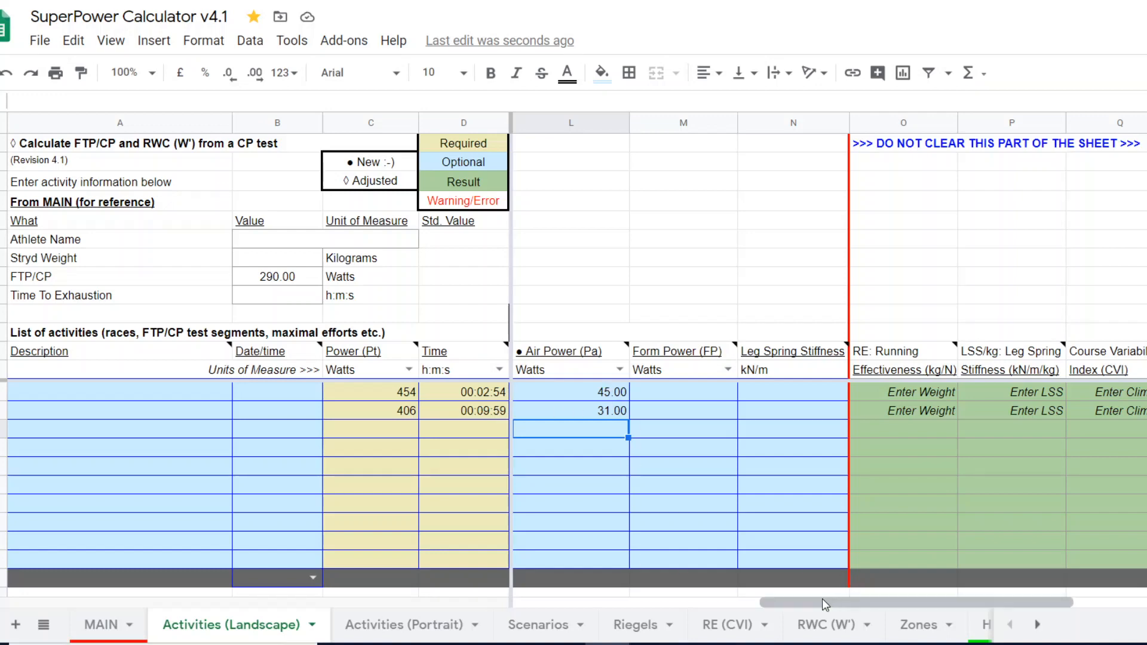
mouse_move(620, 369)
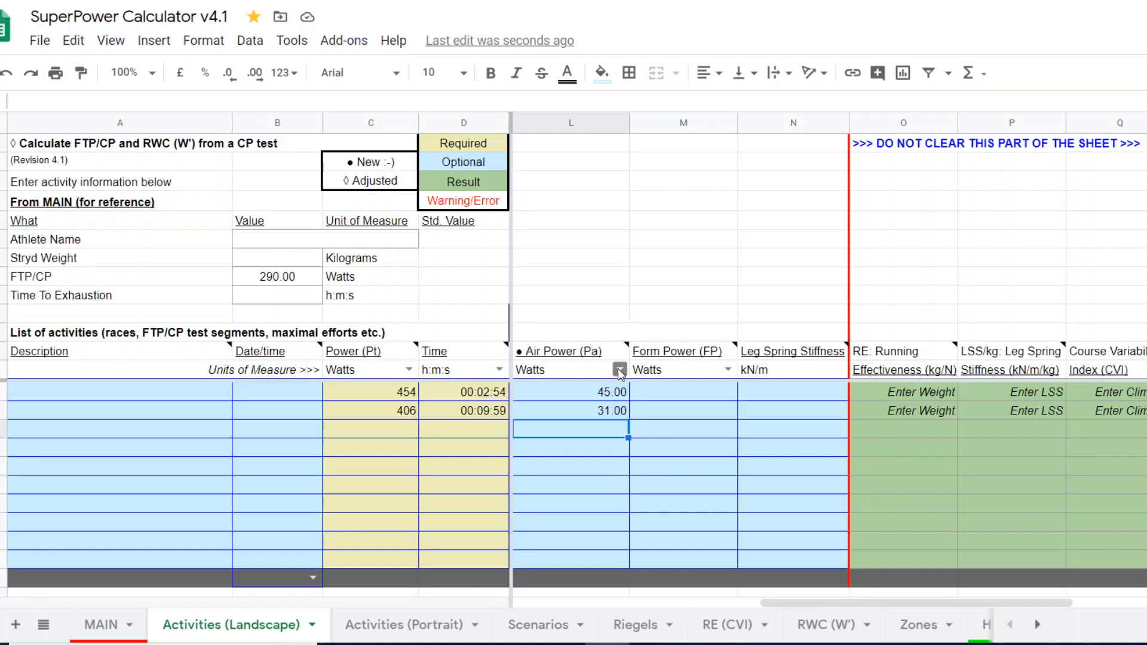
left_click(618, 369)
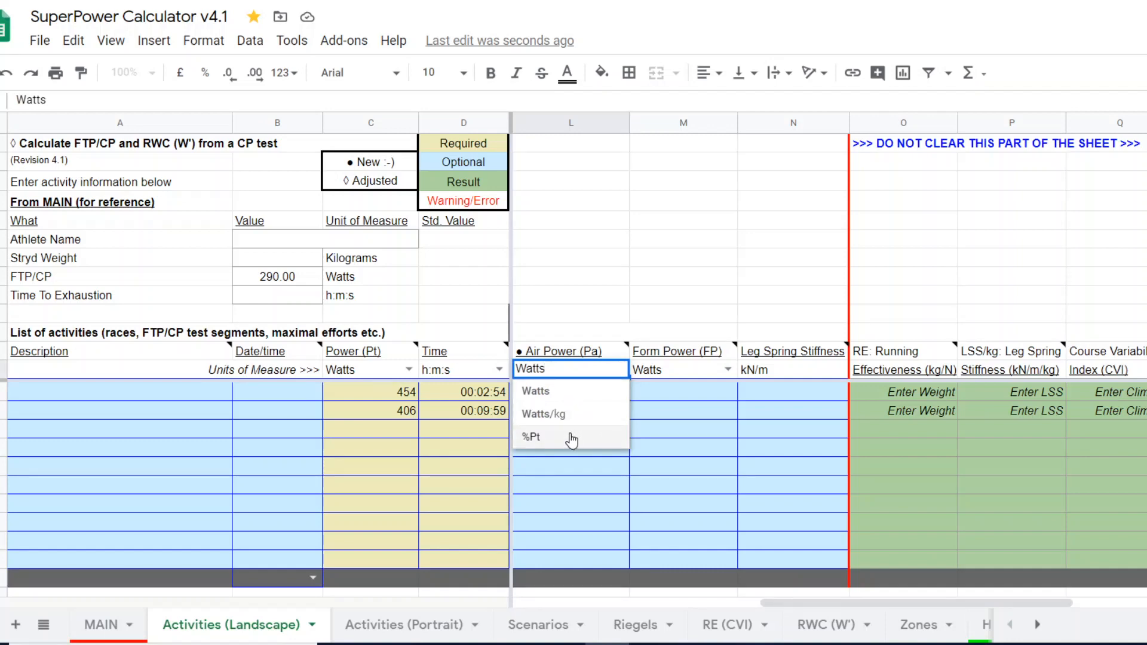
mouse_move(563, 393)
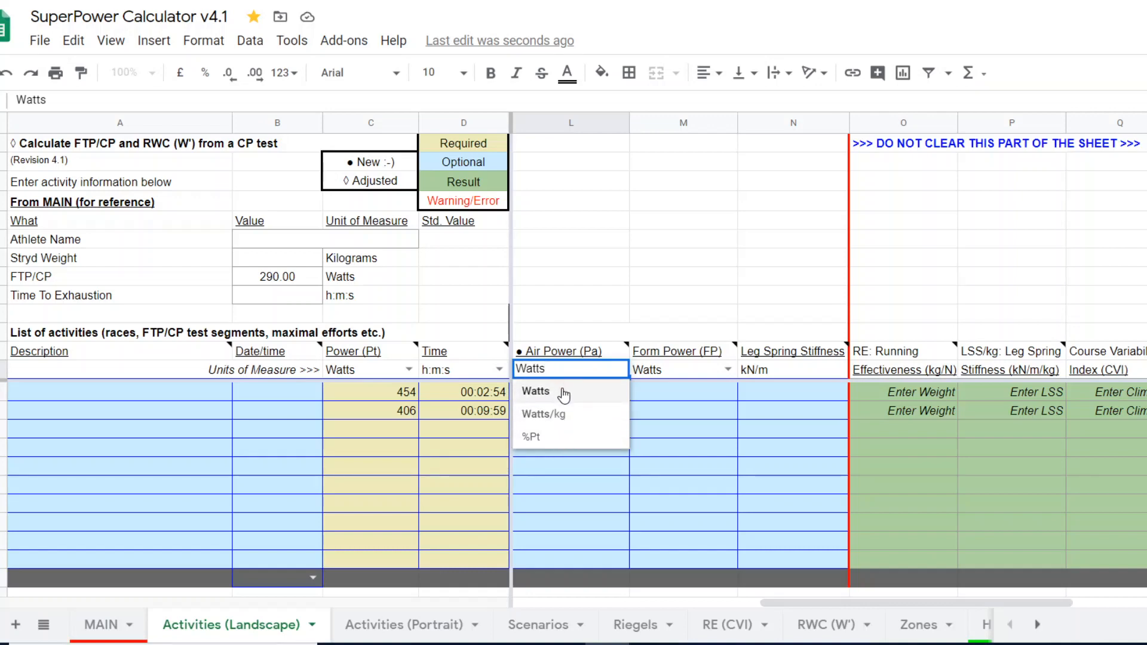
left_click(535, 391)
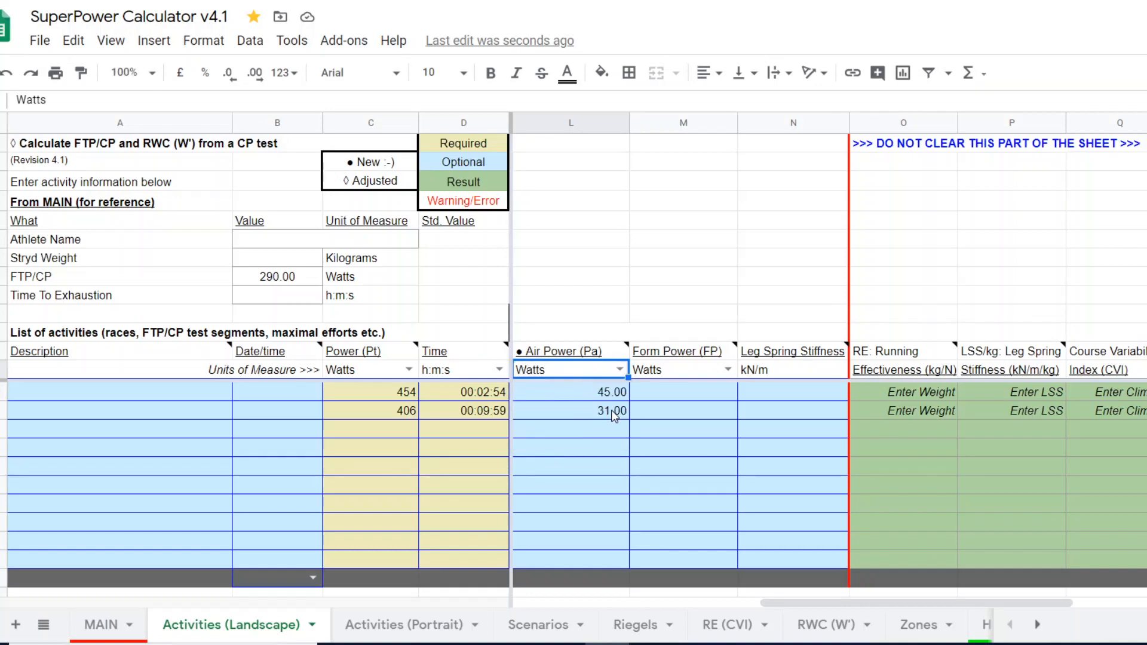
left_click(100, 623)
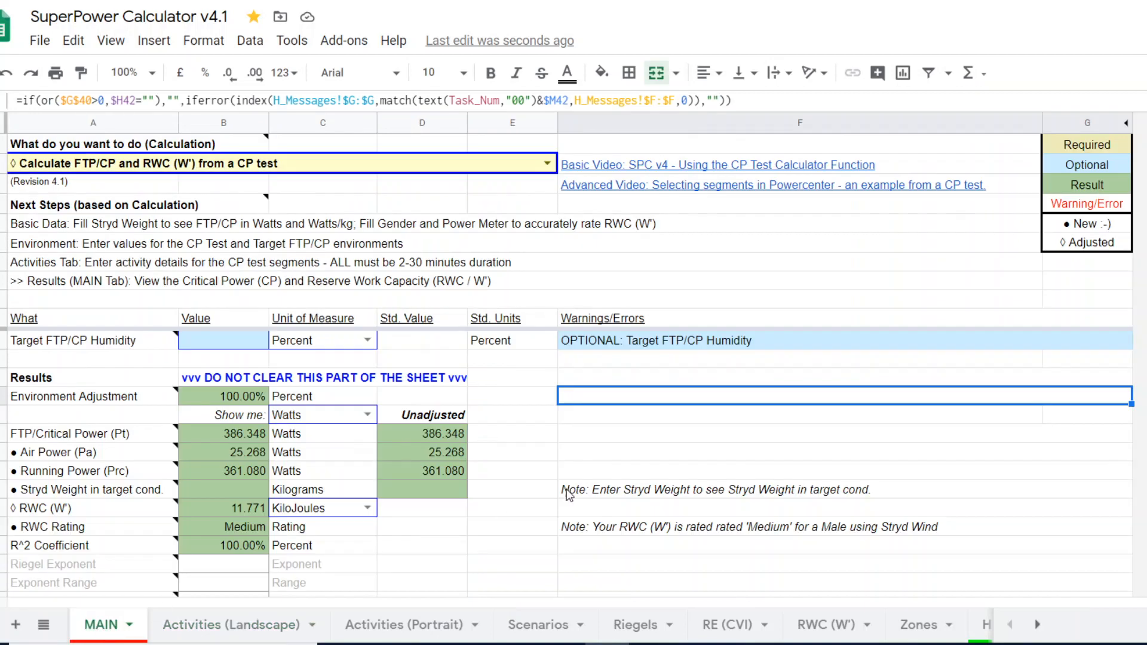
mouse_move(243, 479)
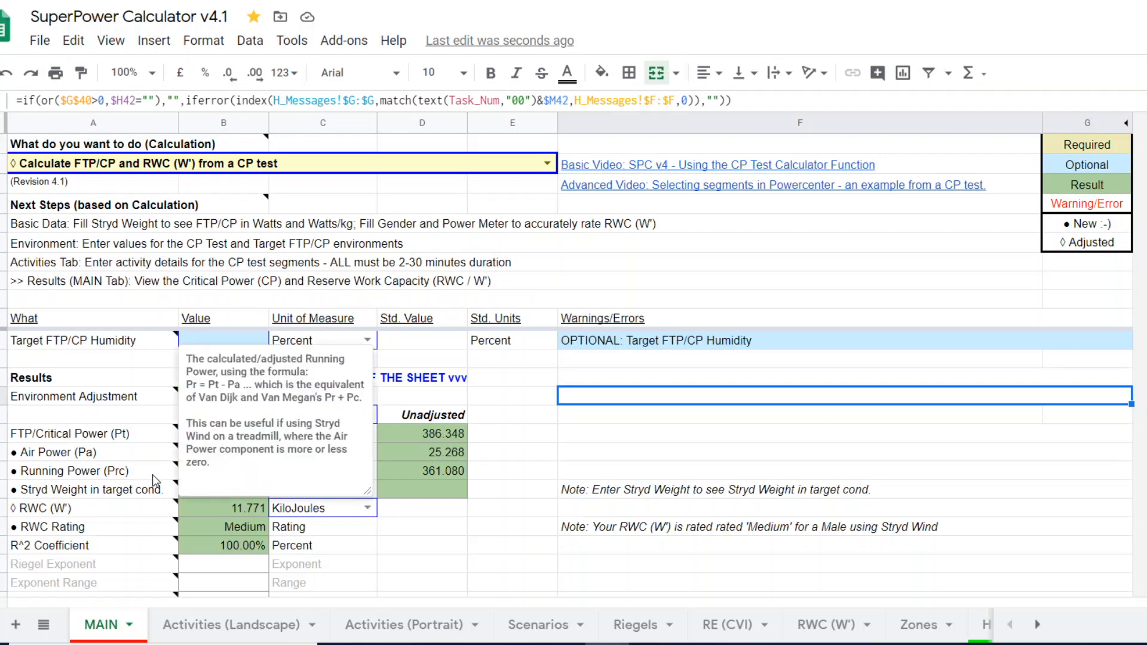
left_click(513, 471)
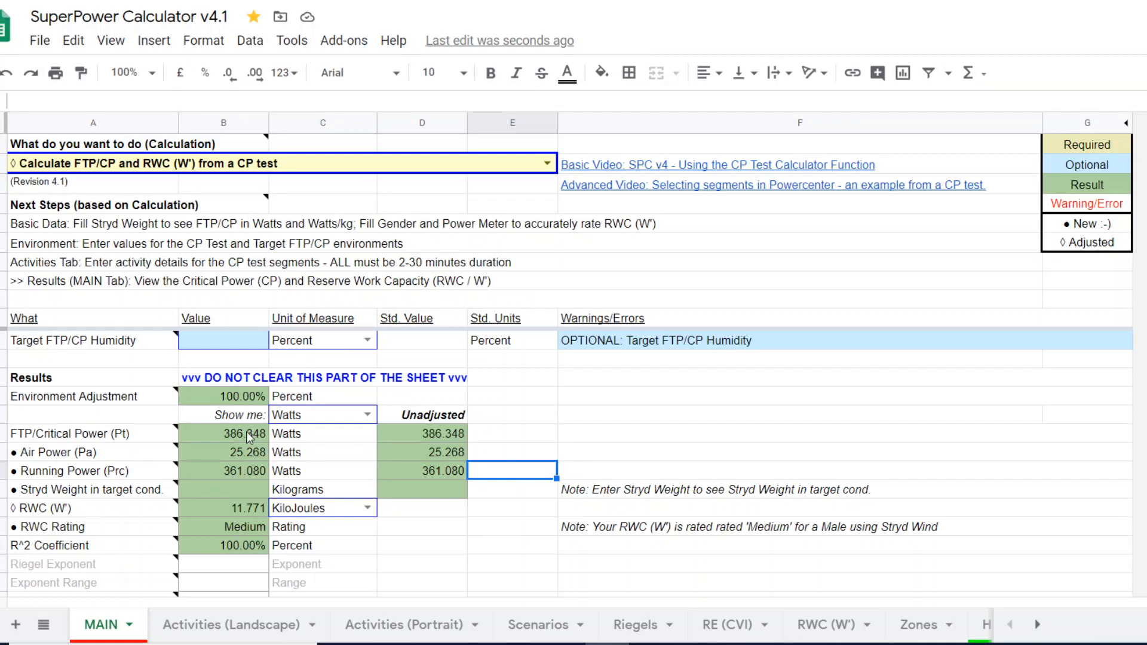
mouse_move(695, 465)
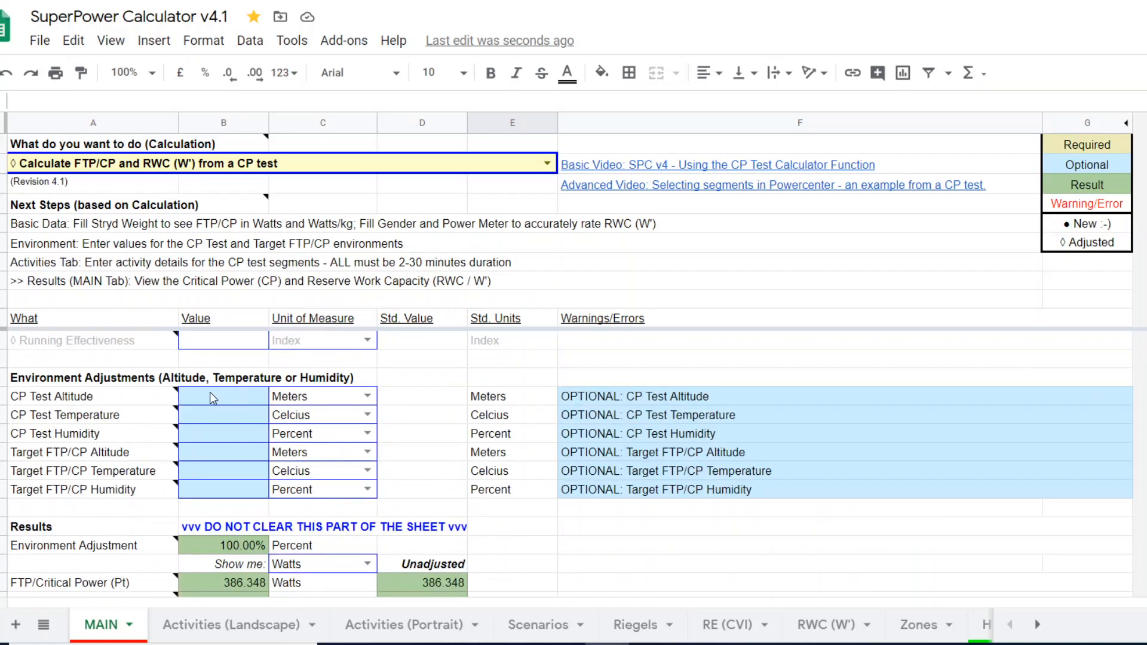
mouse_move(215, 433)
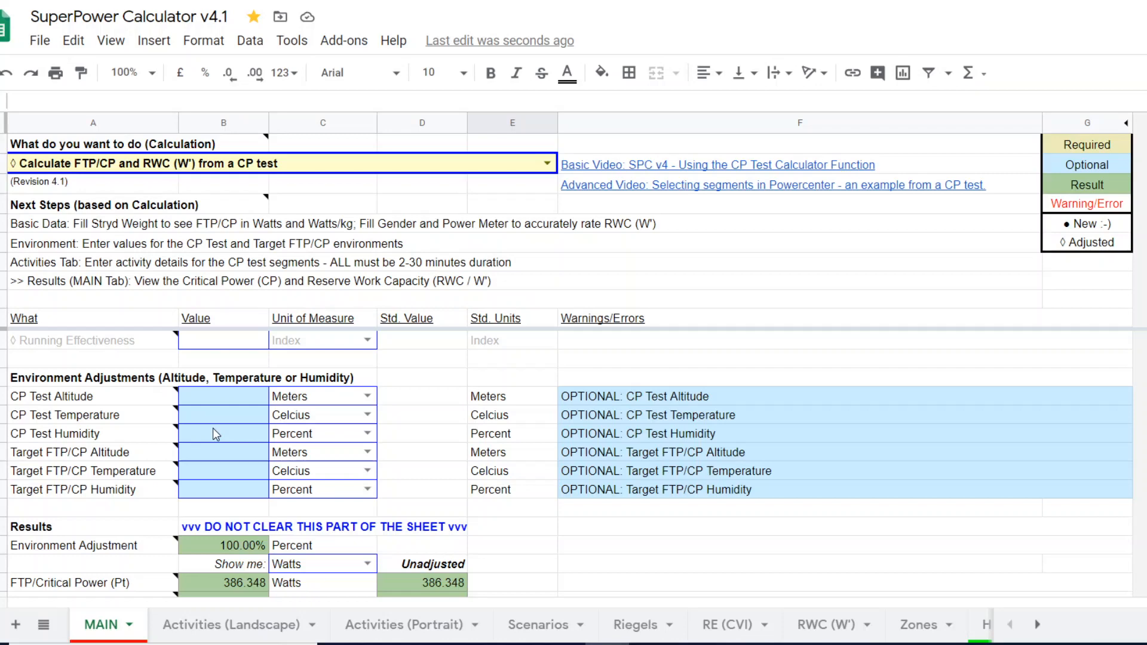
mouse_move(567, 453)
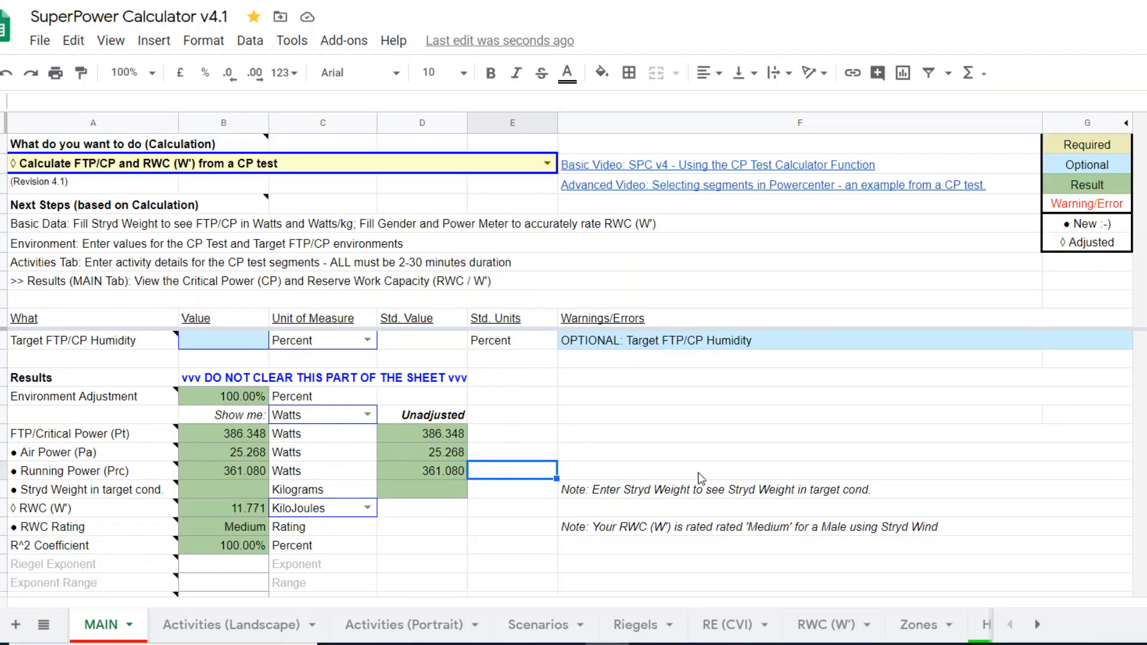
mouse_move(849, 449)
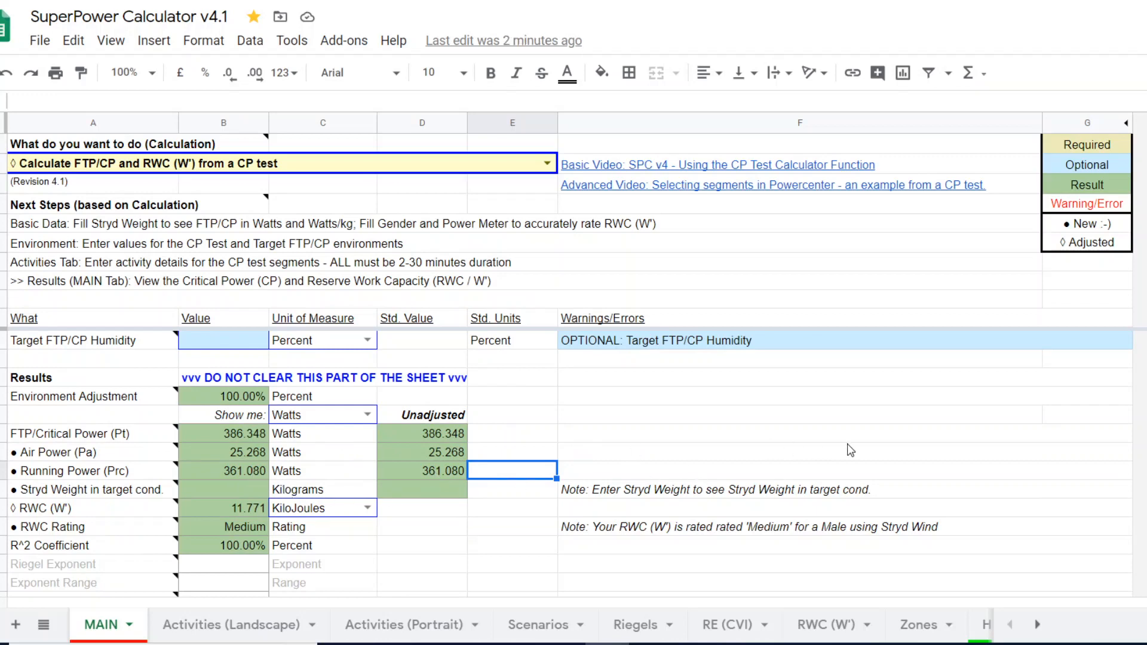